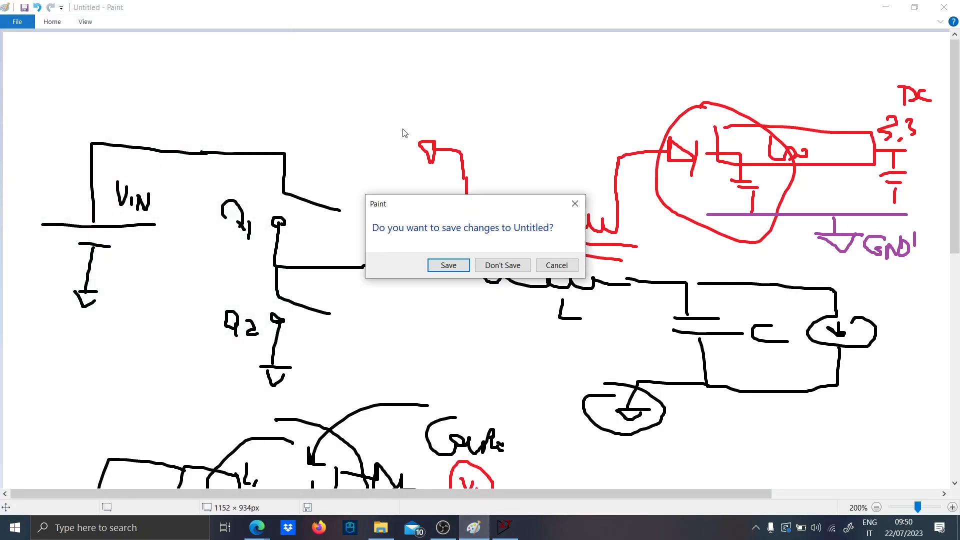
Discard the old Paint drawing with Don't Save to get a blank canvas
{"action": "left_click", "coordinate": [501, 265]}
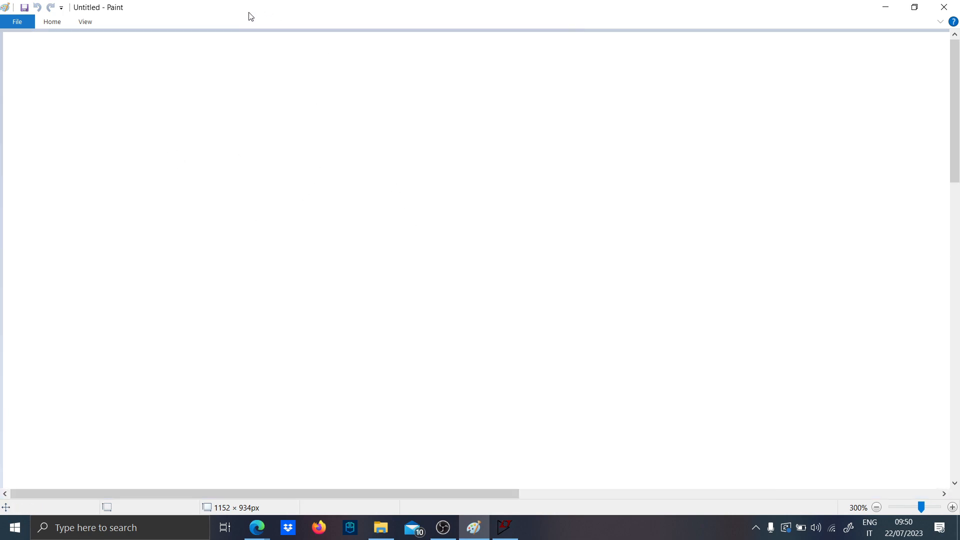
Sketch the buck circuit (source, switch, inductor, load, ground) in black, then add red node labels and a pulse sketch
{"action": "left_click_drag", "start_coordinate": [46, 193], "coordinate": [129, 199]}
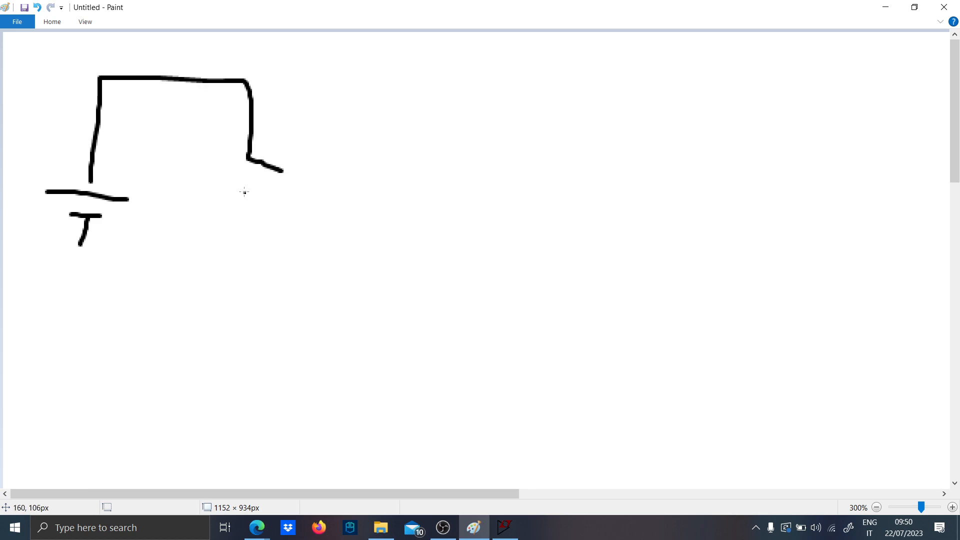
{"action": "left_click_drag", "start_coordinate": [242, 193], "coordinate": [398, 236]}
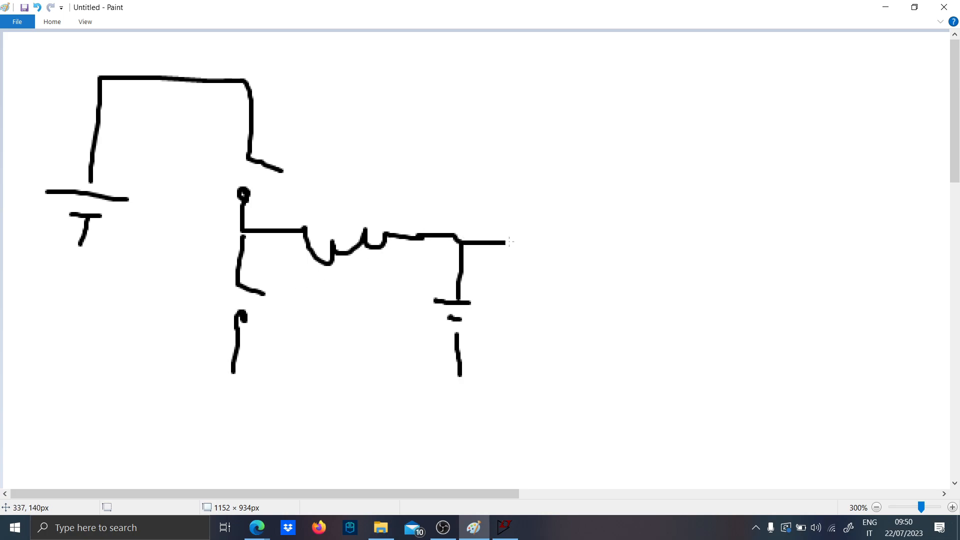
{"action": "left_click_drag", "start_coordinate": [184, 377], "coordinate": [549, 384]}
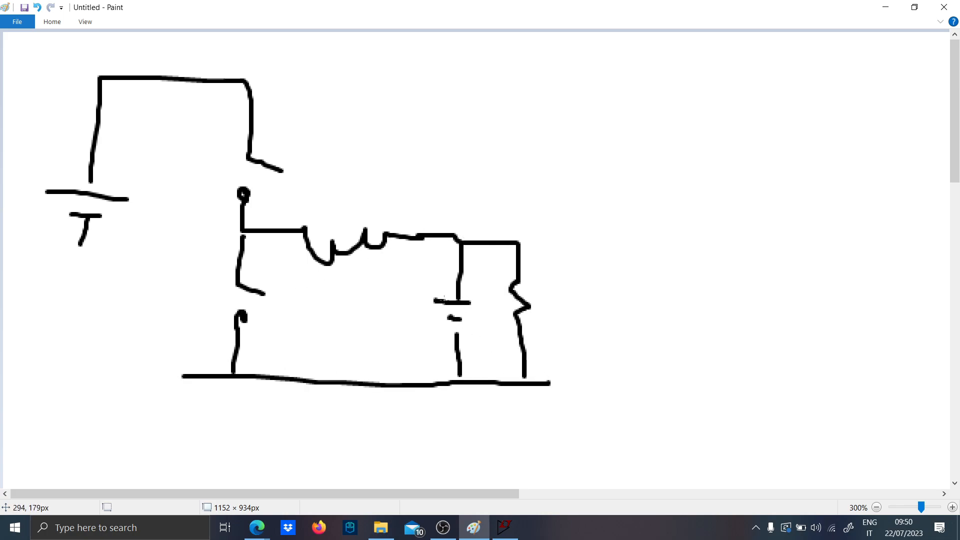
{"action": "left_click", "coordinate": [51, 21]}
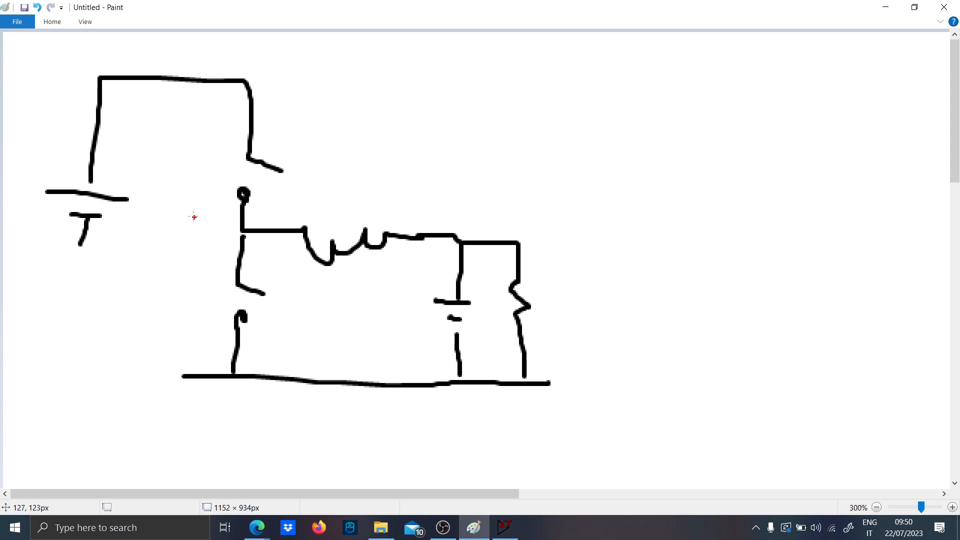
{"action": "left_click_drag", "start_coordinate": [196, 220], "coordinate": [223, 245]}
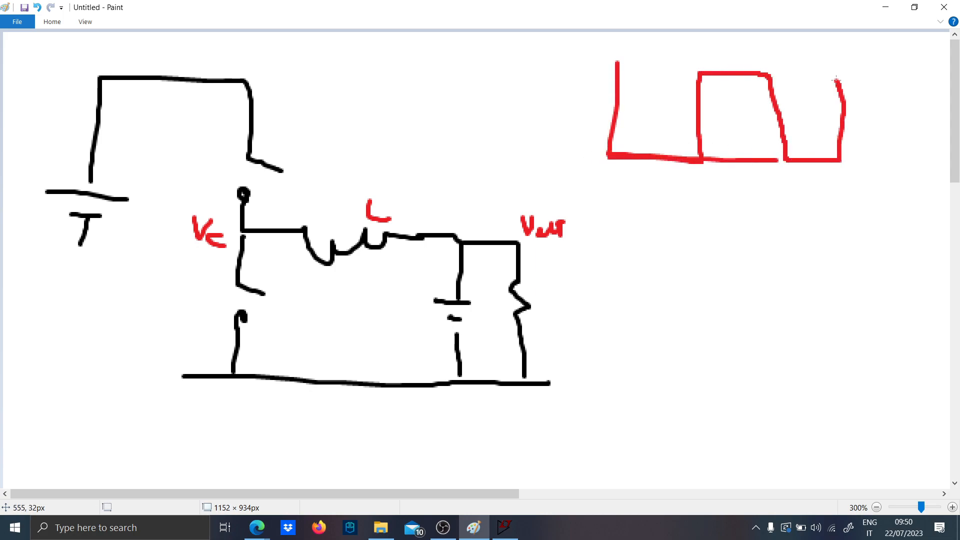
Annotate Vin and D = 0.5 with output lines in red, then draw the green triangular VC ripple
{"action": "left_click_drag", "start_coordinate": [845, 77], "coordinate": [912, 156]}
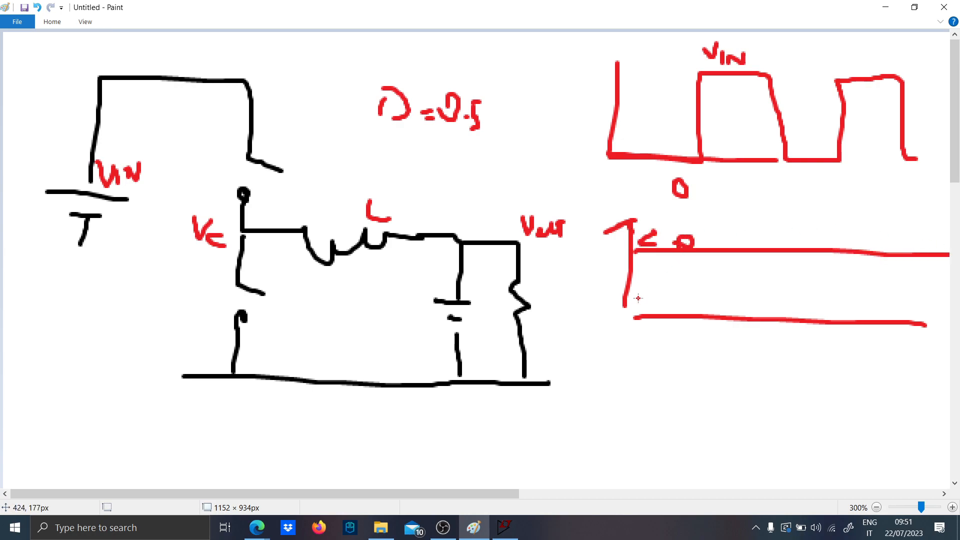
{"action": "left_click_drag", "start_coordinate": [634, 300], "coordinate": [937, 309]}
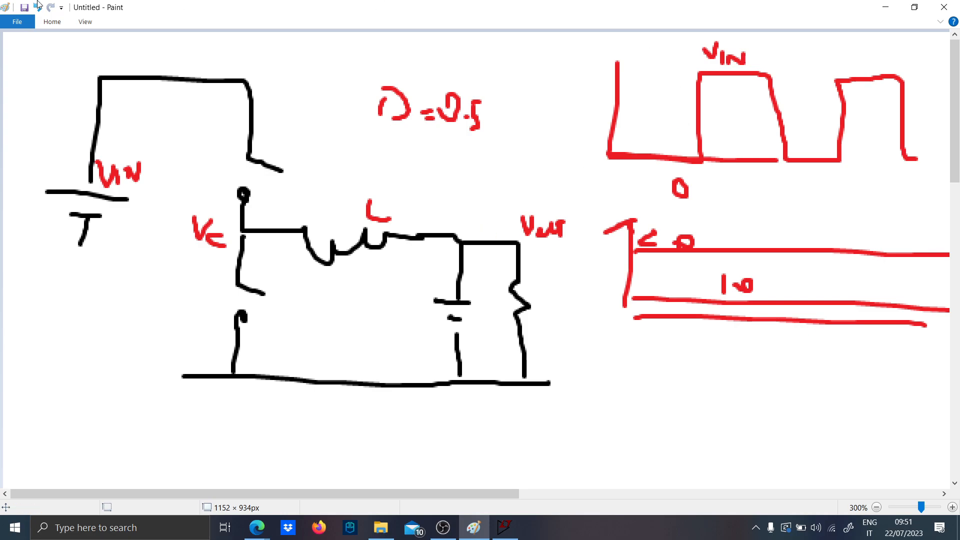
{"action": "left_click", "coordinate": [52, 21]}
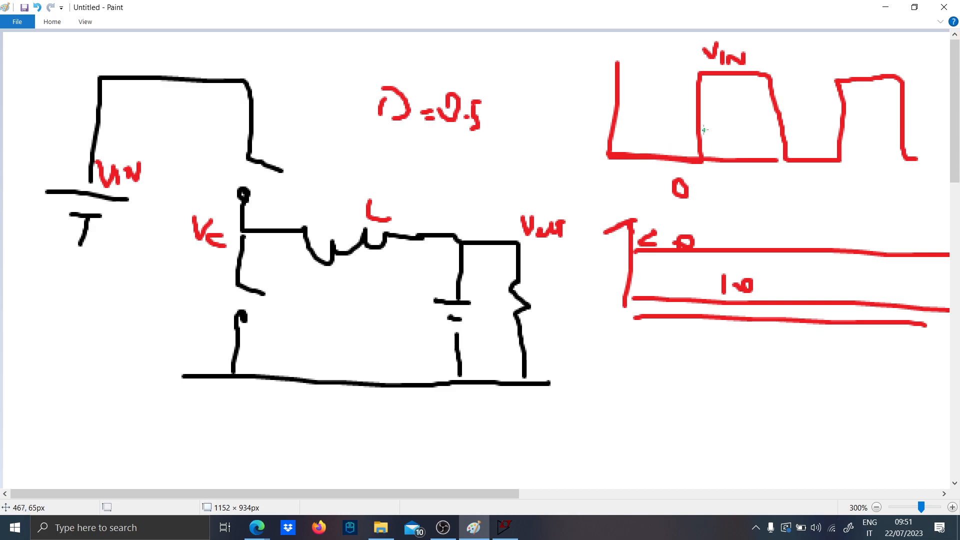
{"action": "left_click_drag", "start_coordinate": [700, 158], "coordinate": [760, 88]}
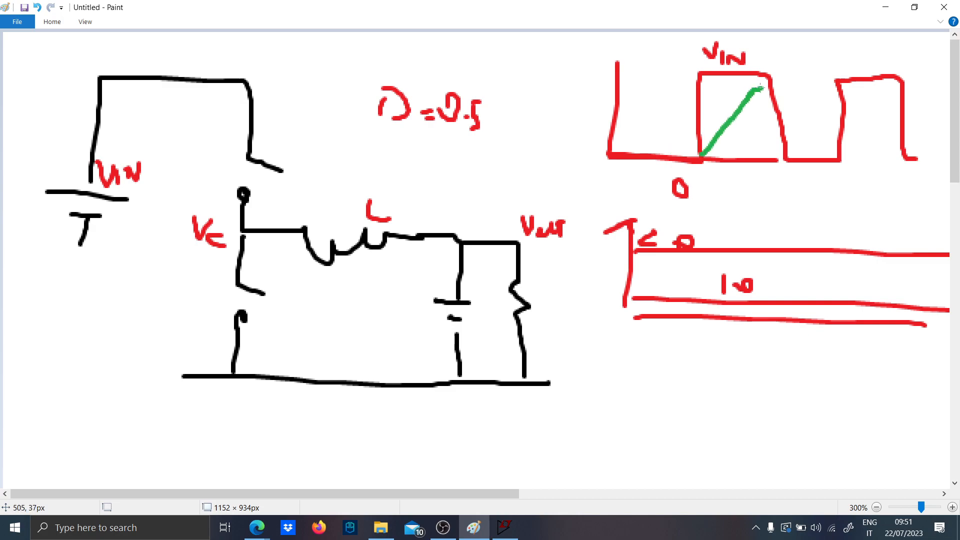
{"action": "left_click_drag", "start_coordinate": [768, 77], "coordinate": [817, 142]}
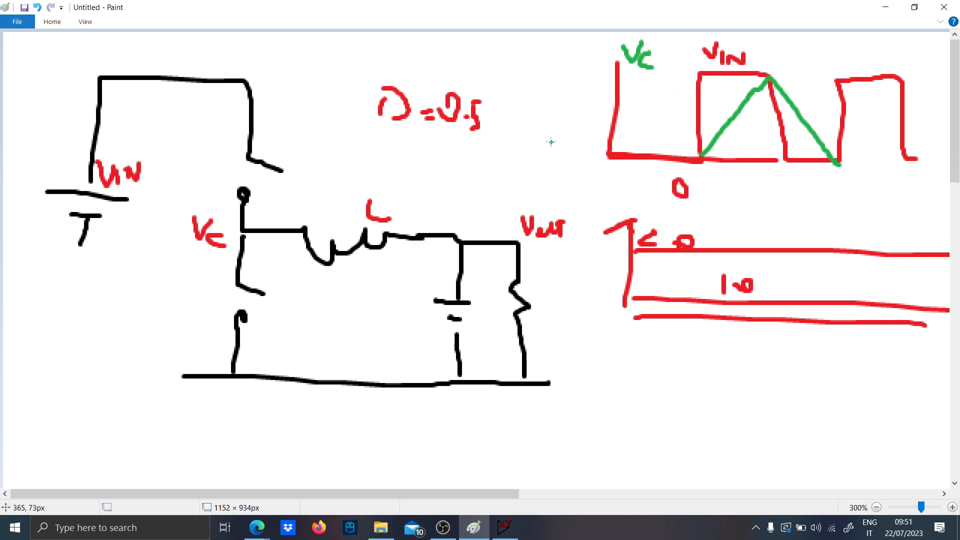
{"action": "mouse_move", "coordinate": [530, 241]}
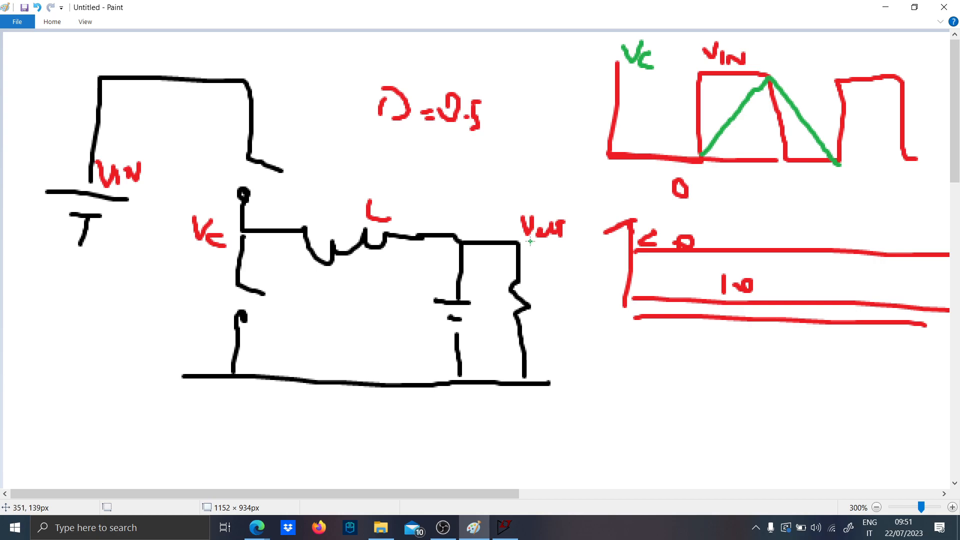
{"action": "left_click", "coordinate": [52, 21]}
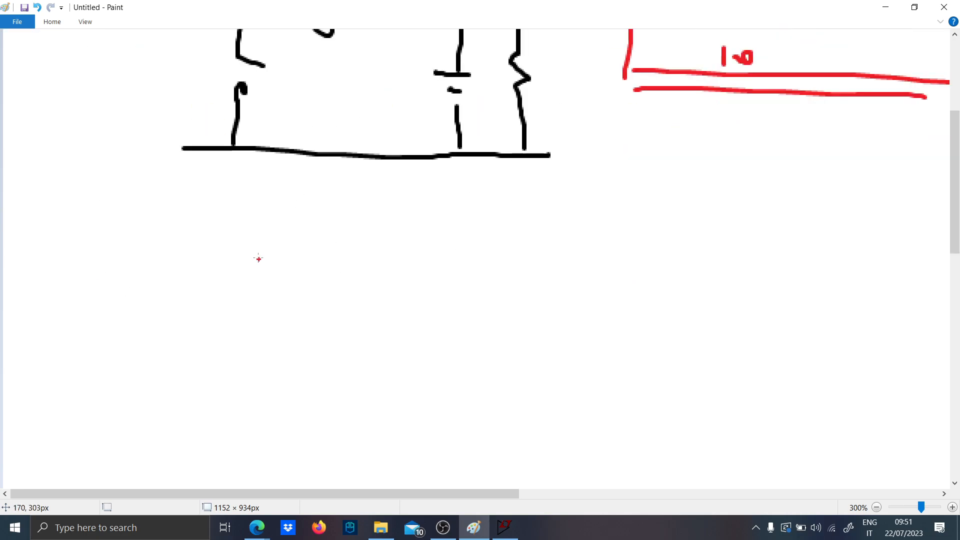
Draw the red secondary winding feeding a diode, capacitor and regulator block, and circle the coupled inductors in green
{"action": "scroll", "scroll_direction": "down", "scroll_amount": 3}
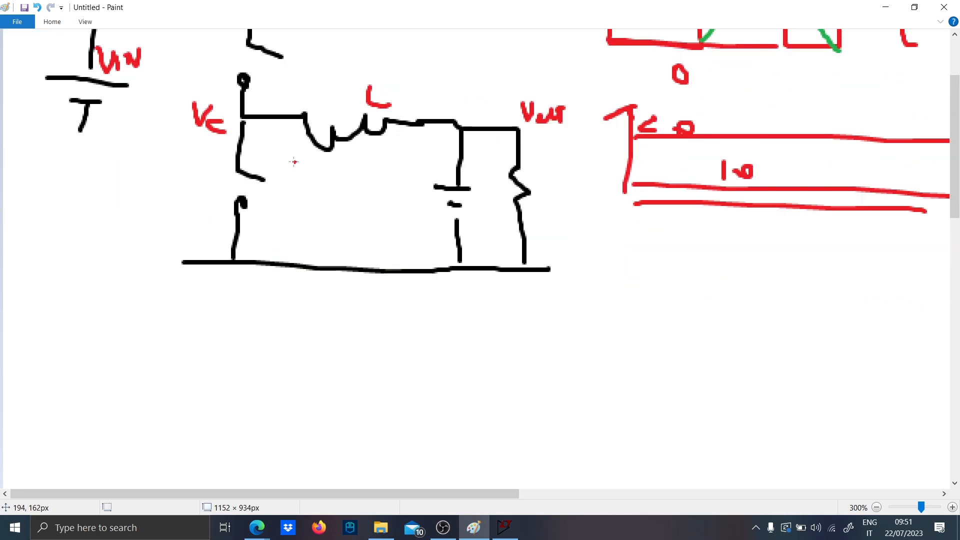
{"action": "left_click_drag", "start_coordinate": [288, 173], "coordinate": [398, 184]}
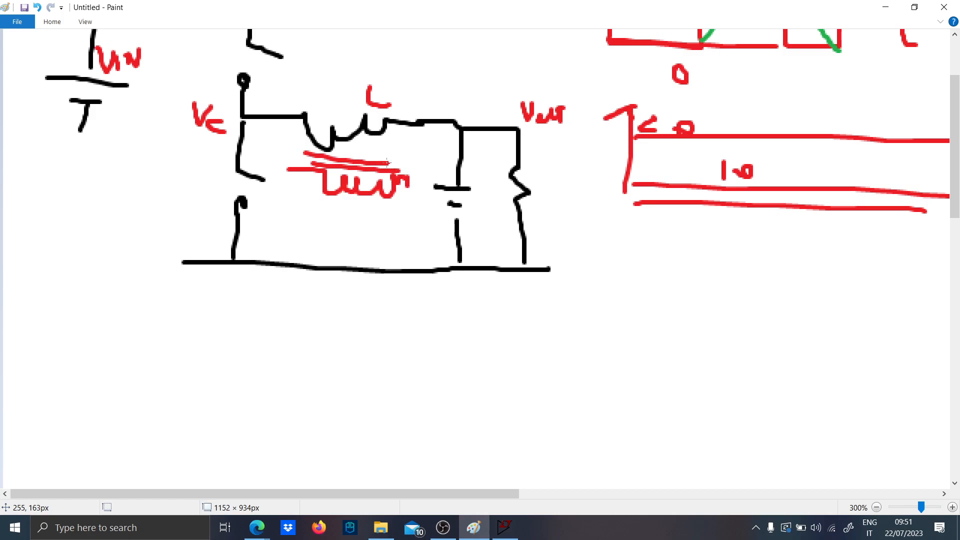
{"action": "left_click_drag", "start_coordinate": [403, 178], "coordinate": [447, 334]}
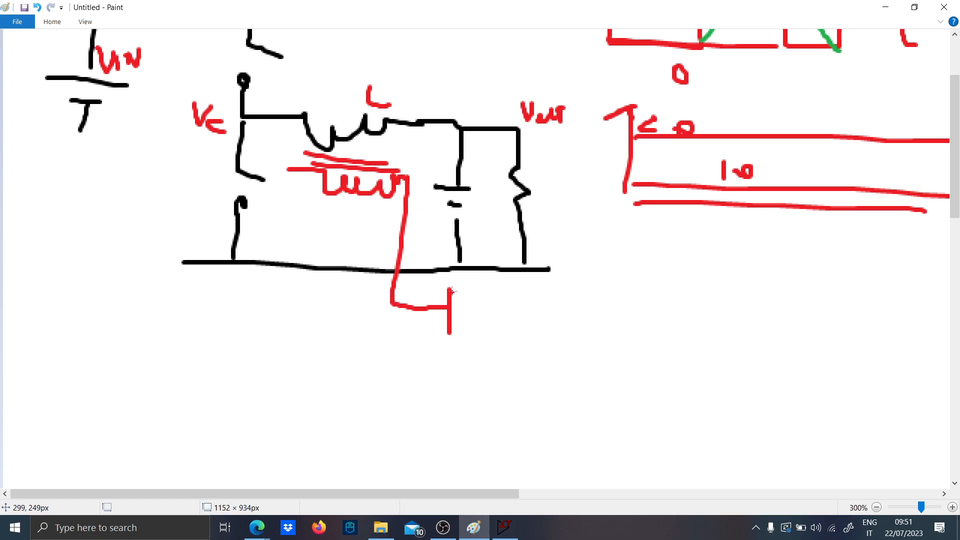
{"action": "left_click_drag", "start_coordinate": [450, 291], "coordinate": [615, 364]}
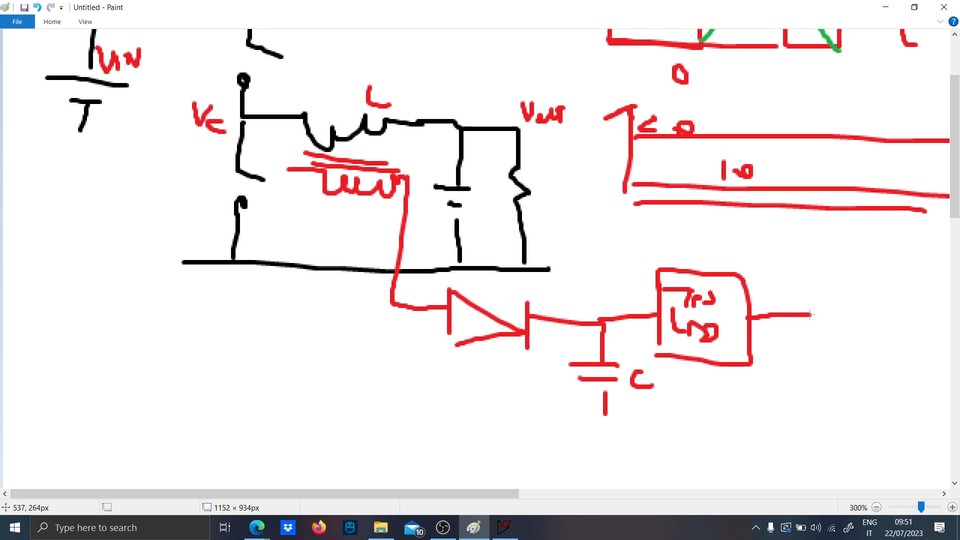
{"action": "left_click_drag", "start_coordinate": [820, 317], "coordinate": [820, 416]}
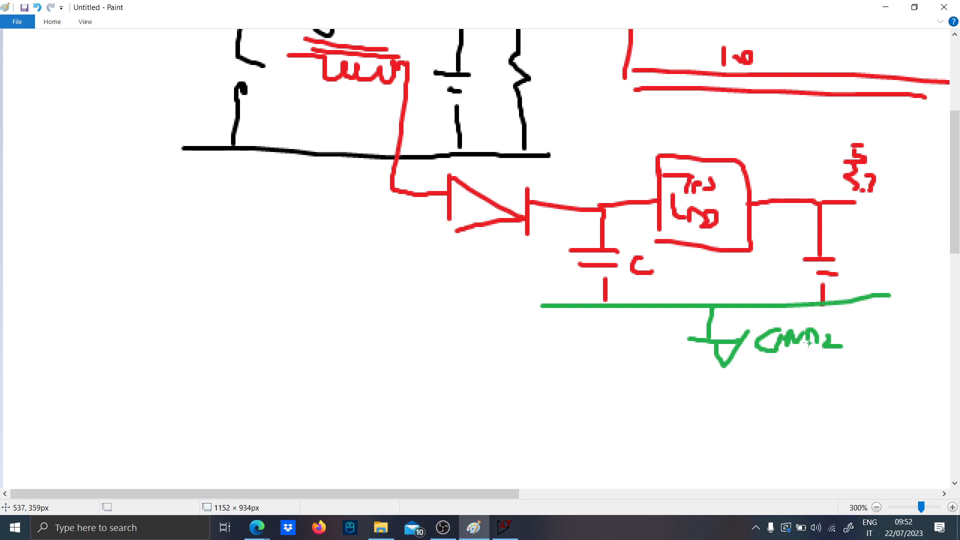
{"action": "left_click_drag", "start_coordinate": [184, 202], "coordinate": [239, 162]}
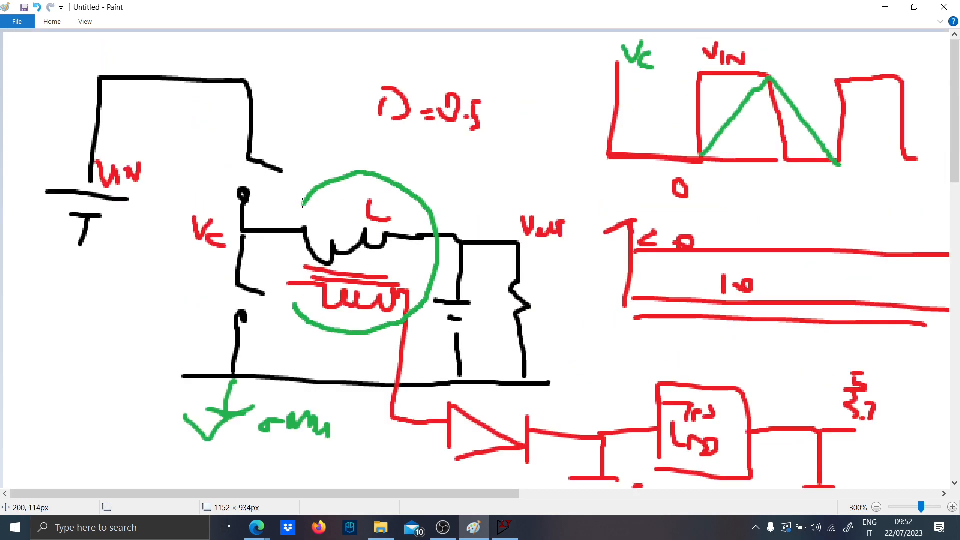
Sketch in green the transistor, coupled windings with diode, V1 meter and labelled feedback amplifier below the circuit
{"action": "scroll", "scroll_direction": "down", "scroll_amount": 3}
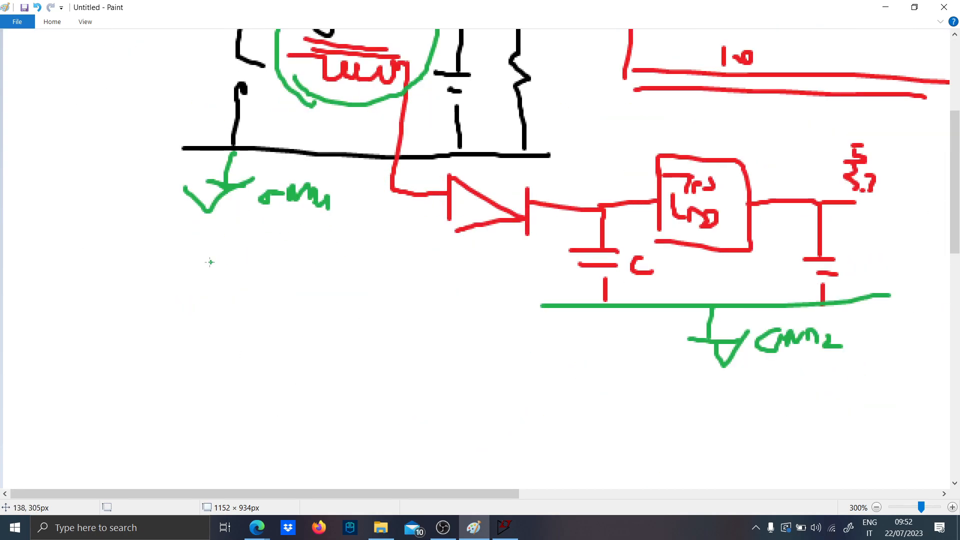
{"action": "scroll", "scroll_direction": "down", "scroll_amount": 3}
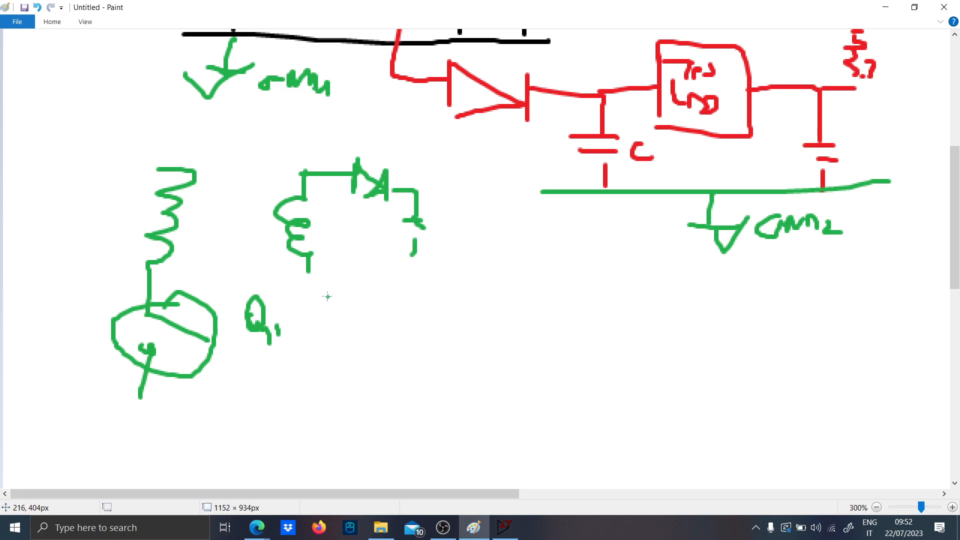
{"action": "left_click_drag", "start_coordinate": [324, 297], "coordinate": [334, 367]}
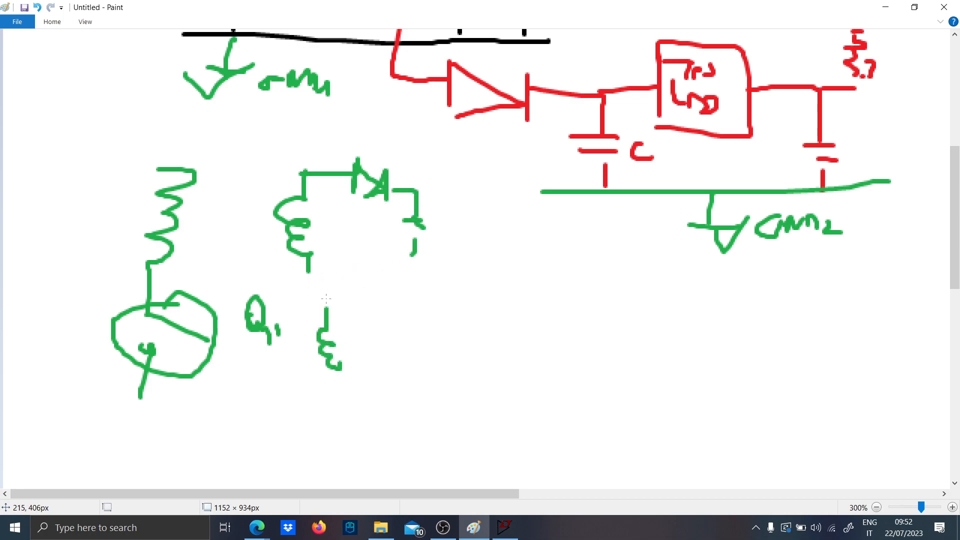
{"action": "left_click_drag", "start_coordinate": [318, 315], "coordinate": [419, 313]}
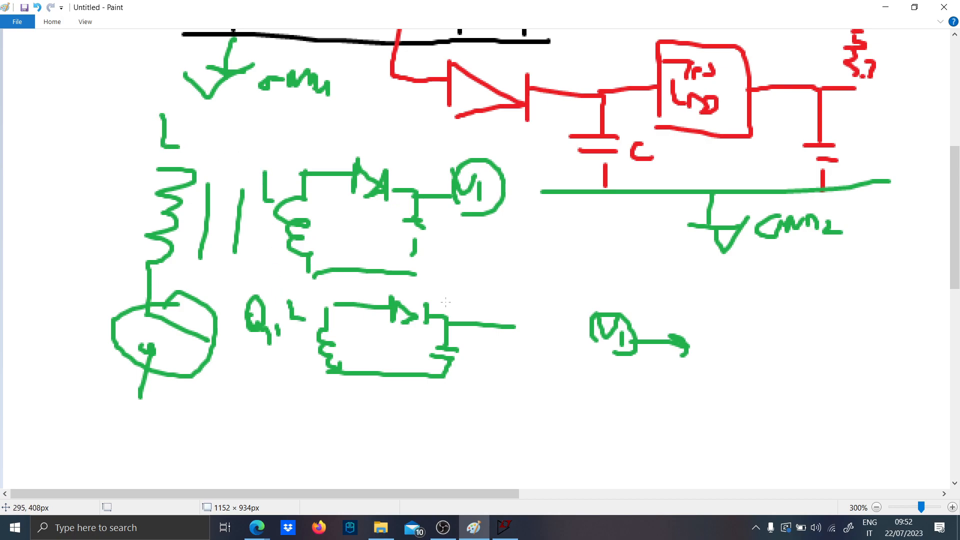
{"action": "left_click_drag", "start_coordinate": [710, 340], "coordinate": [778, 352]}
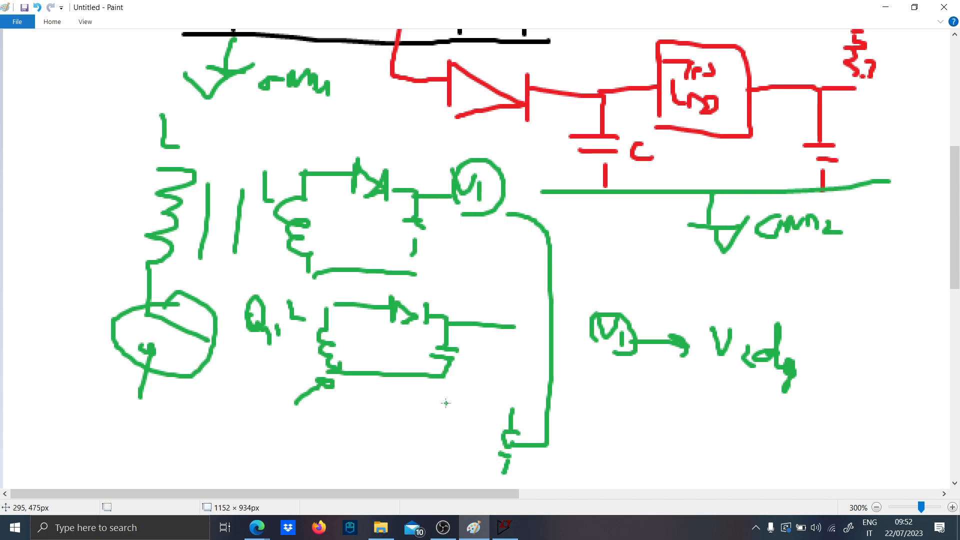
{"action": "left_click_drag", "start_coordinate": [435, 404], "coordinate": [456, 465]}
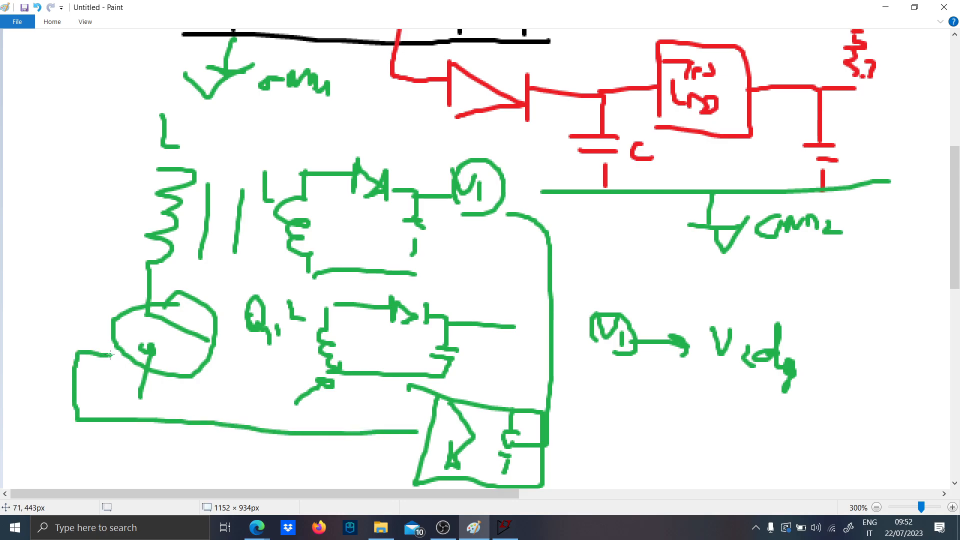
{"action": "left_click_drag", "start_coordinate": [566, 456], "coordinate": [591, 471]}
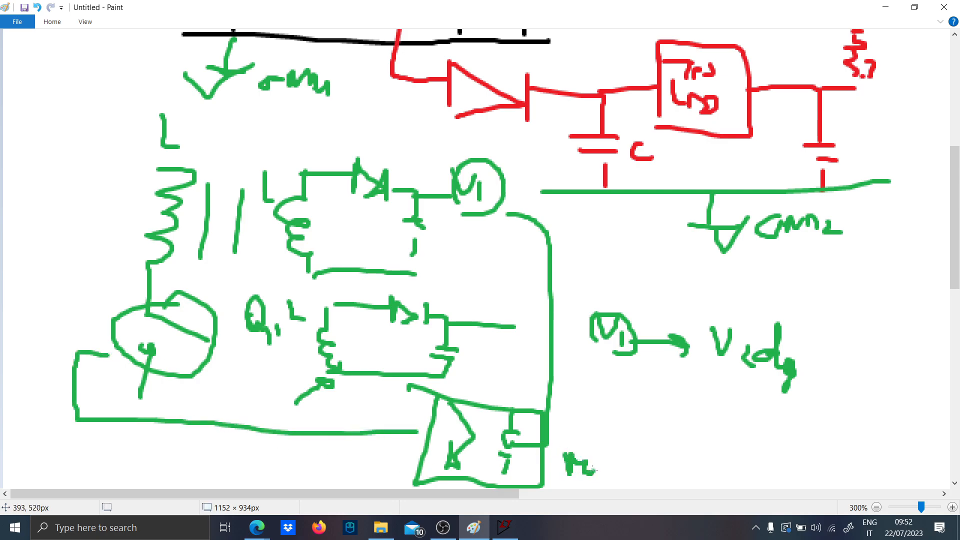
{"action": "left_click_drag", "start_coordinate": [563, 471], "coordinate": [680, 465]}
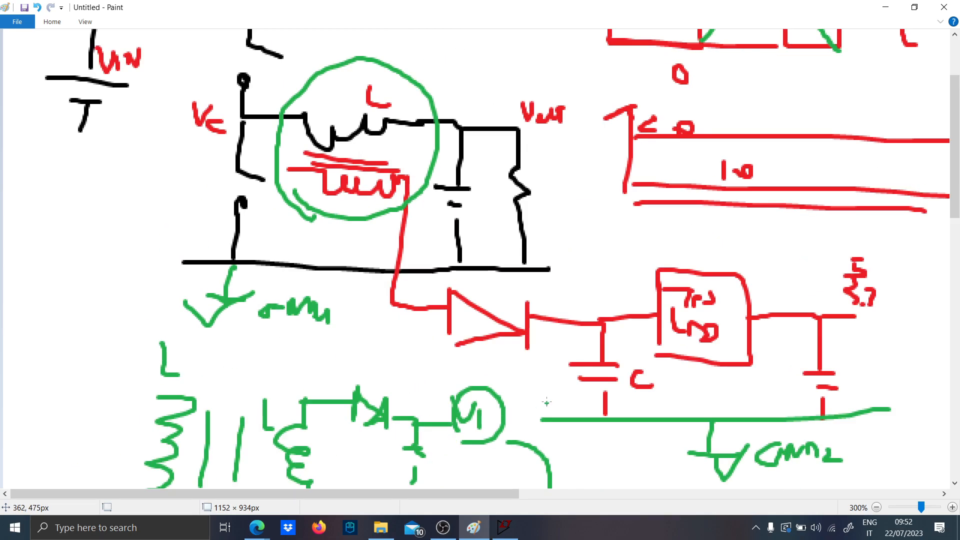
{"action": "scroll", "scroll_direction": "down", "scroll_amount": 3}
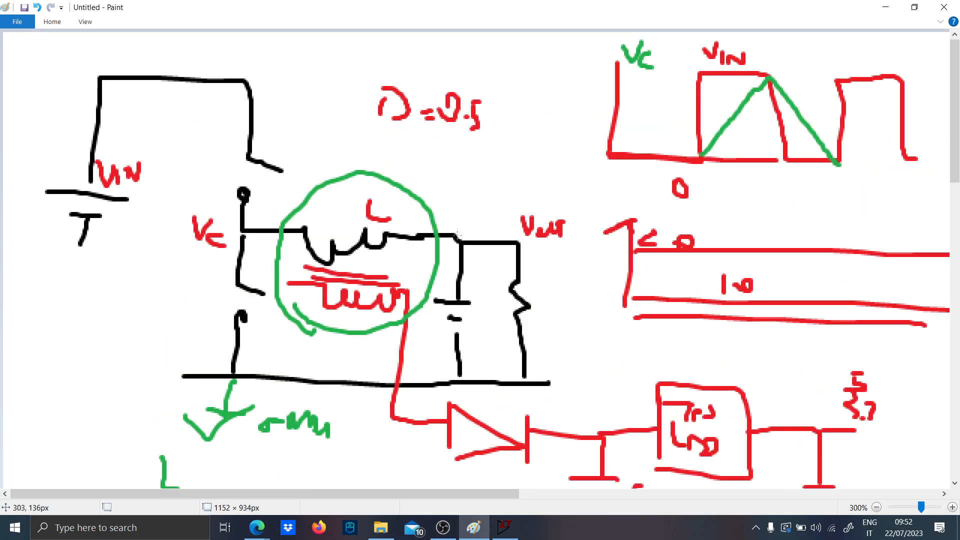
Minimise Paint and bring up the LTspice draft schematic from the taskbar
{"action": "left_click", "coordinate": [474, 527]}
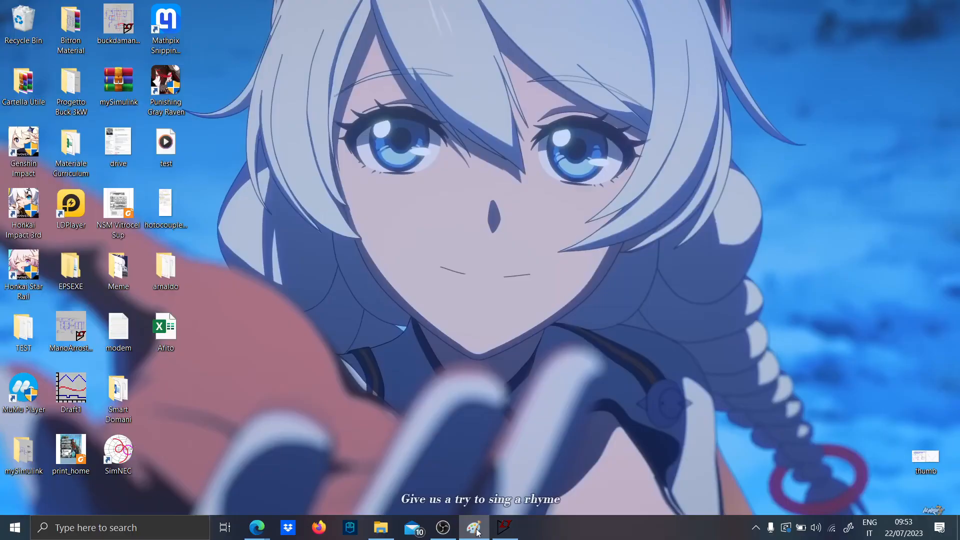
{"action": "left_click", "coordinate": [502, 527]}
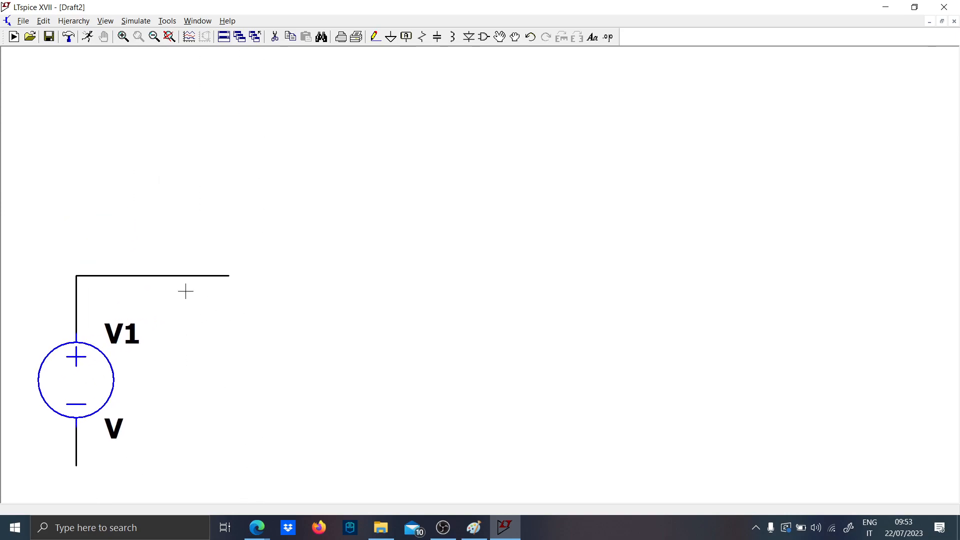
Browse the open-file dialog to Desktop > Cartella Utile > Power Electronics Spice
{"action": "left_click", "coordinate": [29, 37]}
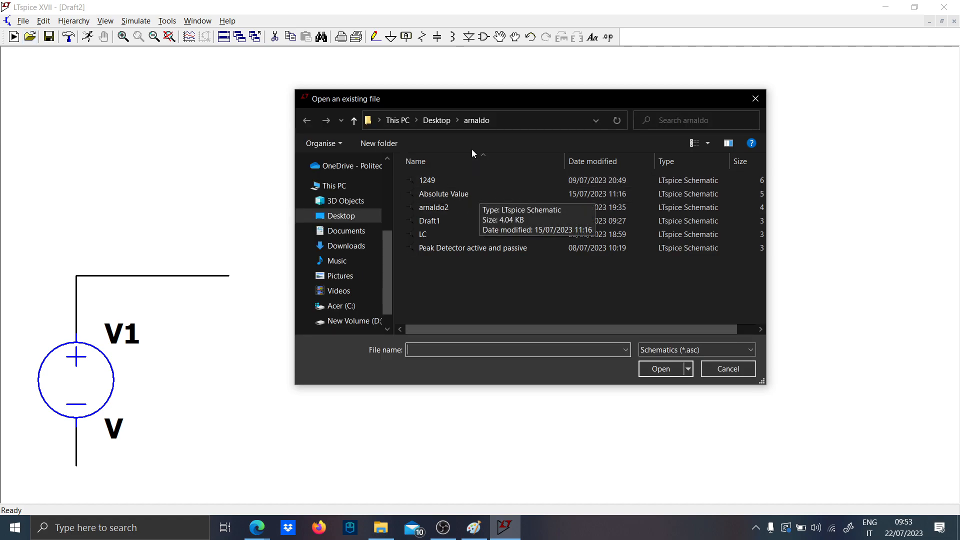
{"action": "left_click", "coordinate": [353, 120]}
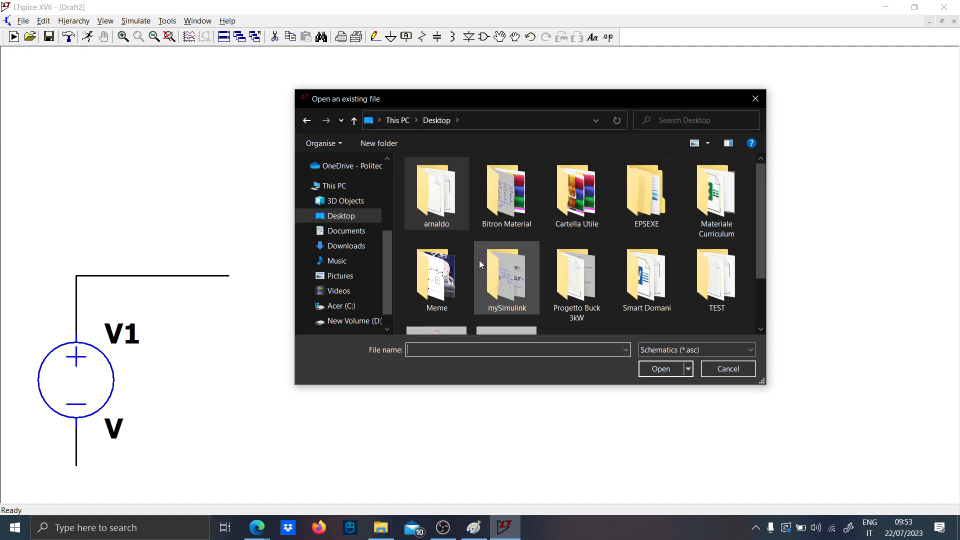
{"action": "left_click", "coordinate": [576, 193]}
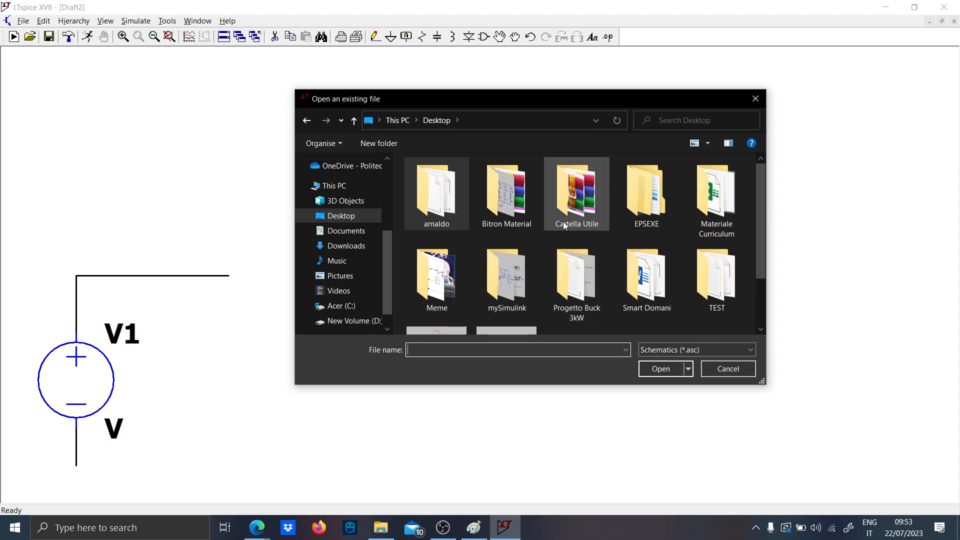
{"action": "double_click", "coordinate": [576, 190]}
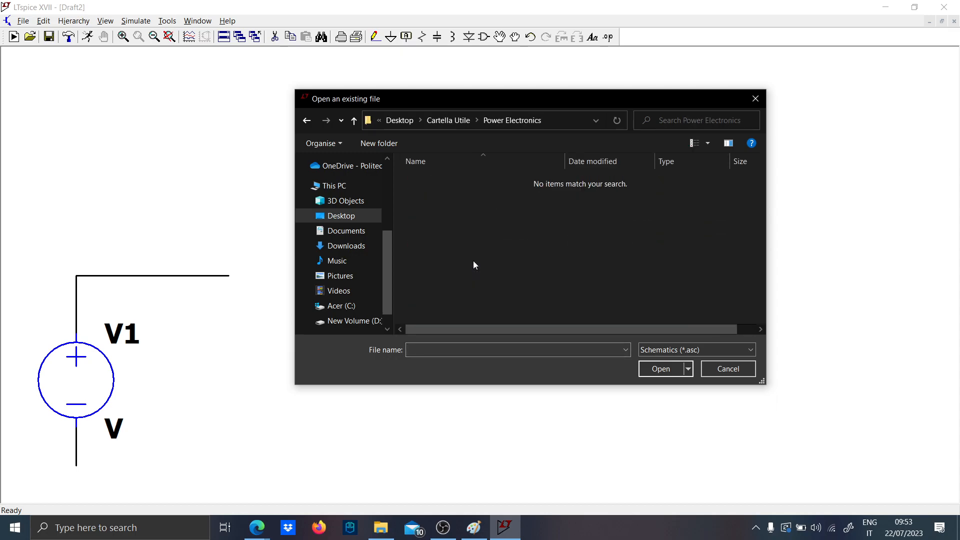
{"action": "left_click", "coordinate": [448, 120]}
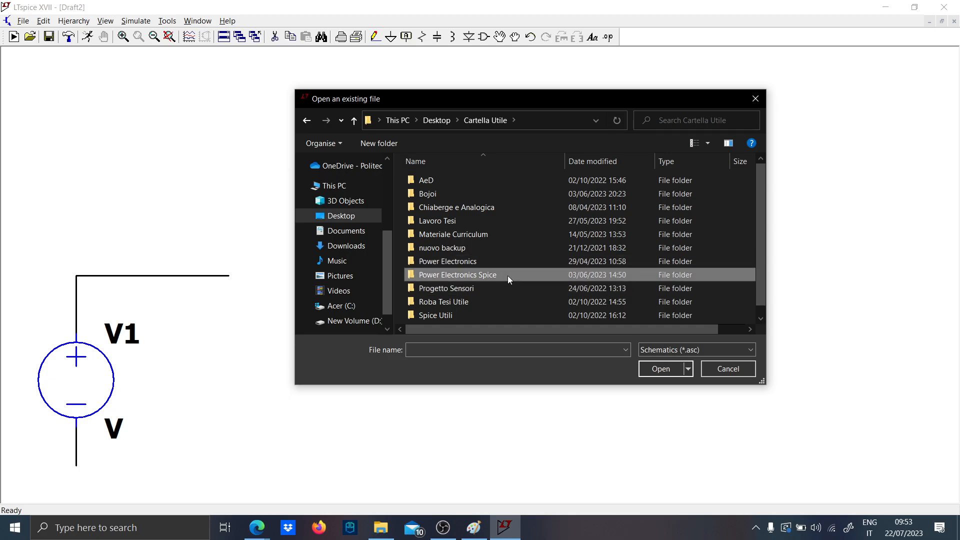
{"action": "double_click", "coordinate": [456, 274]}
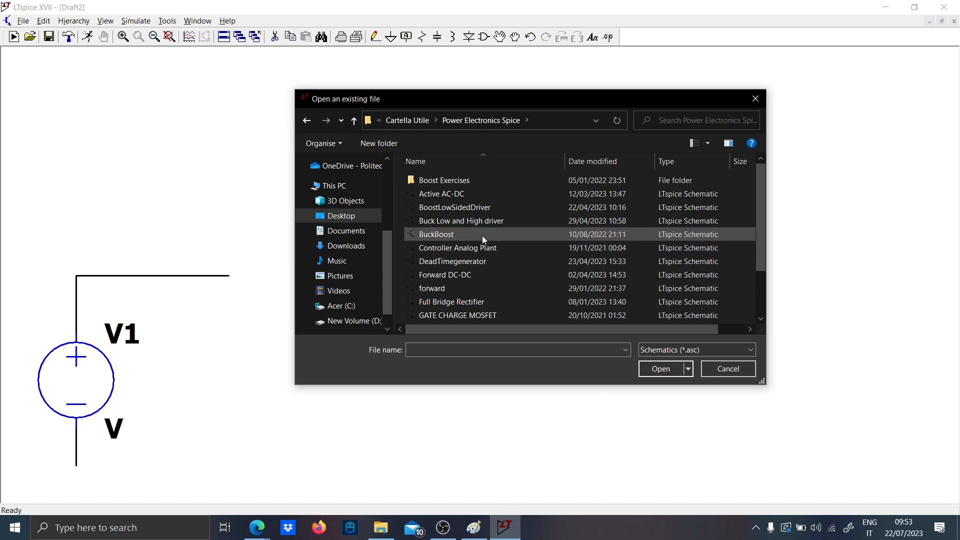
Load the BuckBoost schematic and cut away D1, L1, C1, R1 and their wiring
{"action": "double_click", "coordinate": [435, 234]}
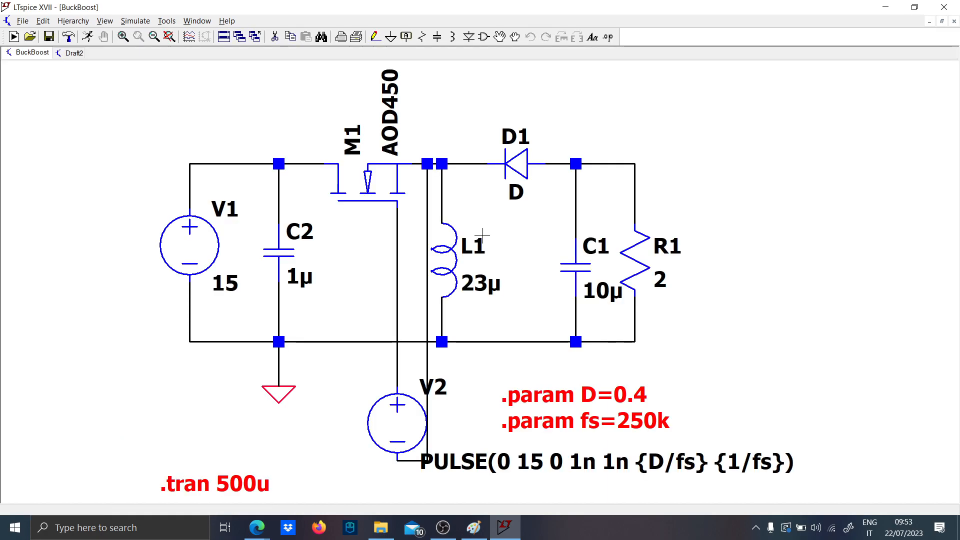
{"action": "mouse_move", "coordinate": [297, 361]}
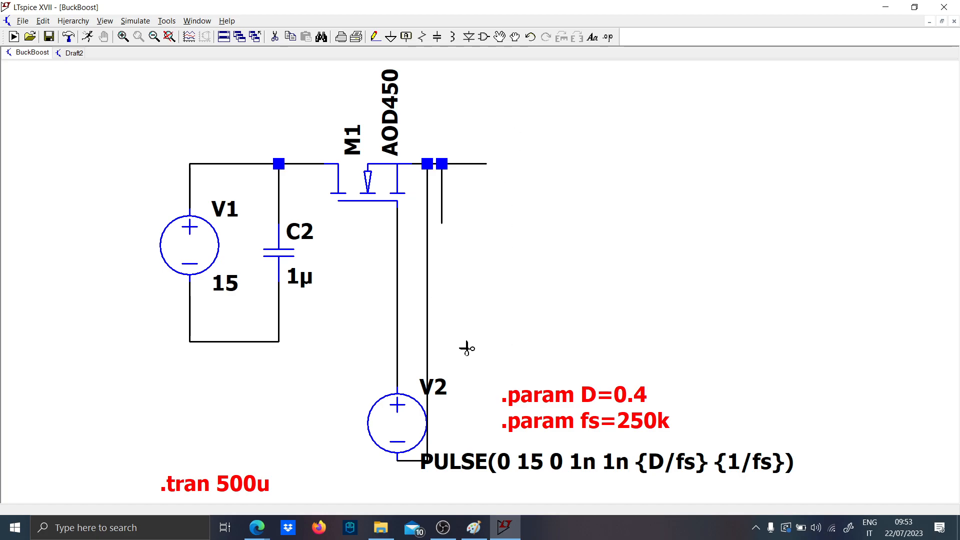
{"action": "left_click", "coordinate": [467, 348]}
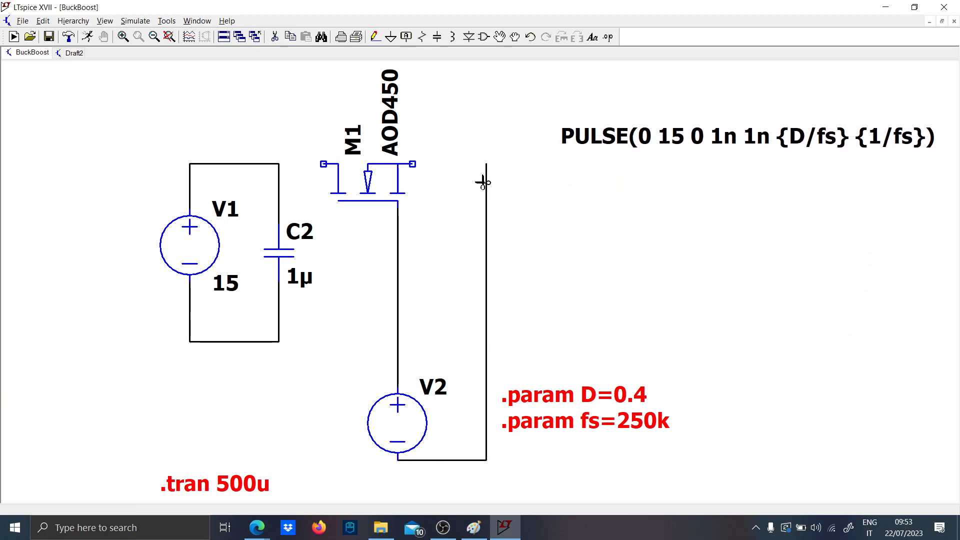
{"action": "left_click", "coordinate": [484, 181]}
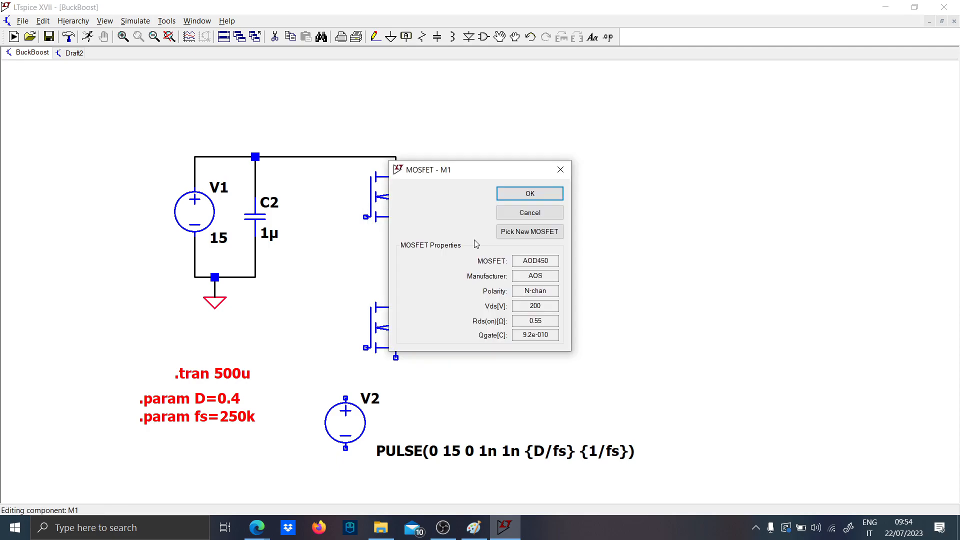
Assign the Si7336ADP model to MOSFET M1 via Pick New MOSFET
{"action": "left_click", "coordinate": [528, 231]}
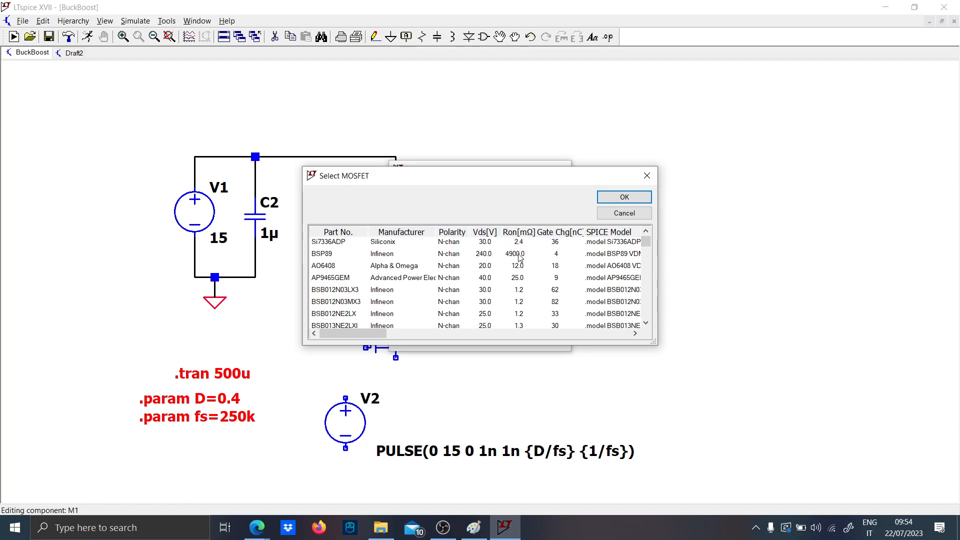
{"action": "left_click", "coordinate": [623, 197]}
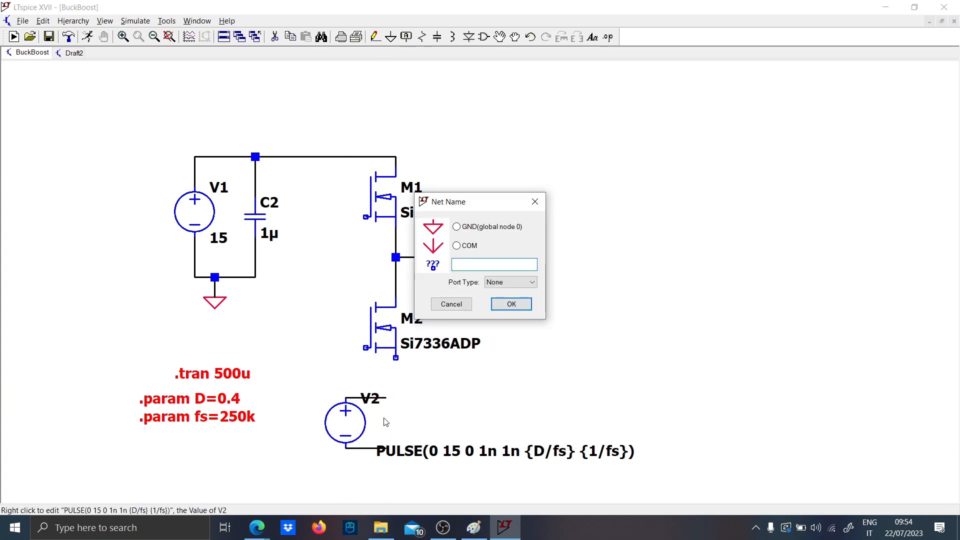
Label the gate net g1 and switch node s1, and place the 4.7µ inductor L1 after it
{"action": "type", "text": "g1"}
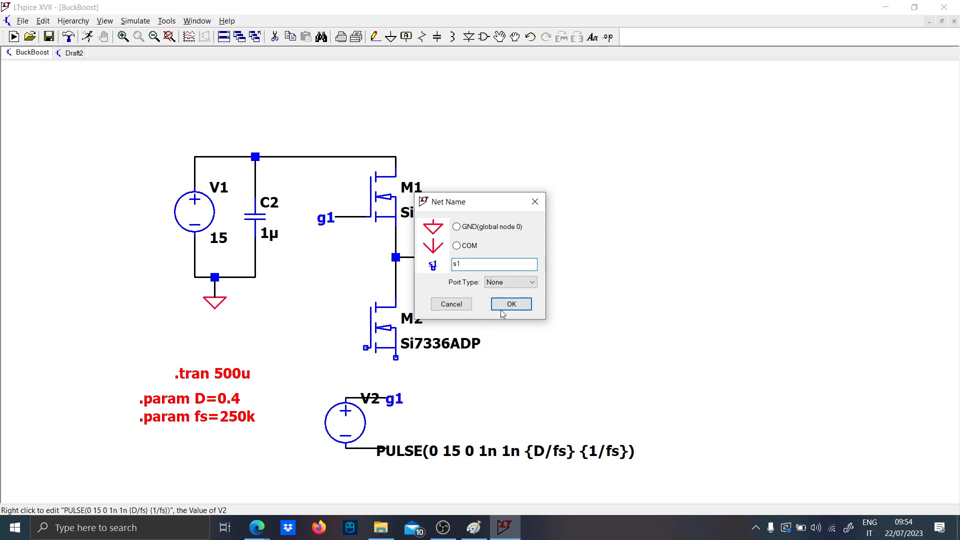
{"action": "left_click", "coordinate": [511, 304]}
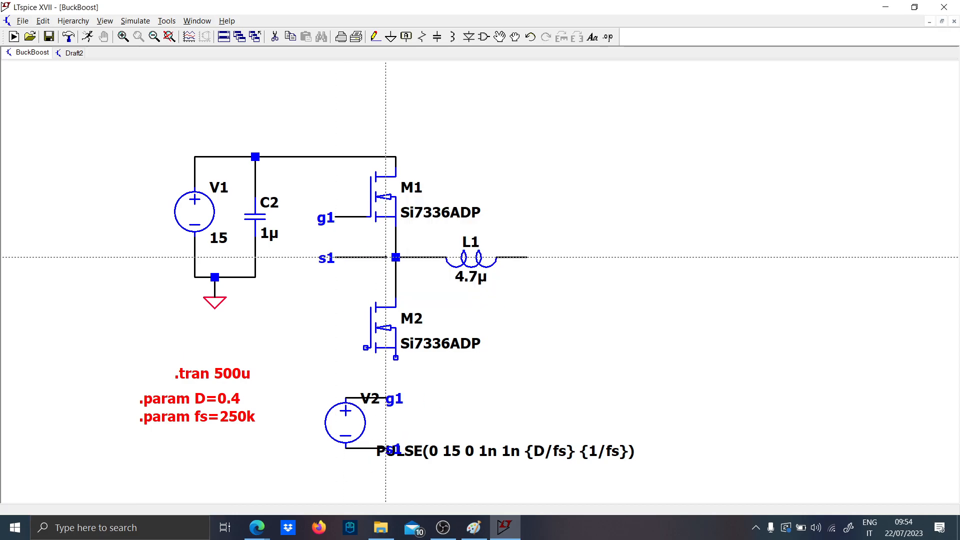
{"action": "double_click", "coordinate": [345, 422]}
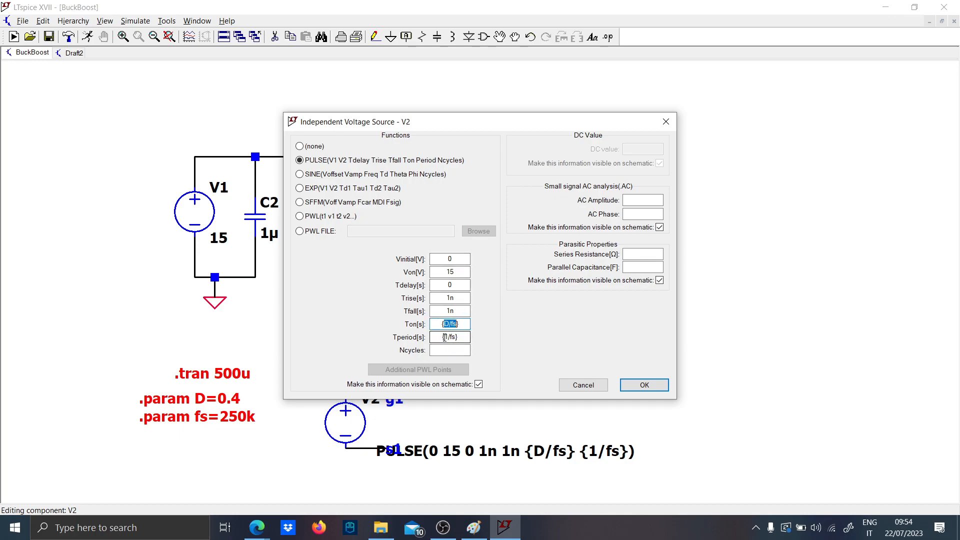
Close V2's settings unchanged and move V2 with its PULSE text to the left
{"action": "left_click", "coordinate": [643, 384]}
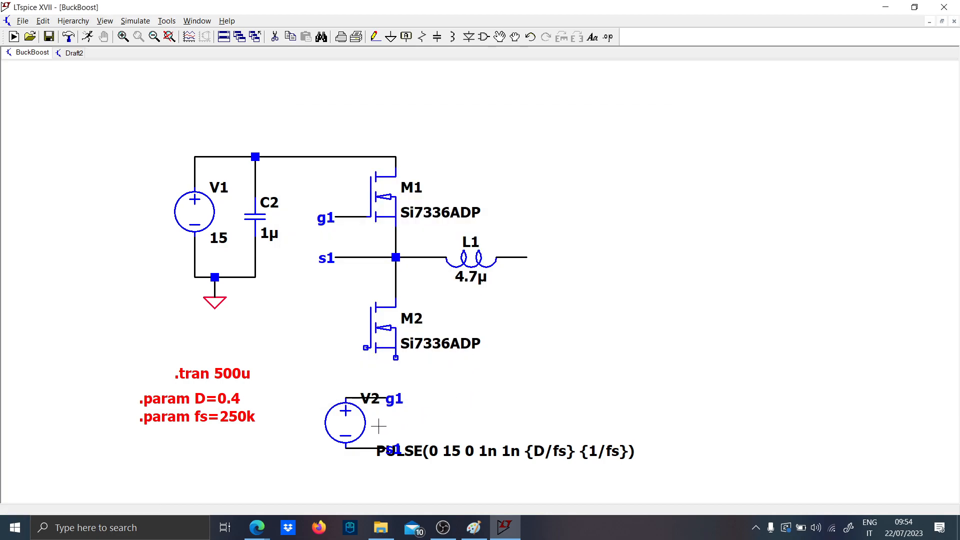
{"action": "mouse_move", "coordinate": [367, 430]}
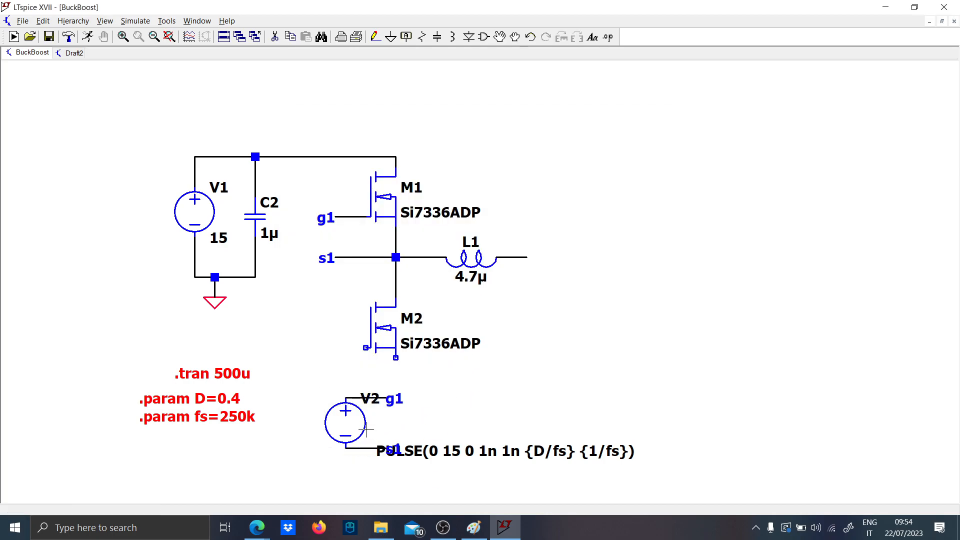
{"action": "left_click_drag", "start_coordinate": [344, 421], "coordinate": [305, 422]}
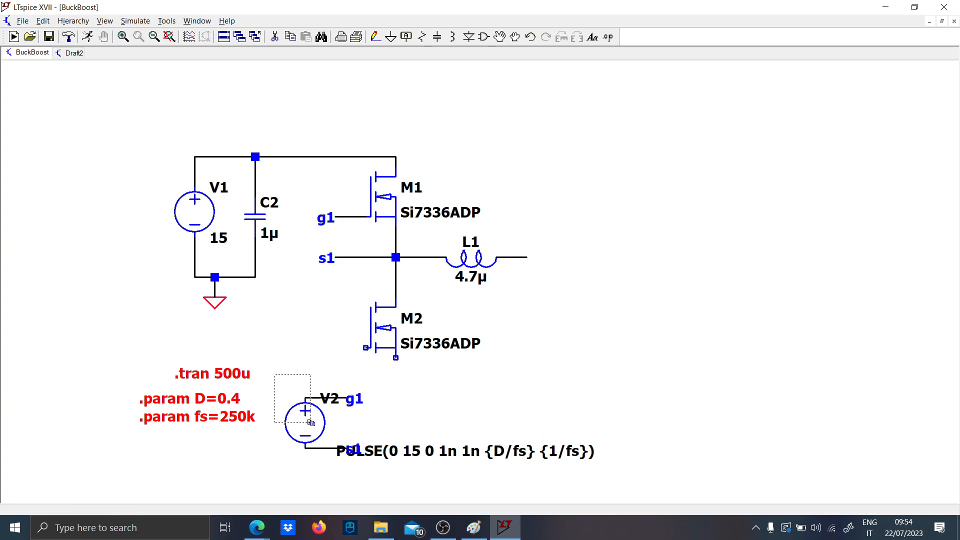
{"action": "left_click", "coordinate": [415, 401]}
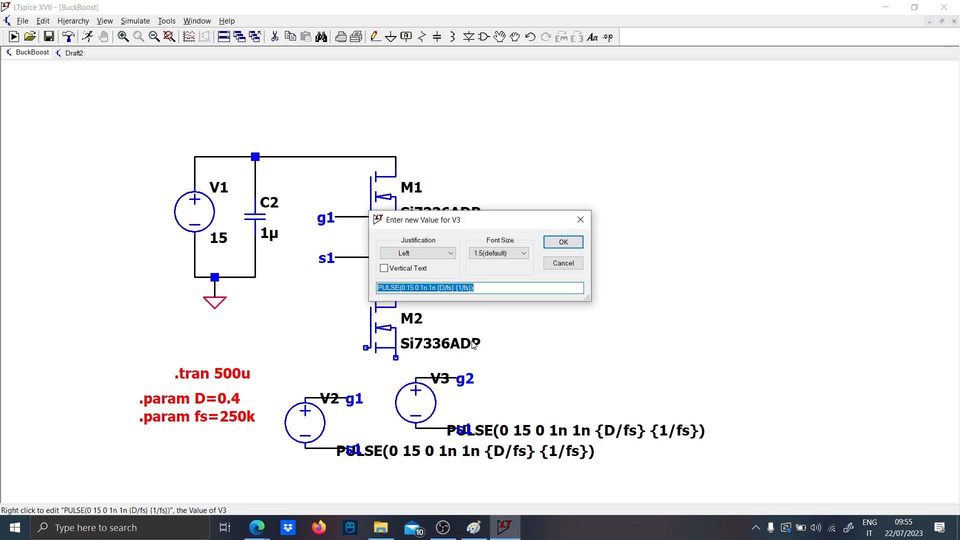
Set V3's pulse delay to {D/fs} and on-time to {(1-D)/fs}
{"action": "left_click", "coordinate": [562, 241]}
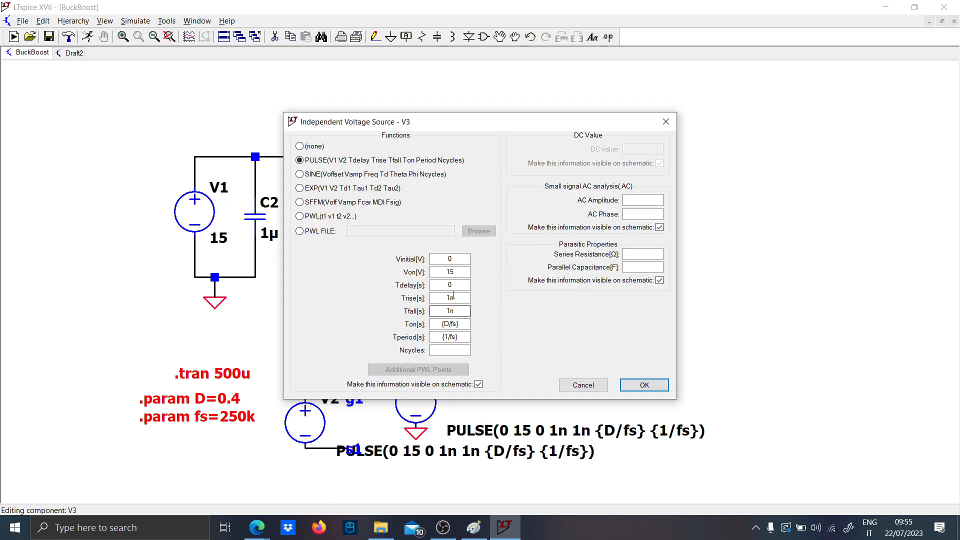
{"action": "left_click", "coordinate": [449, 285]}
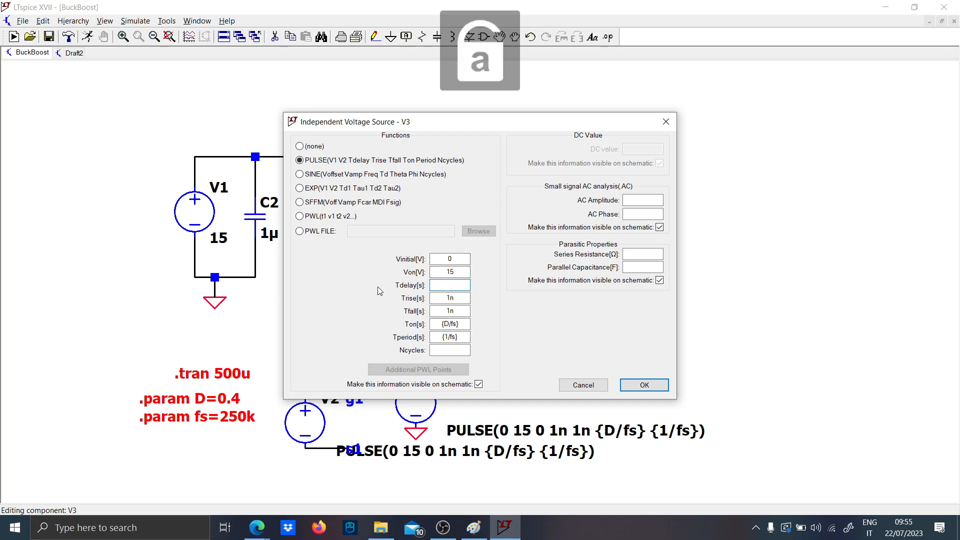
{"action": "type", "text": "{D/fs"}
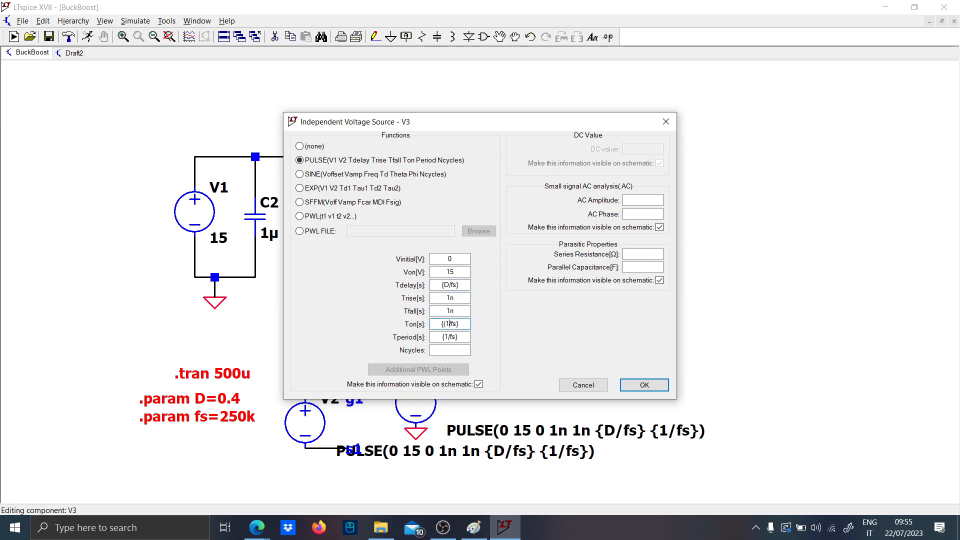
{"action": "type", "text": "{(1-D)/fs}"}
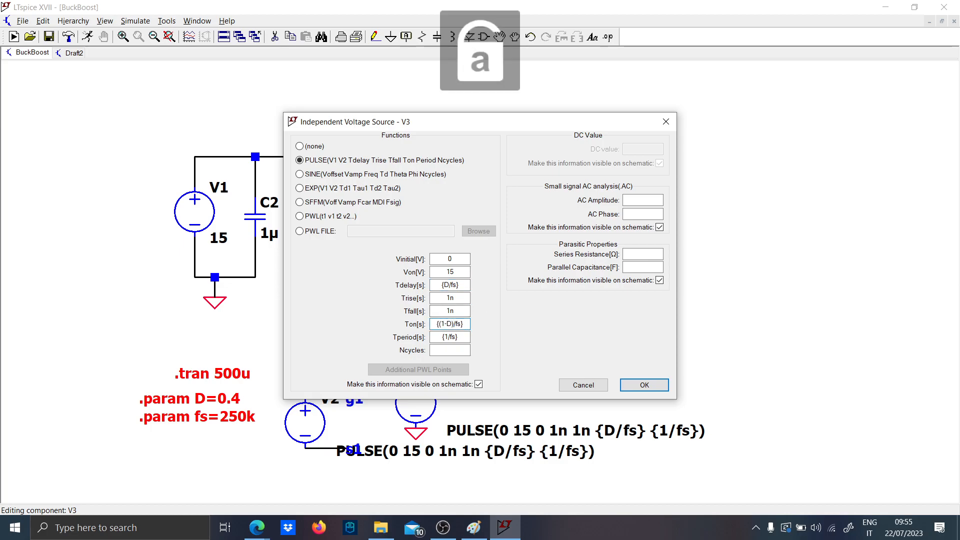
{"action": "left_click", "coordinate": [643, 384]}
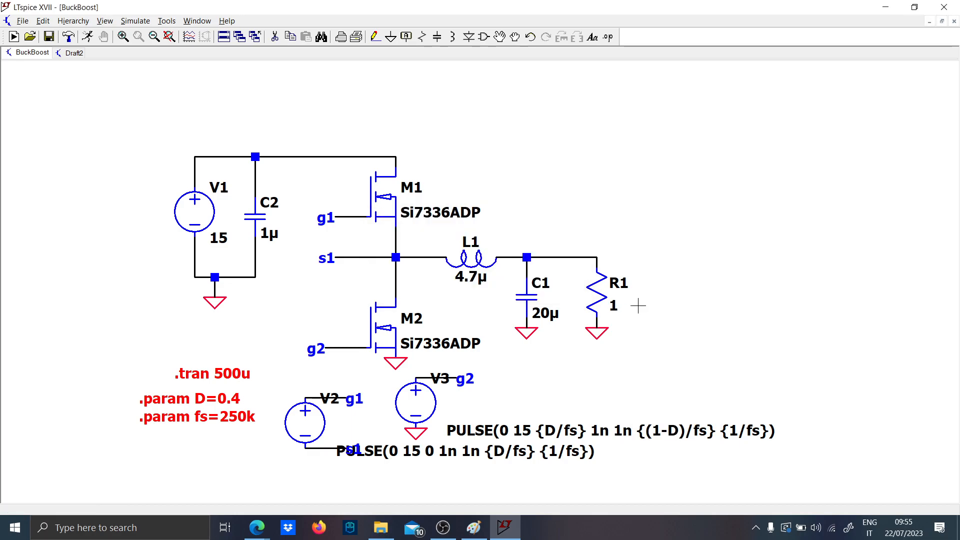
Set the input source V1 to 20 V
{"action": "right_click", "coordinate": [219, 238]}
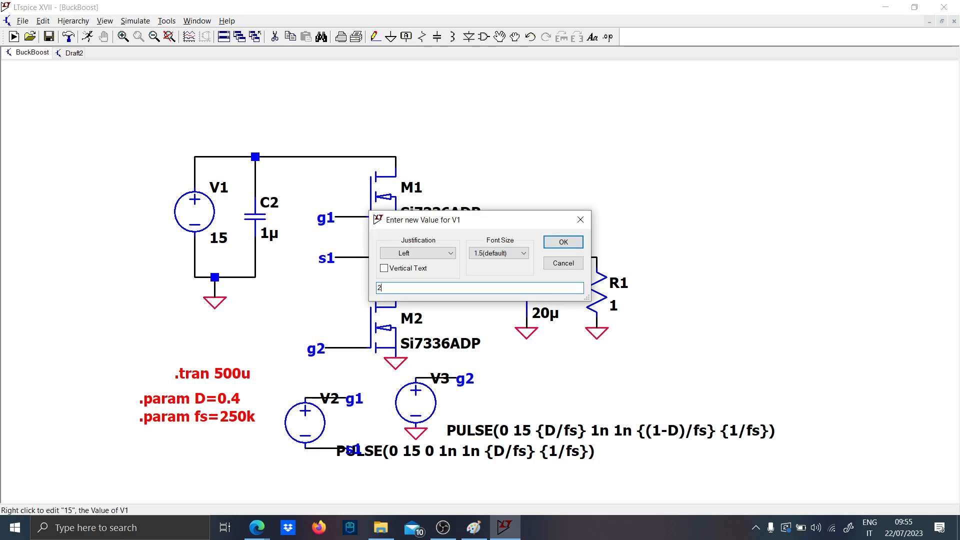
{"action": "left_click", "coordinate": [561, 241]}
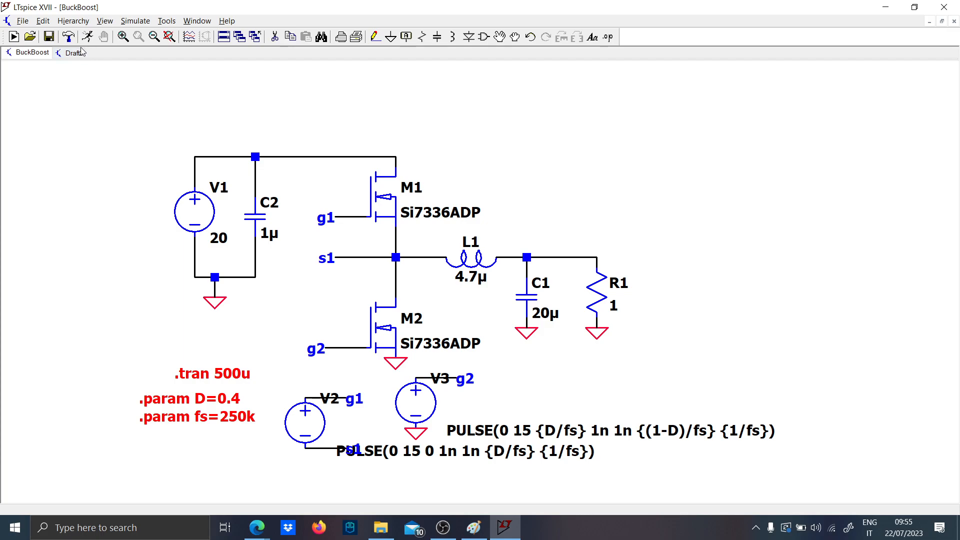
Save the schematic as Flybuck in the arnaldo folder on the Desktop
{"action": "left_click", "coordinate": [42, 20]}
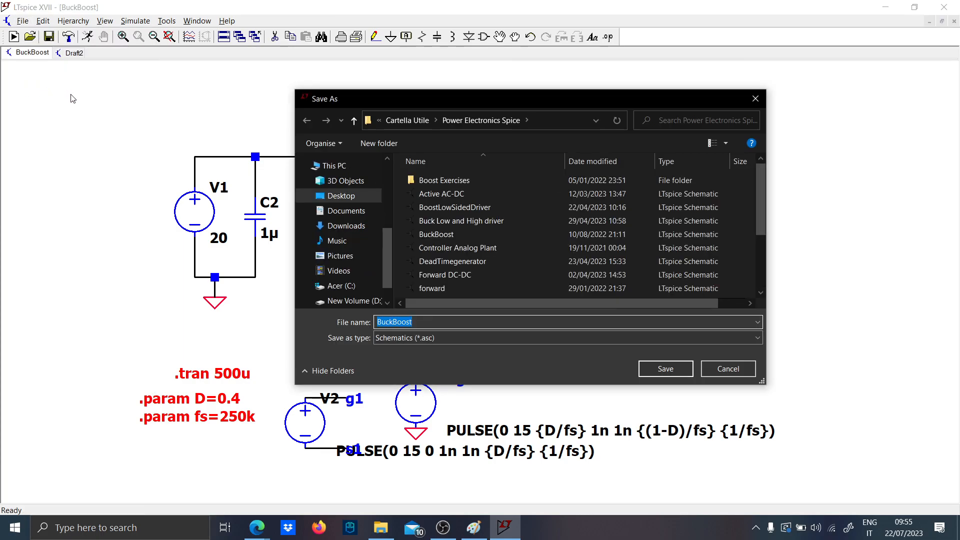
{"action": "type", "text": "Flybuck"}
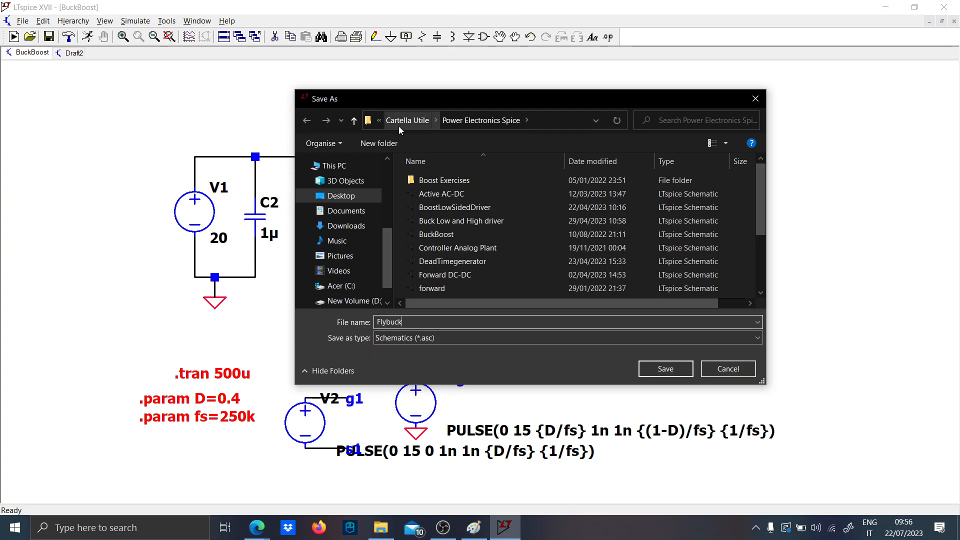
{"action": "left_click", "coordinate": [340, 195]}
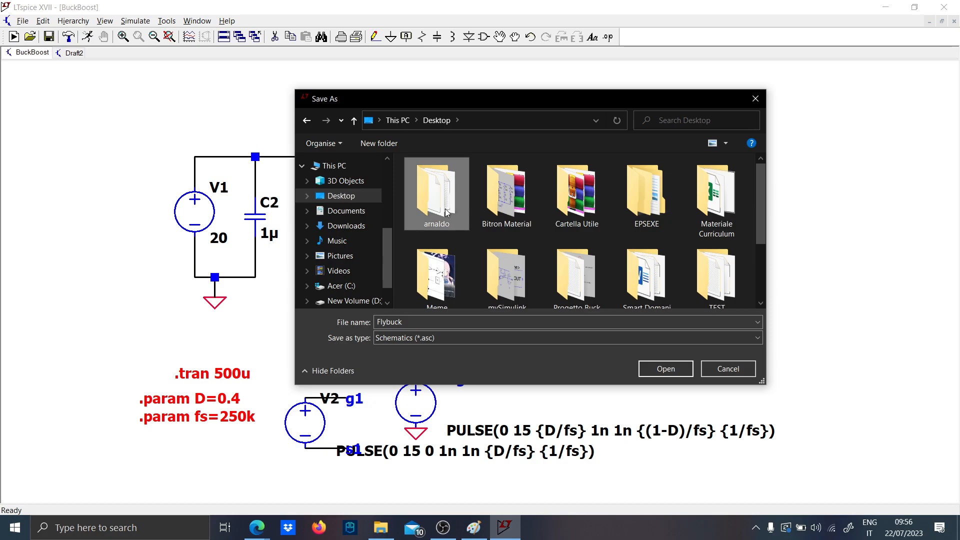
{"action": "left_click", "coordinate": [664, 369]}
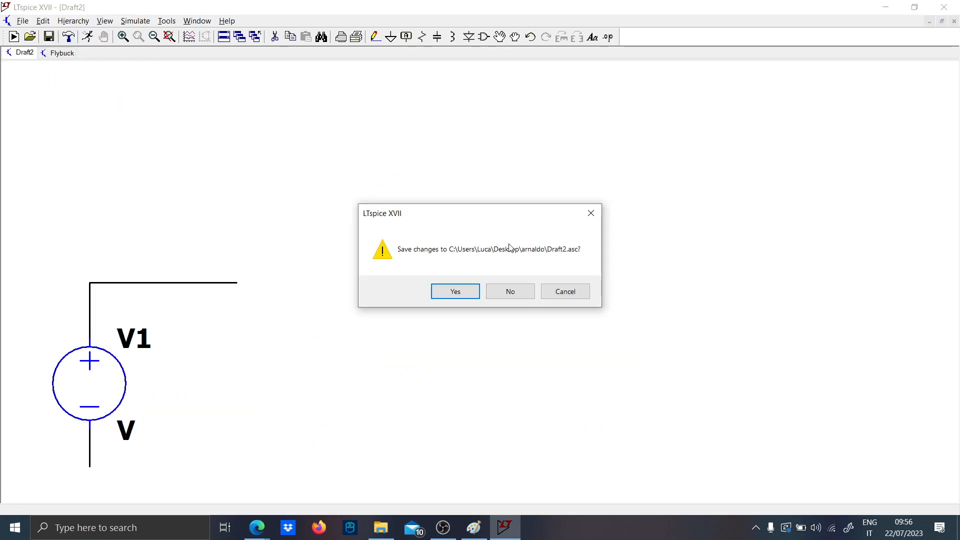
Discard Draft2's changes, run the Flybuck simulation and plot the inductor current I(L1)
{"action": "left_click", "coordinate": [509, 291]}
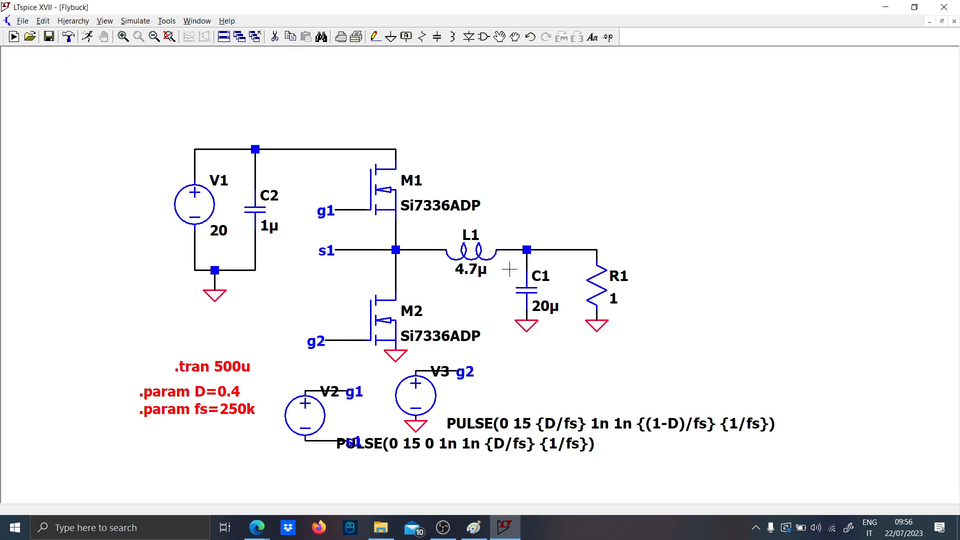
{"action": "left_click", "coordinate": [13, 36]}
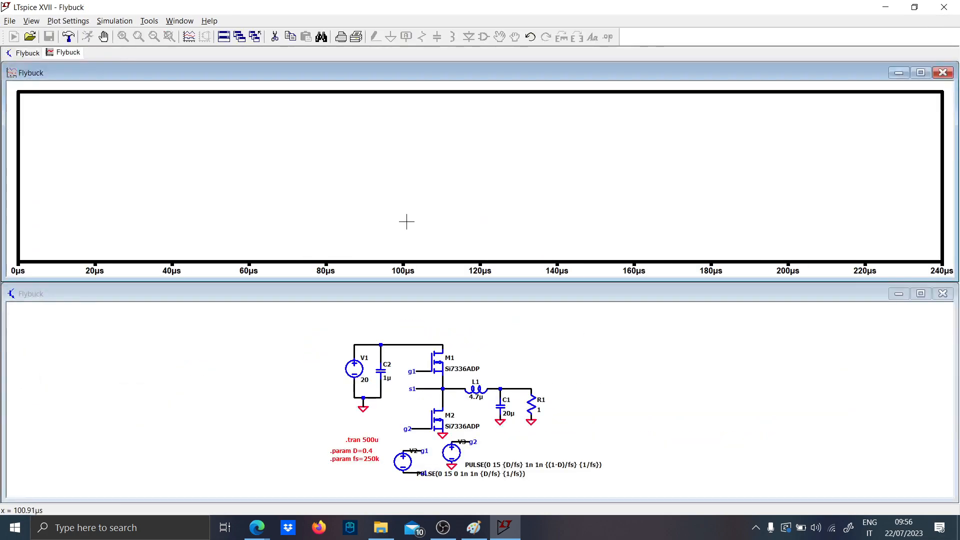
{"action": "left_click", "coordinate": [474, 387]}
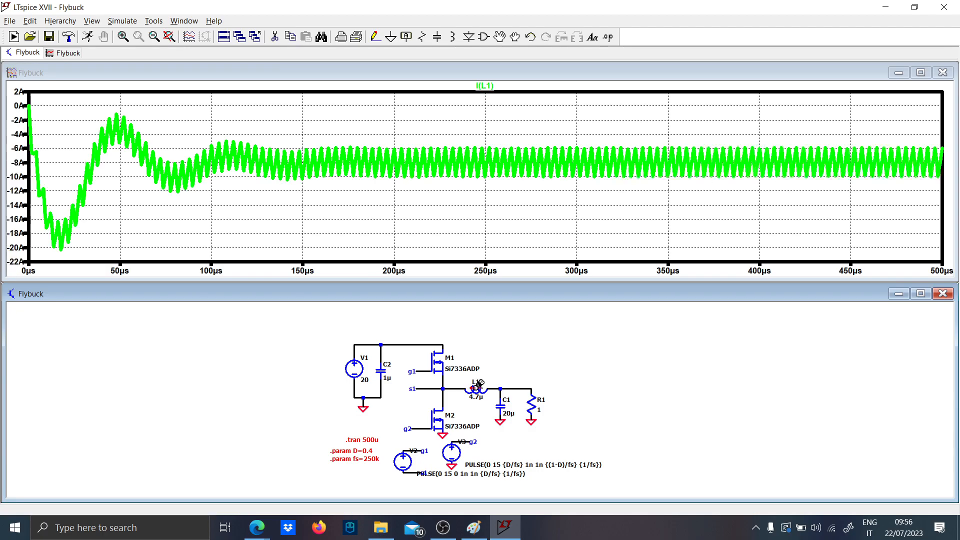
{"action": "mouse_move", "coordinate": [609, 301]}
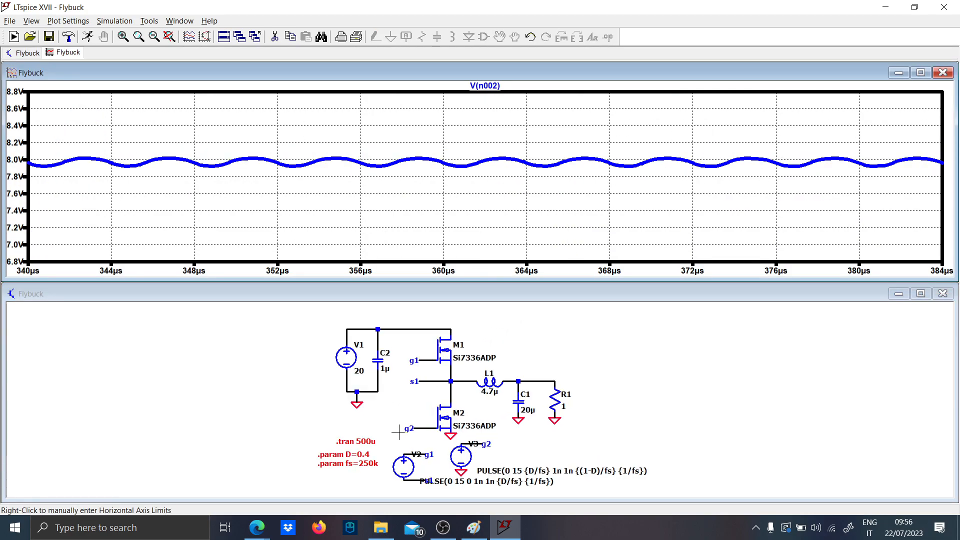
Change the duty parameter D to 0.5 and rerun the simulation
{"action": "double_click", "coordinate": [357, 454]}
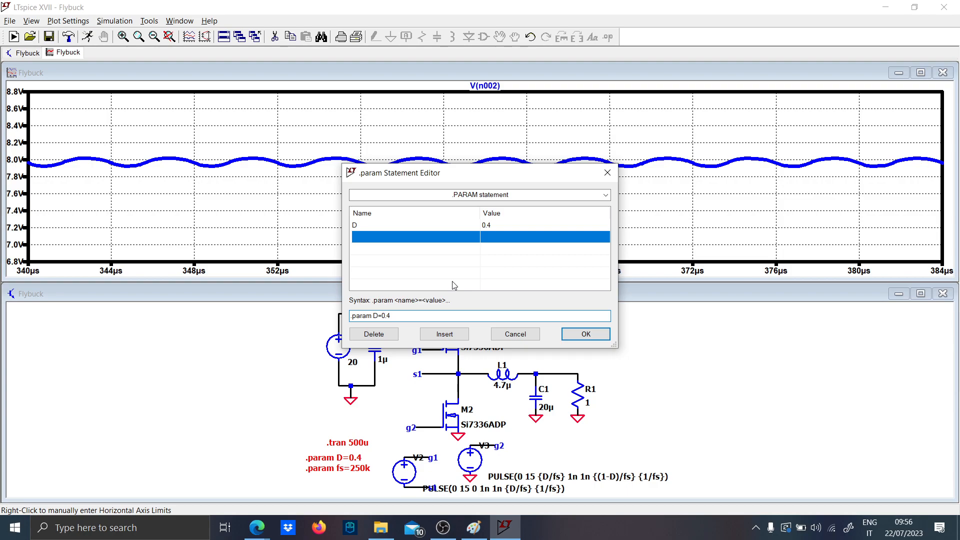
{"action": "left_click", "coordinate": [584, 334]}
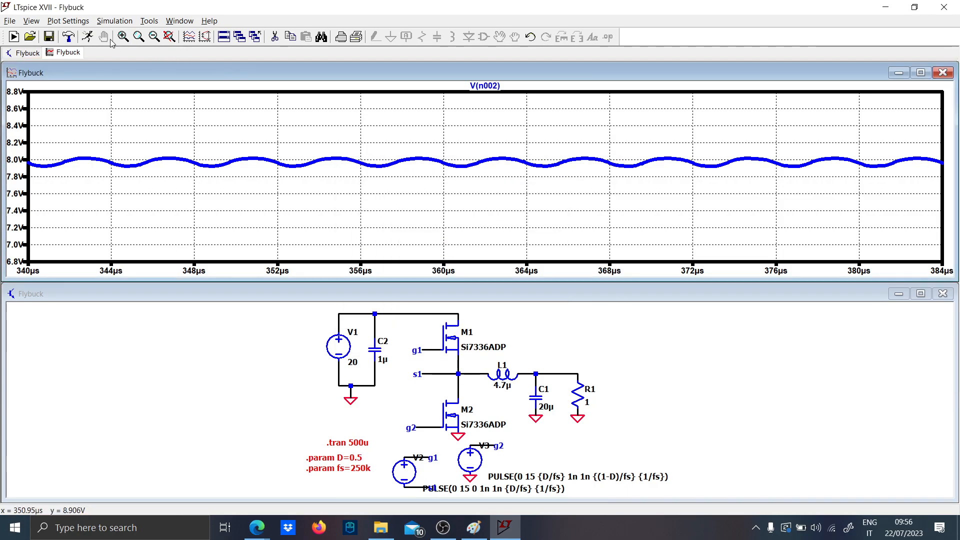
{"action": "left_click", "coordinate": [168, 37]}
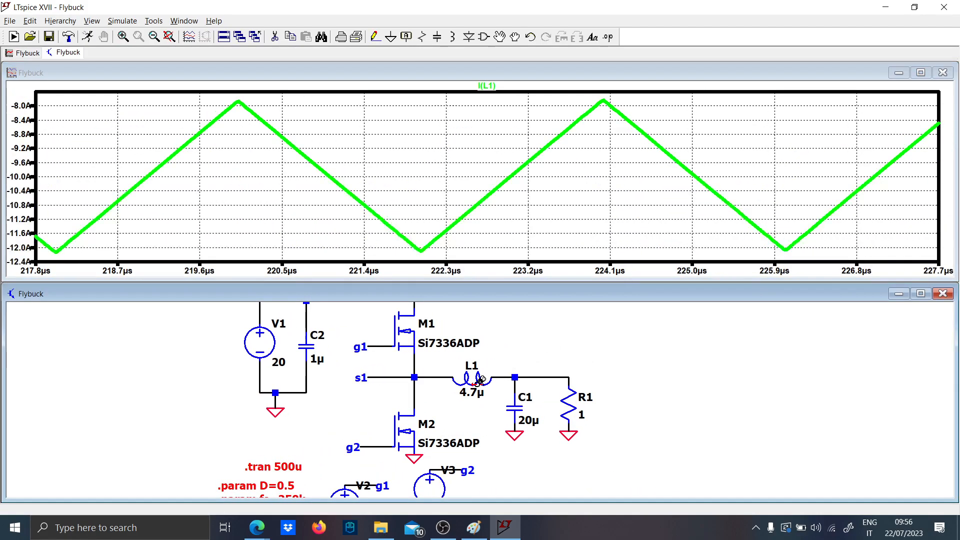
Set inductor L1 to 6.8µ
{"action": "right_click", "coordinate": [471, 392]}
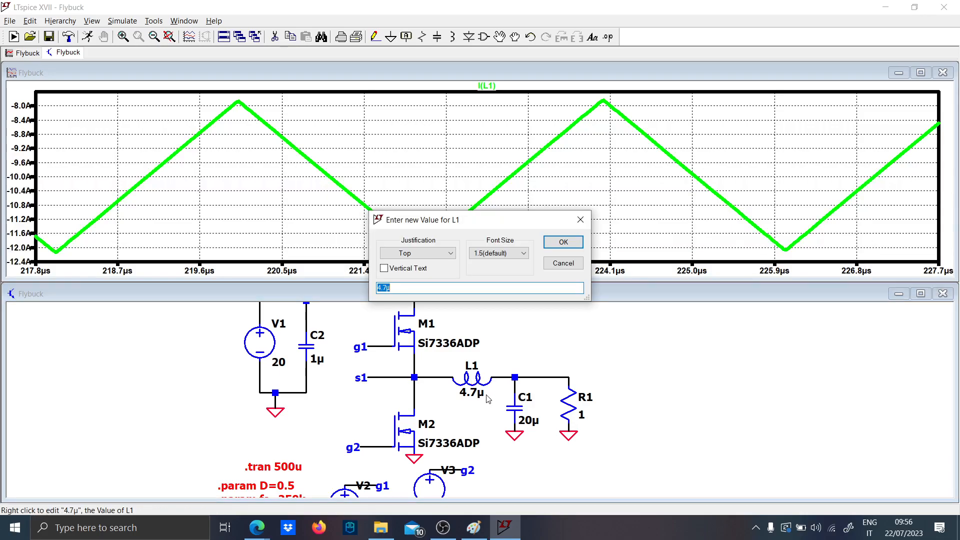
{"action": "left_click", "coordinate": [561, 241]}
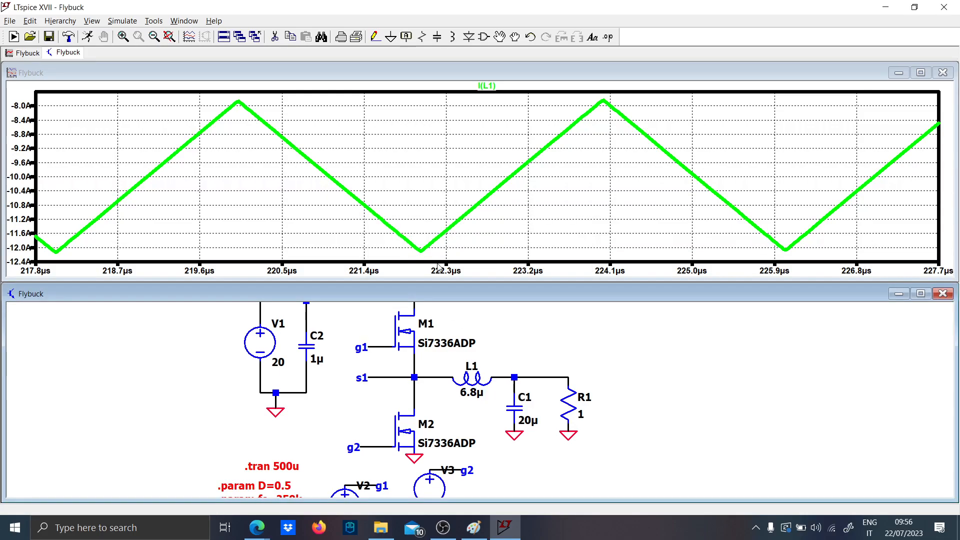
Set C1 to 22µ and place another 22µ capacitor in parallel at the output
{"action": "right_click", "coordinate": [528, 421]}
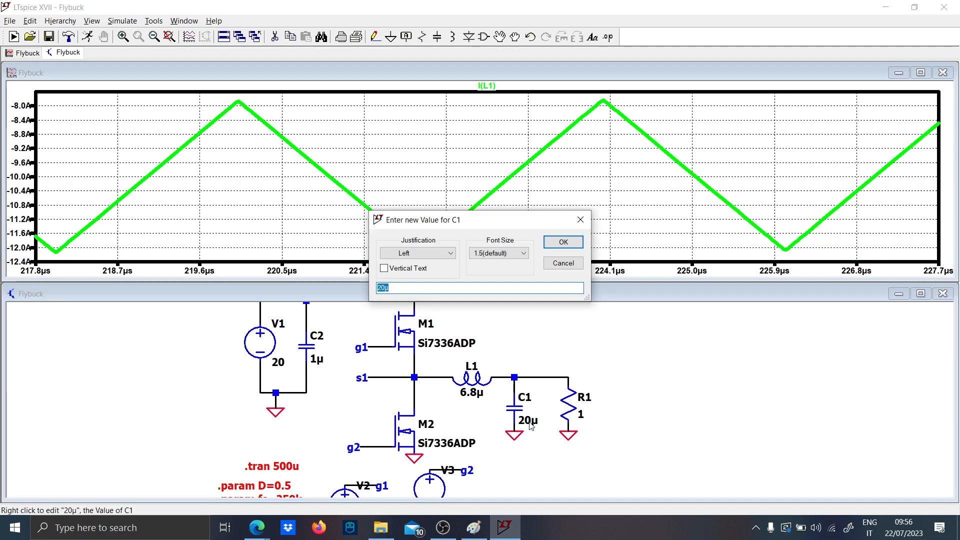
{"action": "type", "text": "40"}
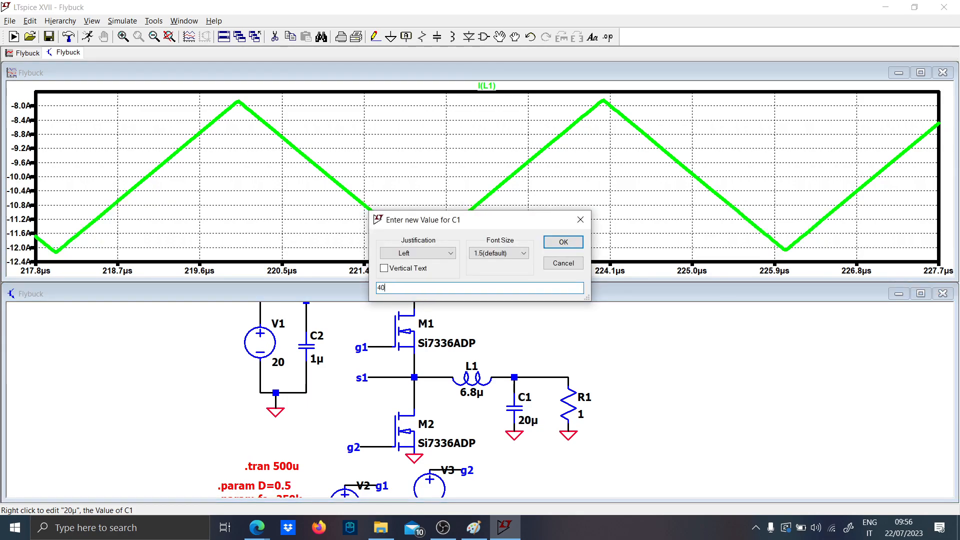
{"action": "left_click", "coordinate": [561, 241]}
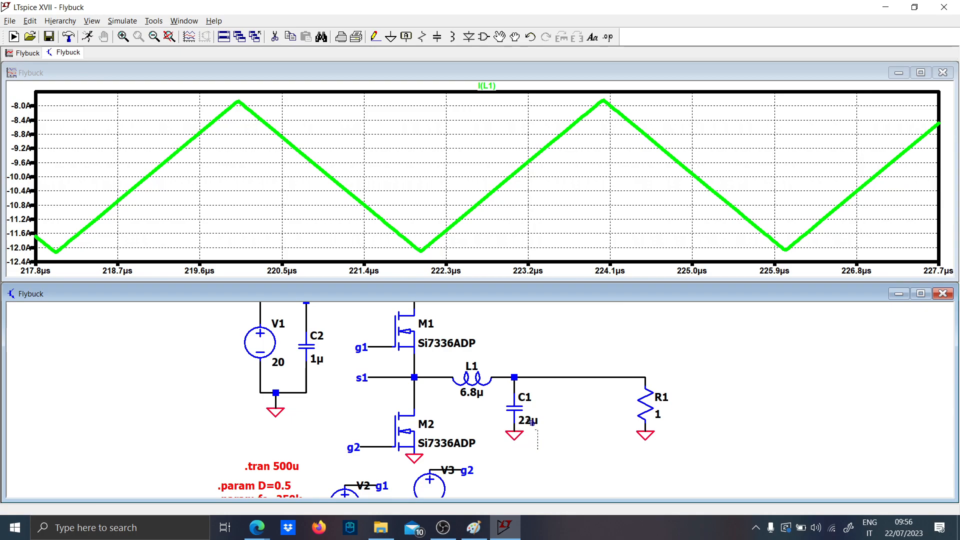
{"action": "left_click", "coordinate": [552, 411]}
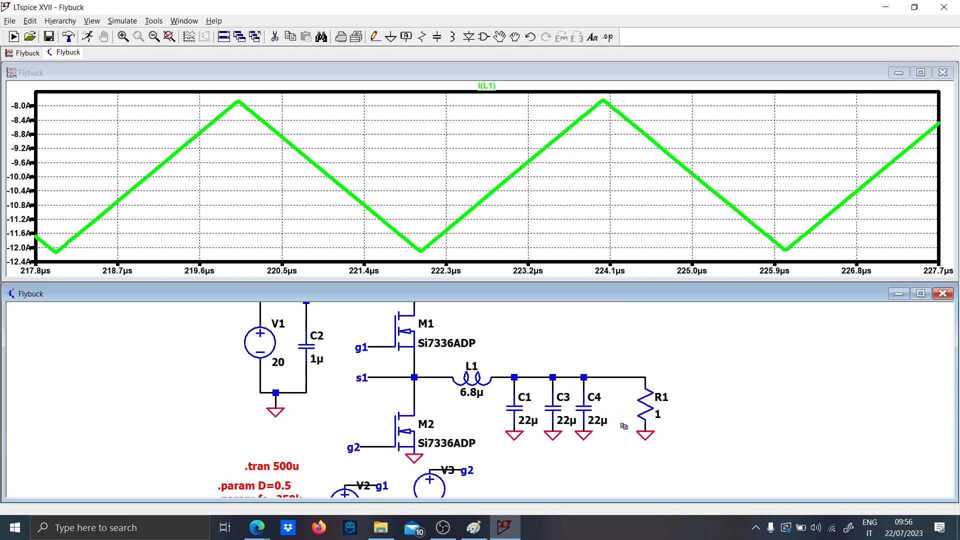
{"action": "mouse_move", "coordinate": [625, 449]}
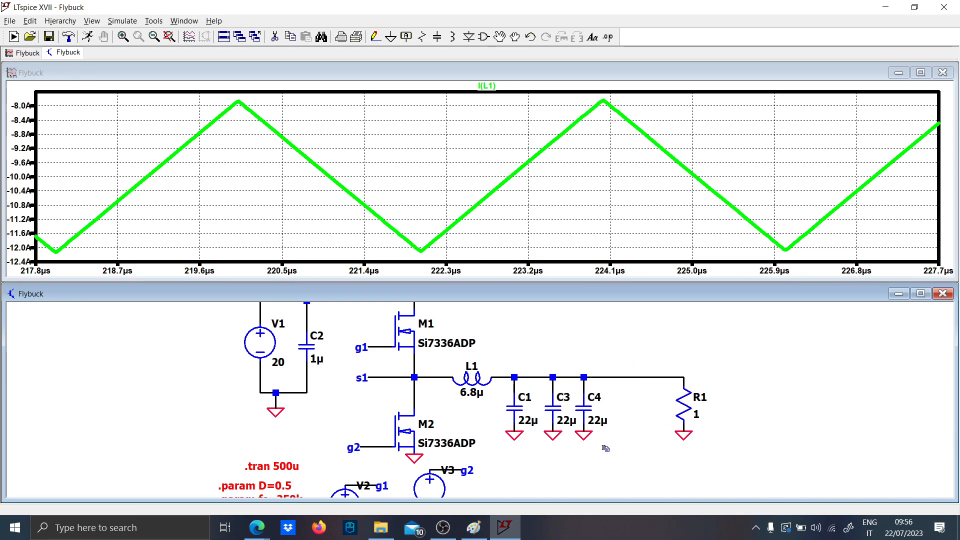
{"action": "mouse_move", "coordinate": [709, 491]}
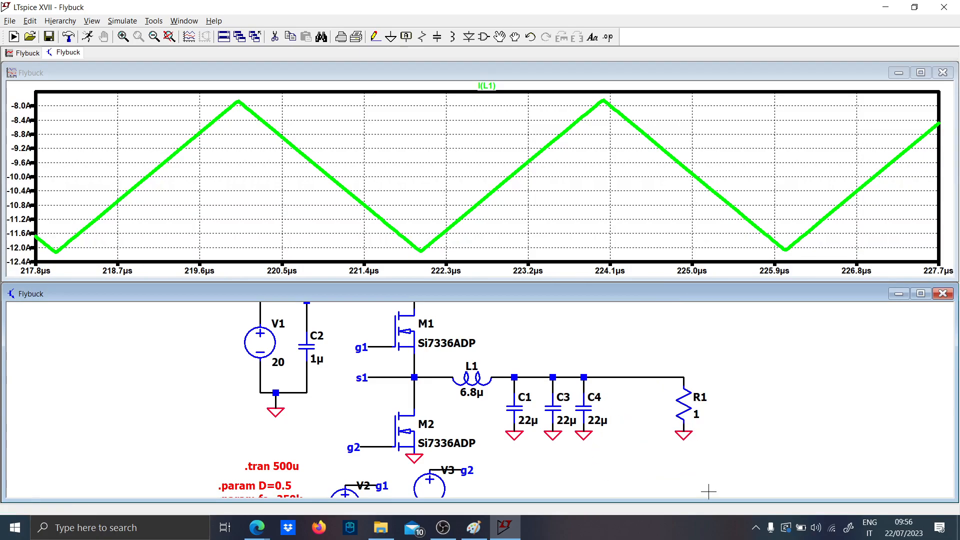
Add capacitor copies and set the transient stop time to 3.2m, saving data from 3m
{"action": "left_click", "coordinate": [684, 410]}
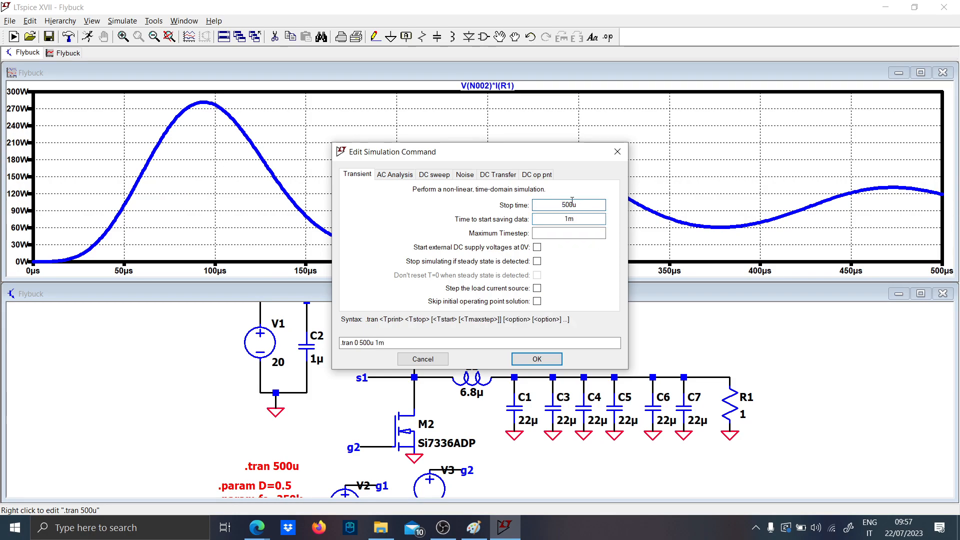
{"action": "left_click", "coordinate": [535, 358]}
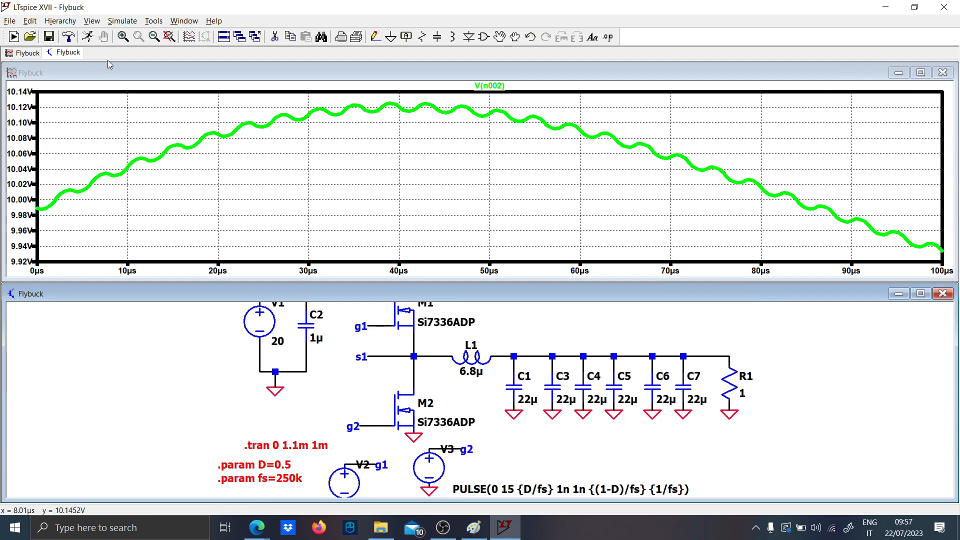
{"action": "mouse_move", "coordinate": [298, 445]}
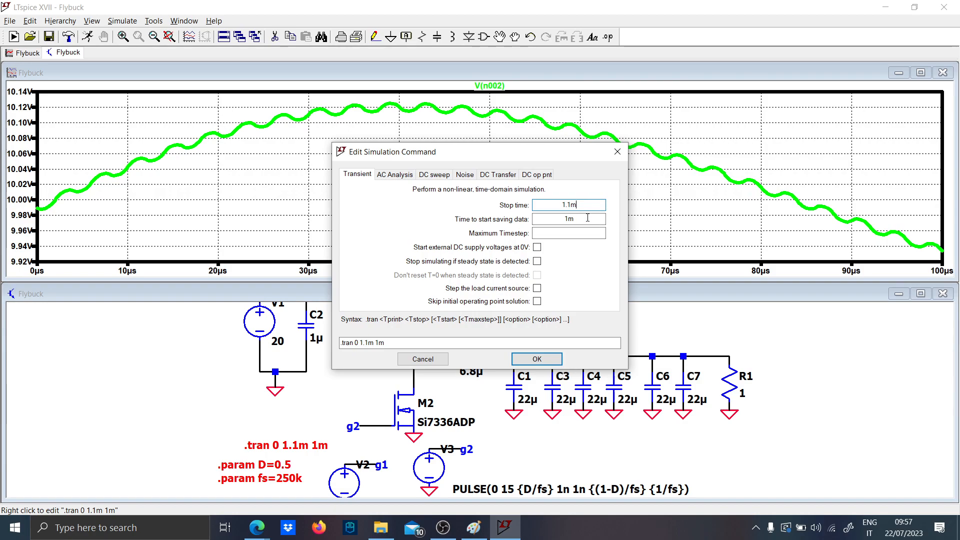
{"action": "type", "text": "3m"}
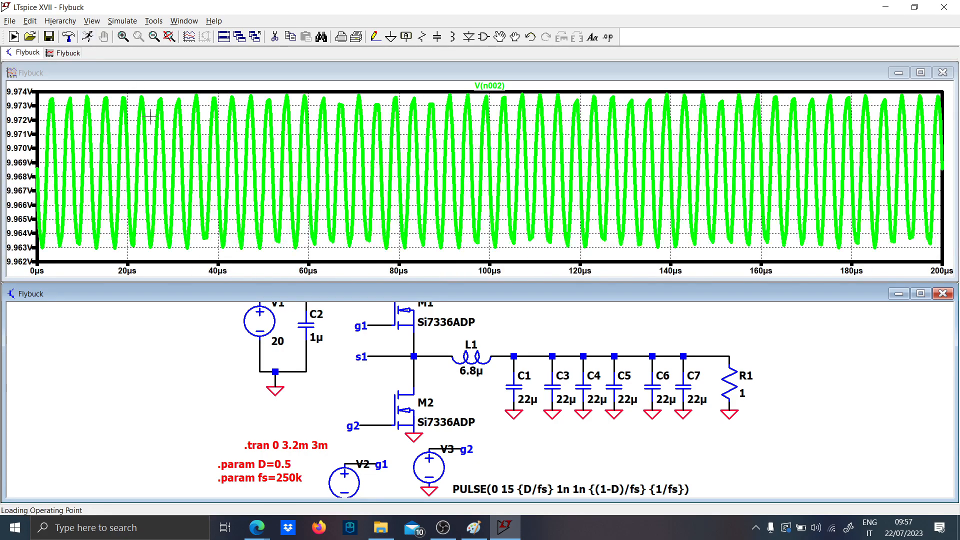
{"action": "left_click", "coordinate": [474, 351]}
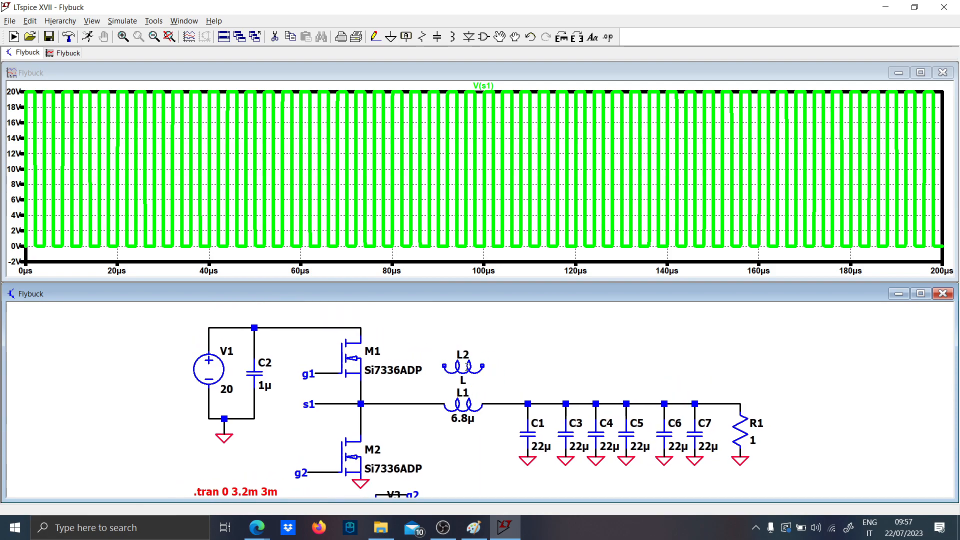
Set L2 to 6.8µ and write the coupling directive K L1 L2 1
{"action": "right_click", "coordinate": [463, 354]}
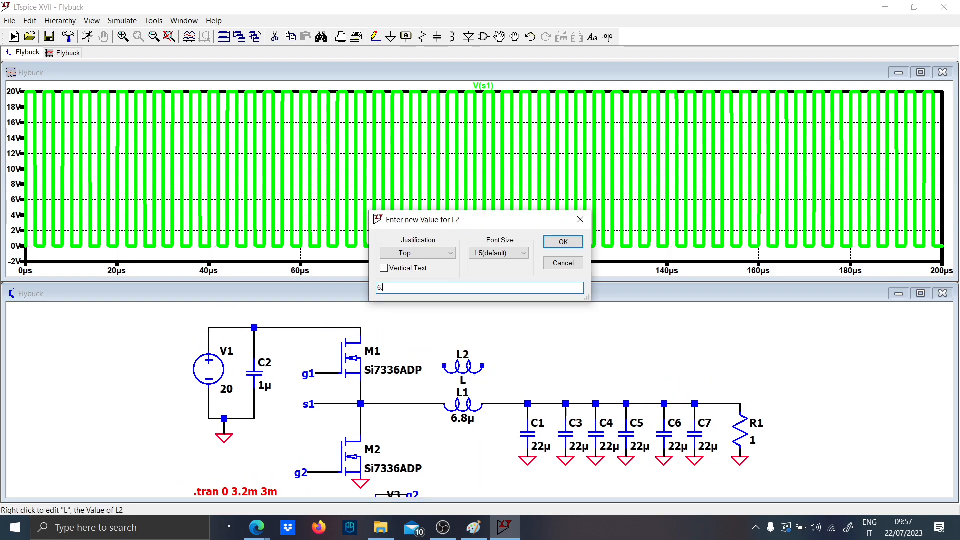
{"action": "left_click", "coordinate": [561, 241]}
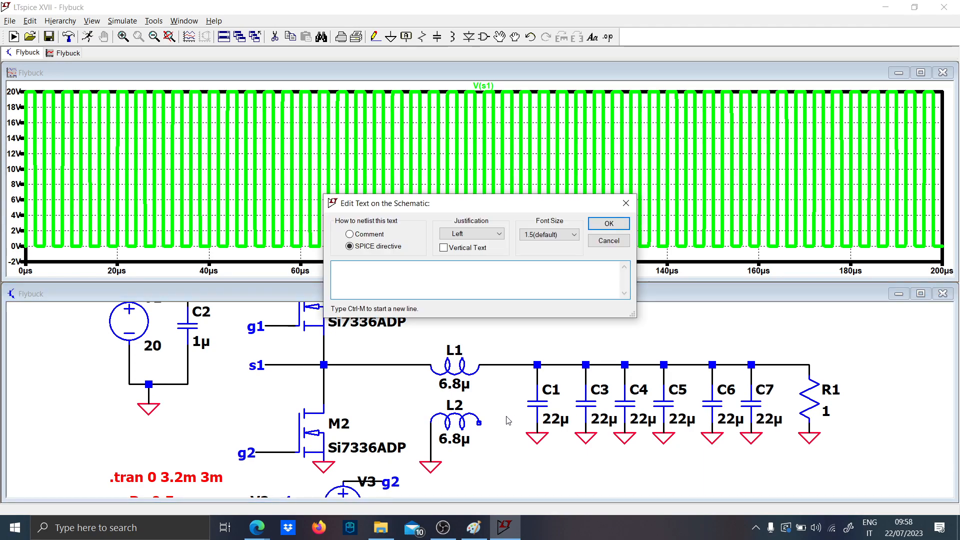
{"action": "type", "text": "L1 L2"}
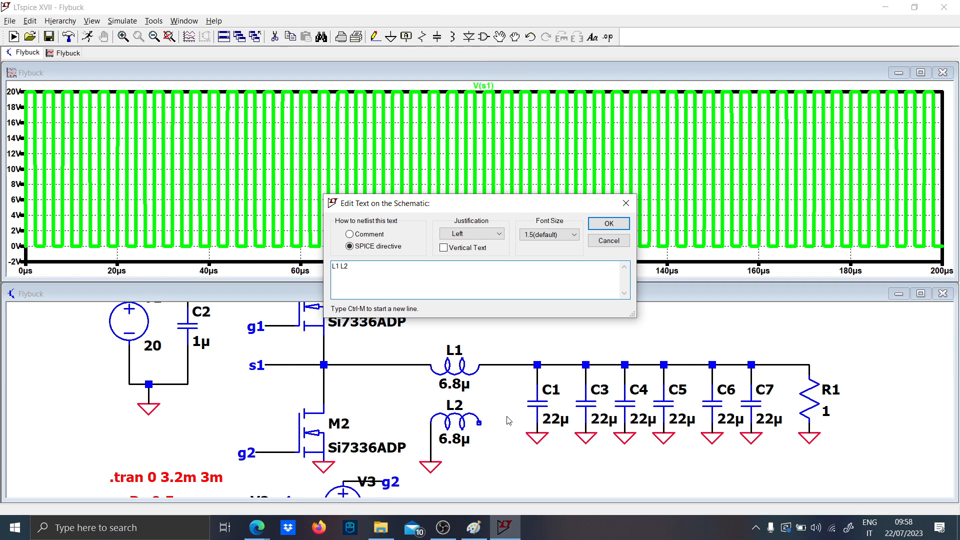
{"action": "type", "text": "K"}
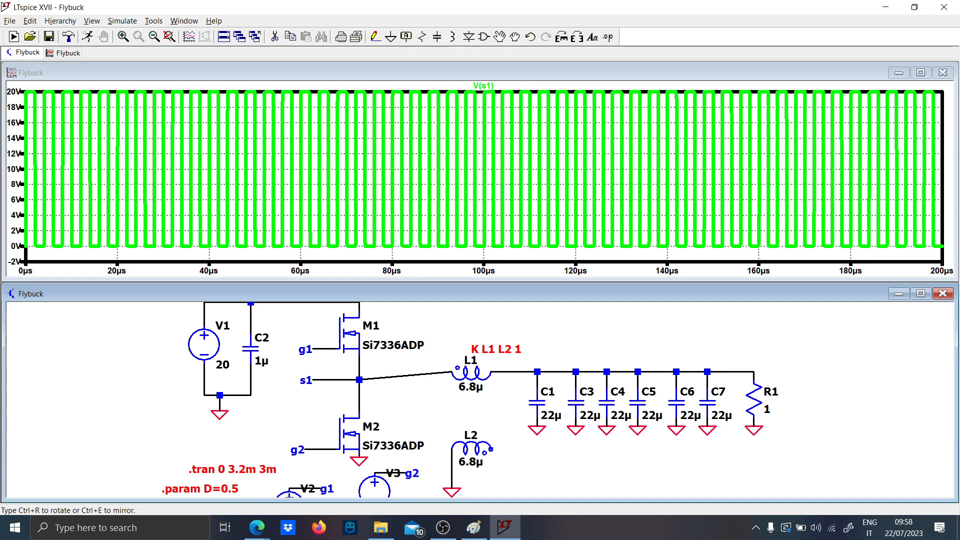
Position the K directive near L1 and place diode D1 as a 1N5817 Schottky
{"action": "left_click_drag", "start_coordinate": [416, 349], "coordinate": [787, 444]}
{"action": "type", "text": "diod"}
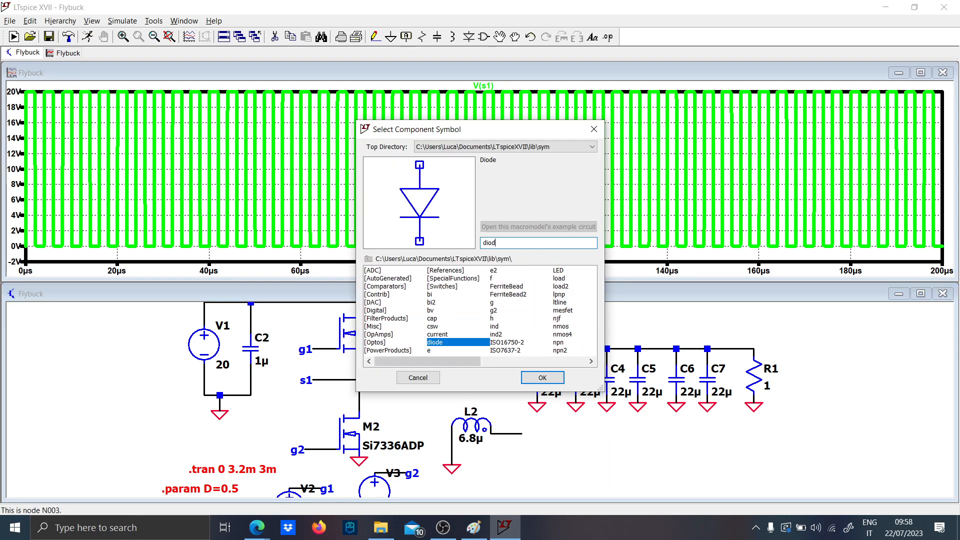
{"action": "left_click", "coordinate": [541, 377]}
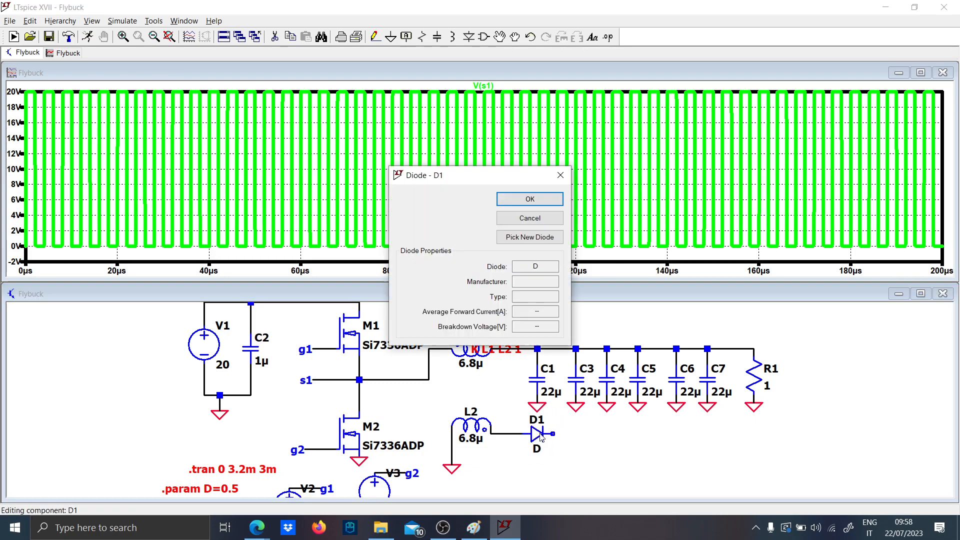
{"action": "left_click", "coordinate": [529, 237]}
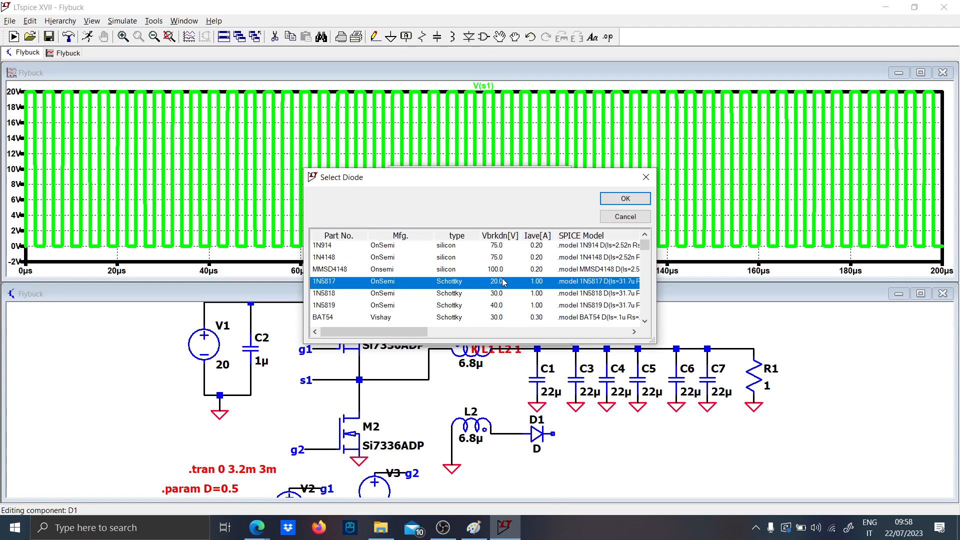
{"action": "left_click", "coordinate": [624, 198]}
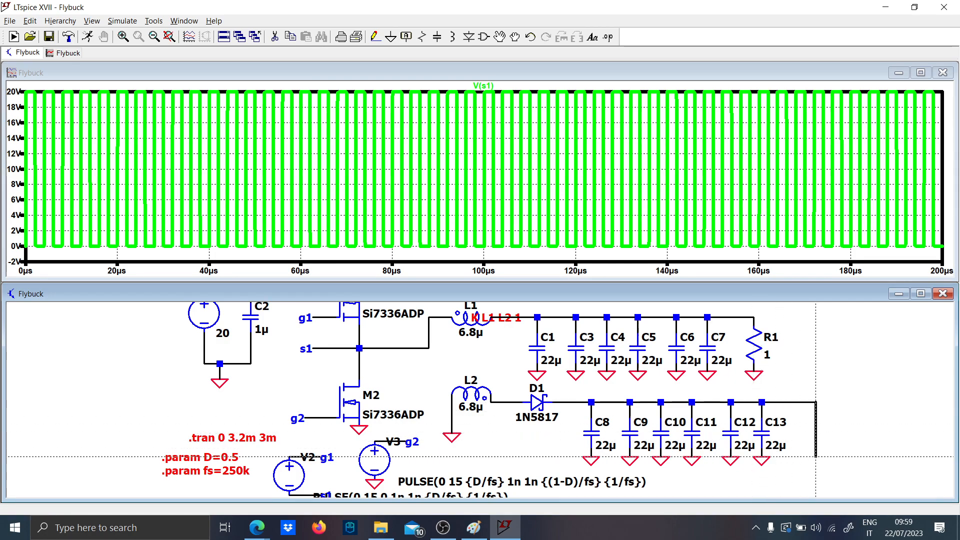
Set load R2 to 1 Ω and tile the schematic and plot windows horizontally
{"action": "right_click", "coordinate": [814, 435]}
{"action": "type", "text": "1"}
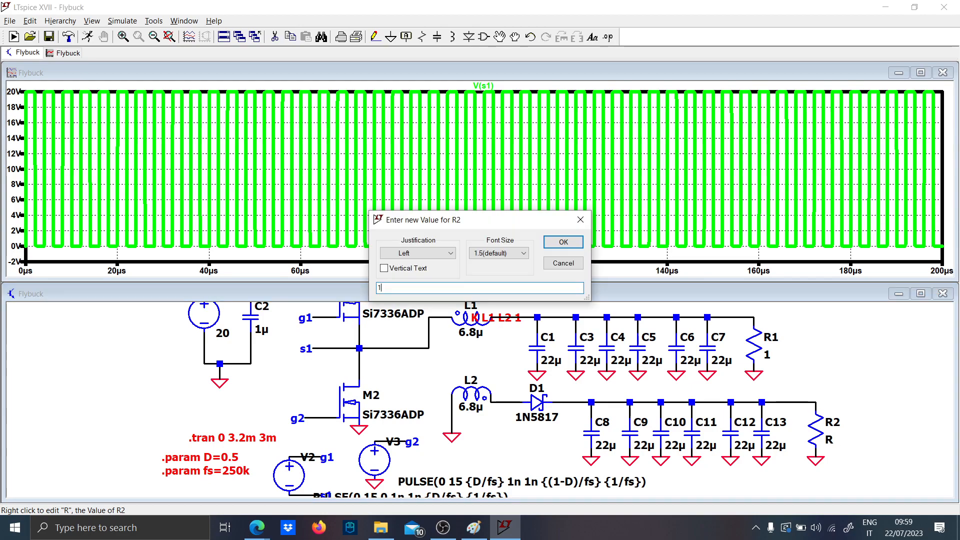
{"action": "left_click", "coordinate": [183, 20]}
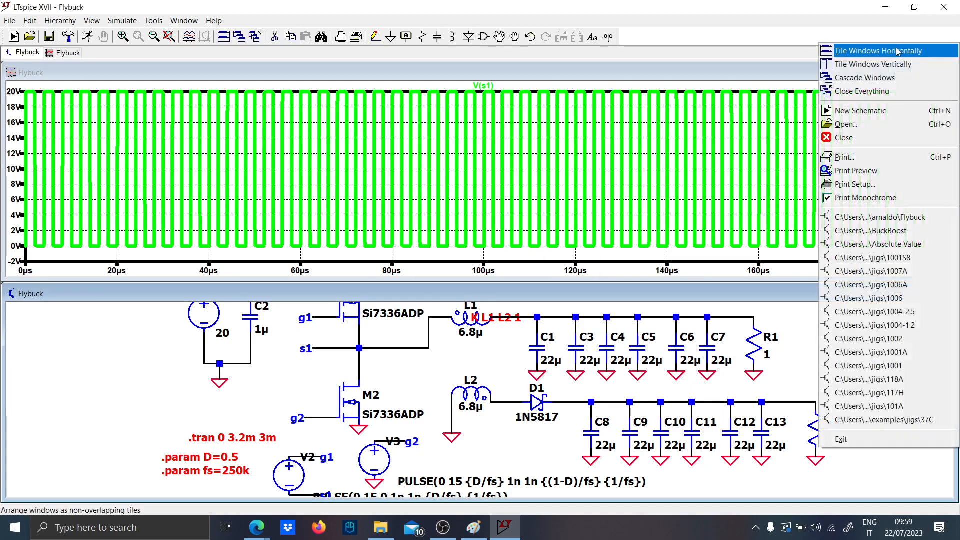
{"action": "left_click", "coordinate": [869, 64]}
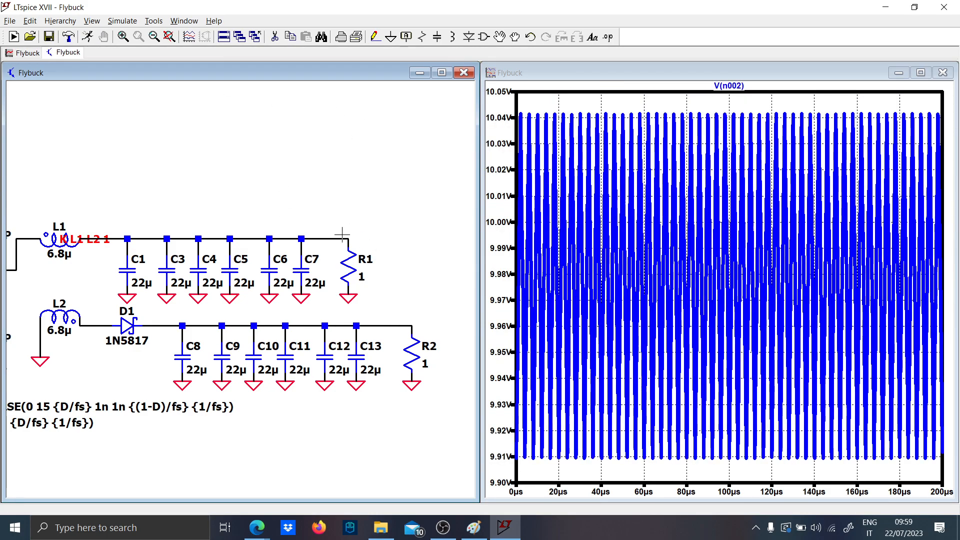
Zoom into the ripple, plot the secondary output V(n004) and label the R1 output net Out1
{"action": "left_click_drag", "start_coordinate": [517, 113], "coordinate": [579, 481]}
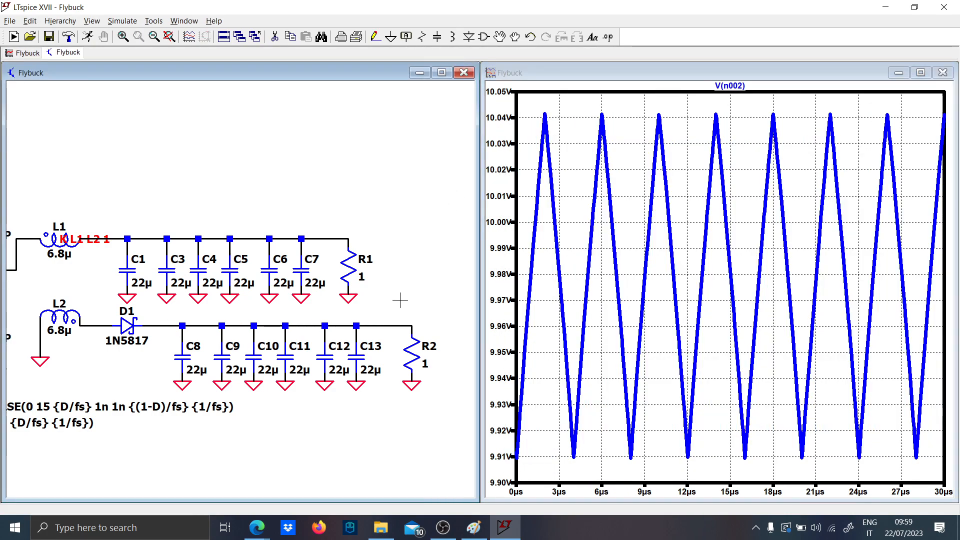
{"action": "mouse_move", "coordinate": [462, 260]}
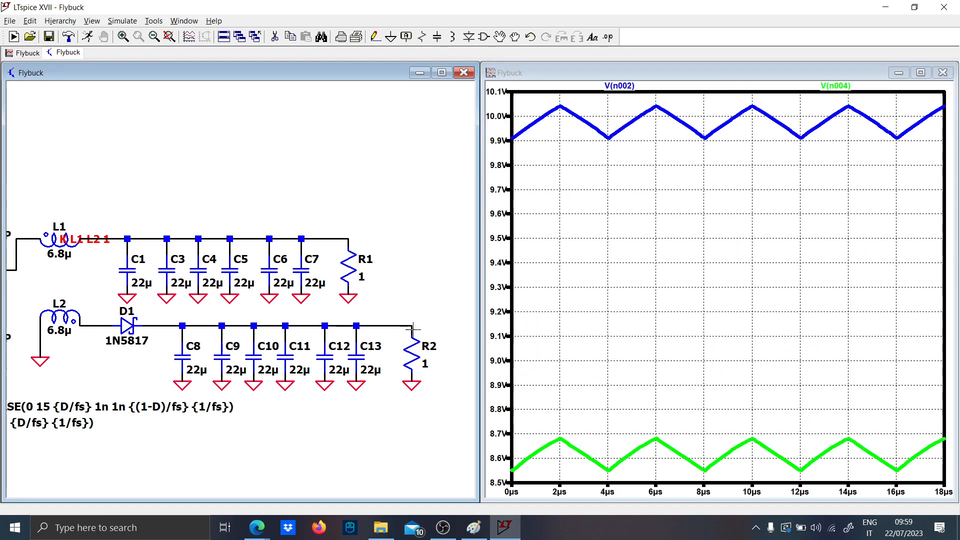
{"action": "left_click", "coordinate": [618, 85]}
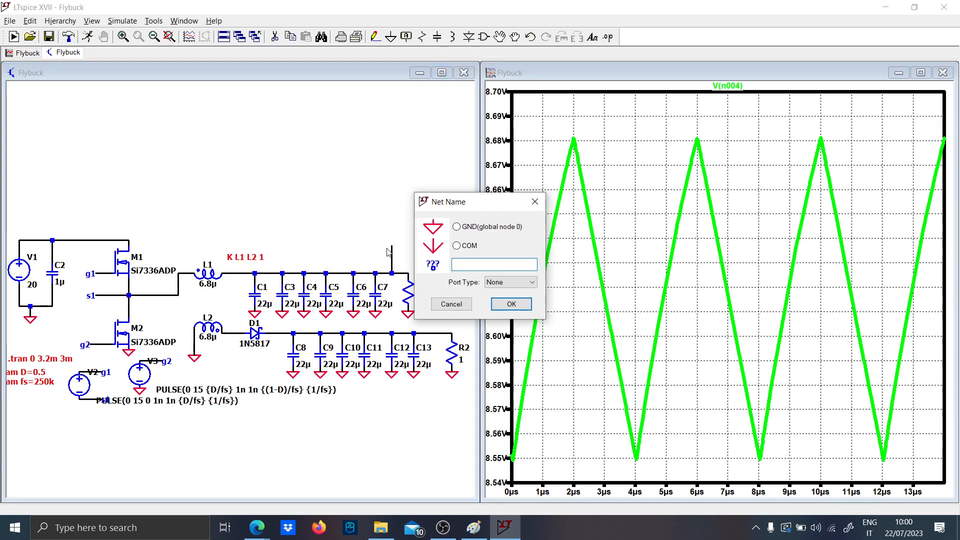
{"action": "left_click", "coordinate": [511, 304]}
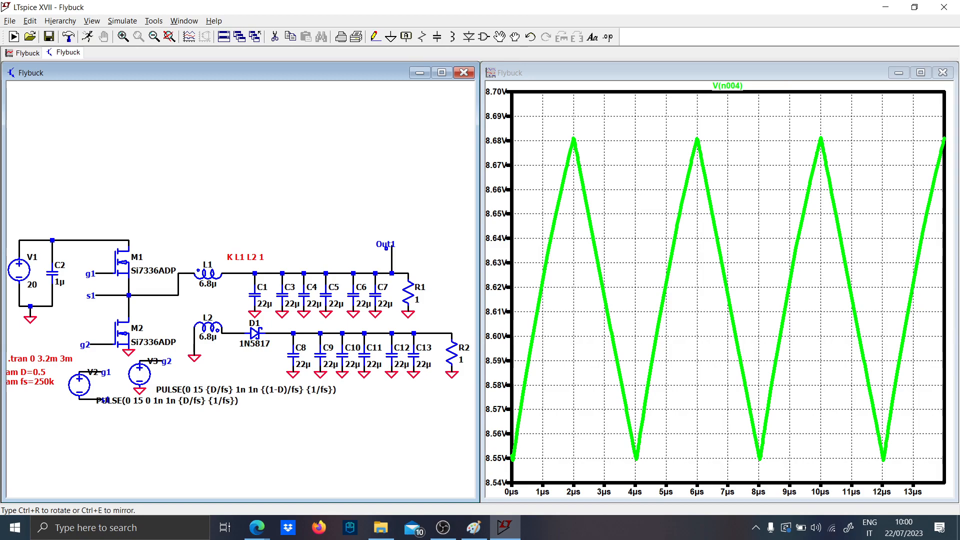
{"action": "mouse_move", "coordinate": [373, 276]}
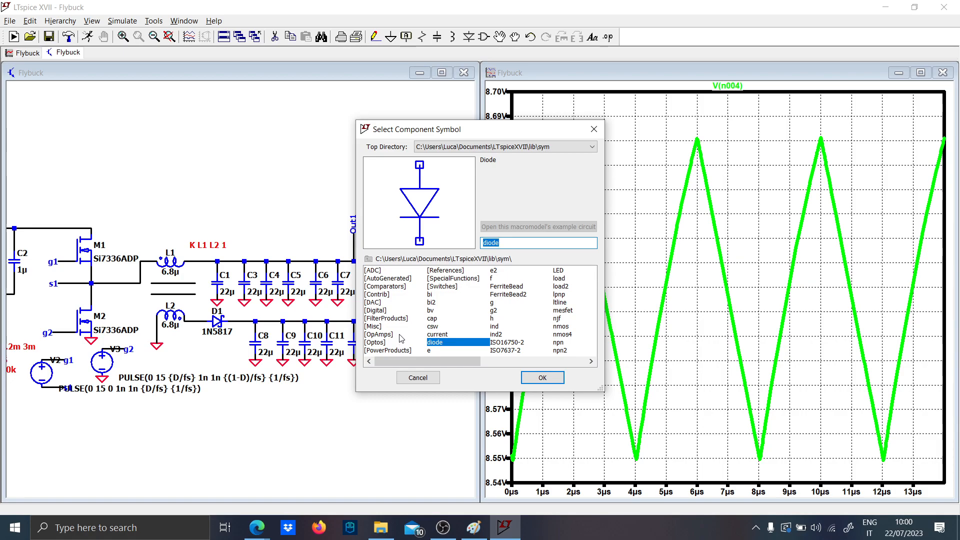
{"action": "mouse_move", "coordinate": [375, 328]}
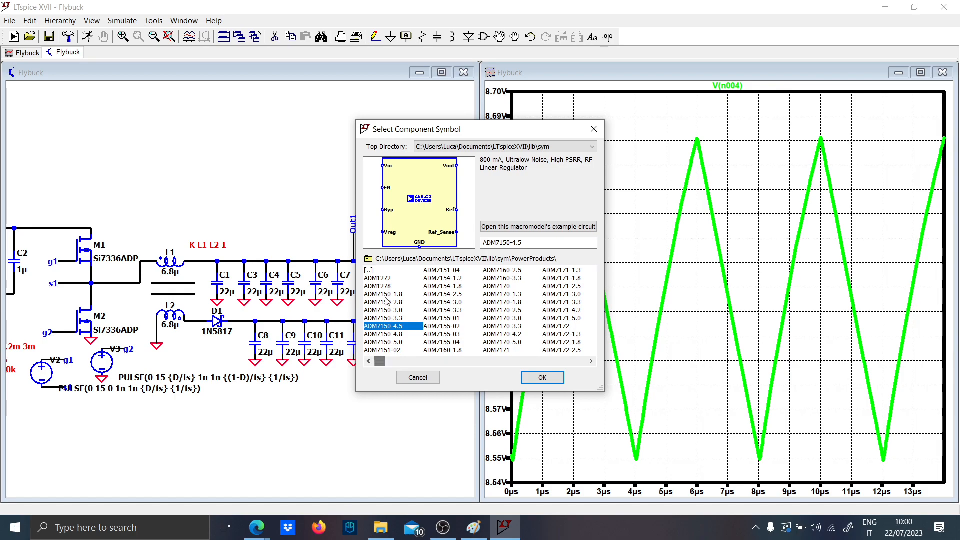
Browse PowerProducts regulators, trial-place the RH117H adjustable regulator, then discard it
{"action": "left_click", "coordinate": [378, 278]}
{"action": "type", "text": "LT1308B"}
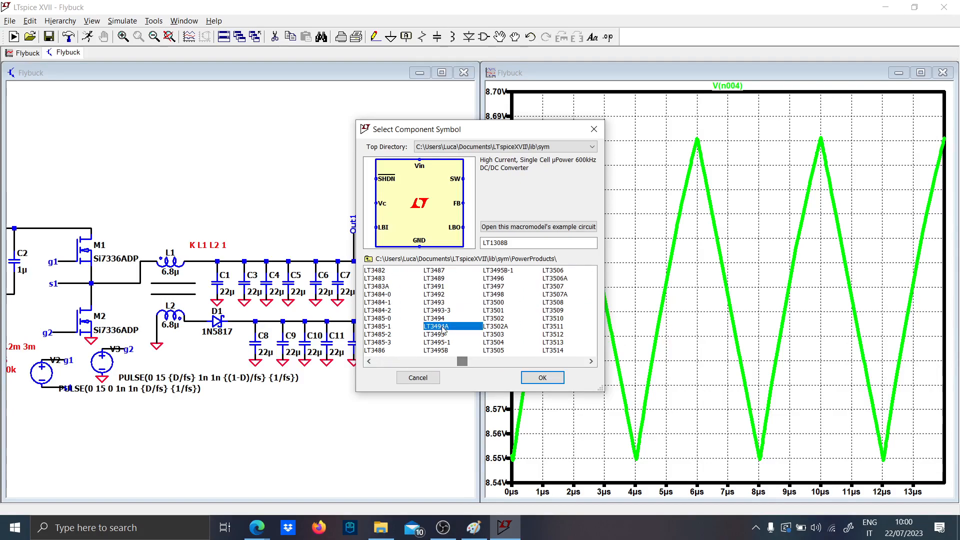
{"action": "left_click_drag", "start_coordinate": [462, 361], "coordinate": [514, 361]}
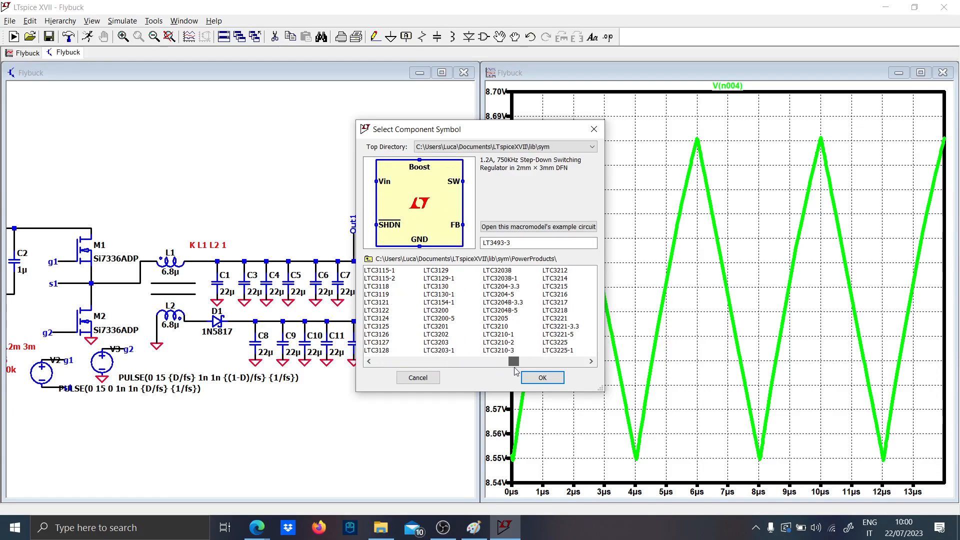
{"action": "left_click", "coordinate": [497, 318]}
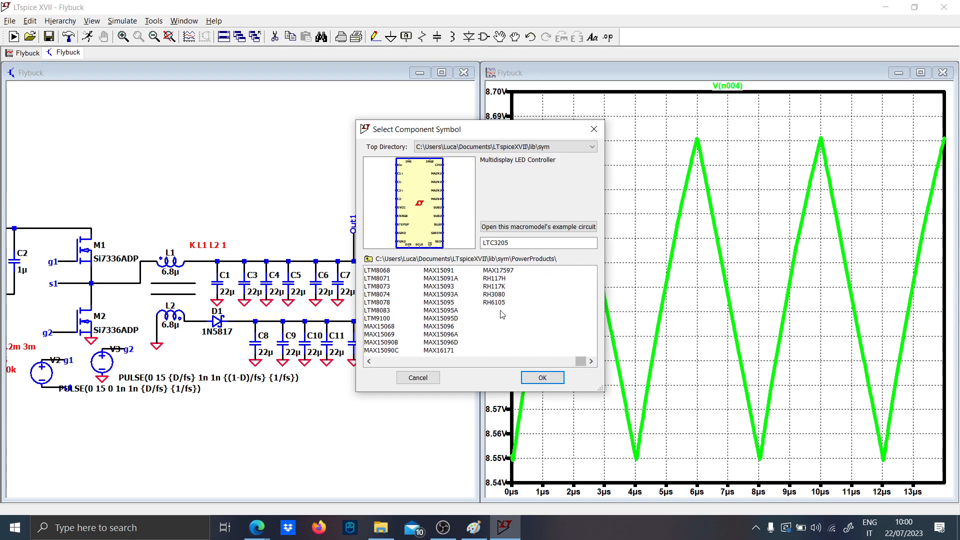
{"action": "left_click", "coordinate": [496, 294]}
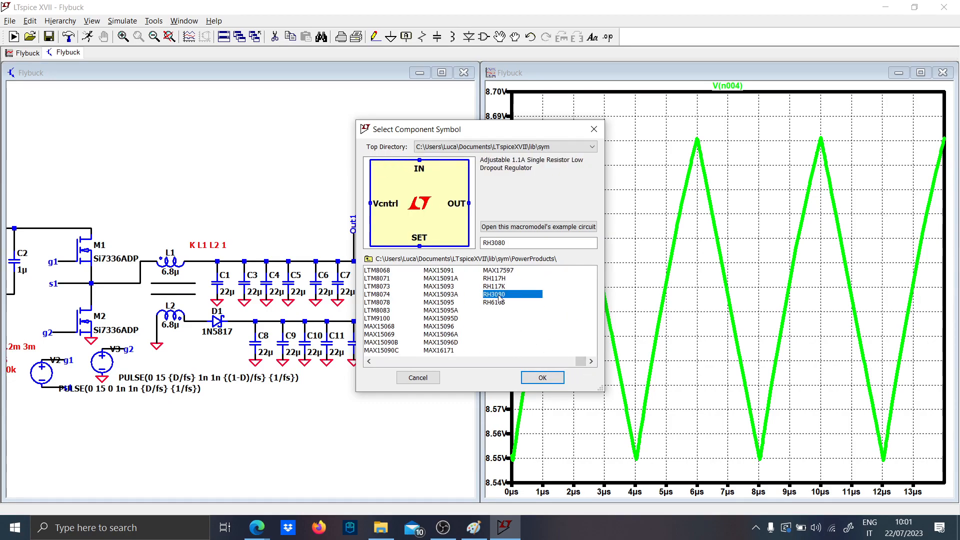
{"action": "left_click", "coordinate": [494, 279]}
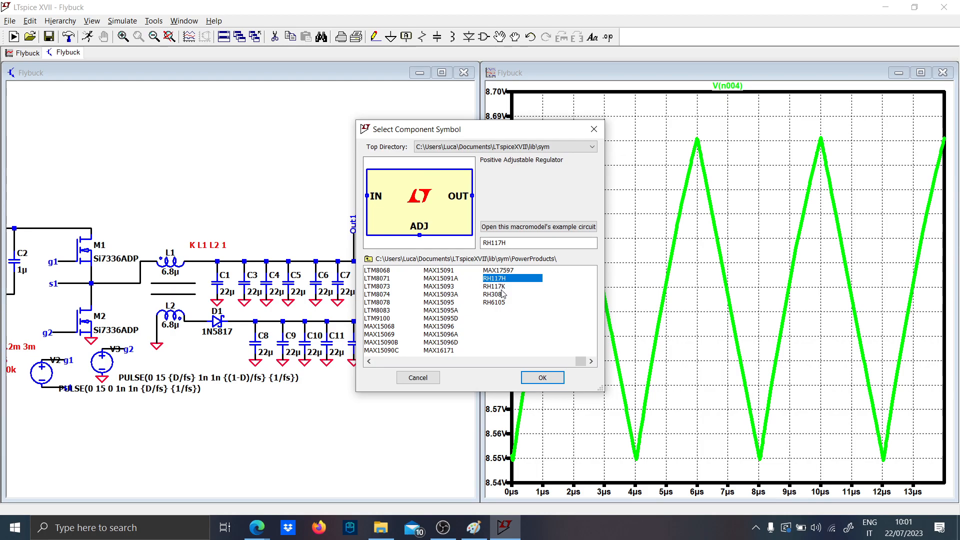
{"action": "mouse_move", "coordinate": [503, 294]}
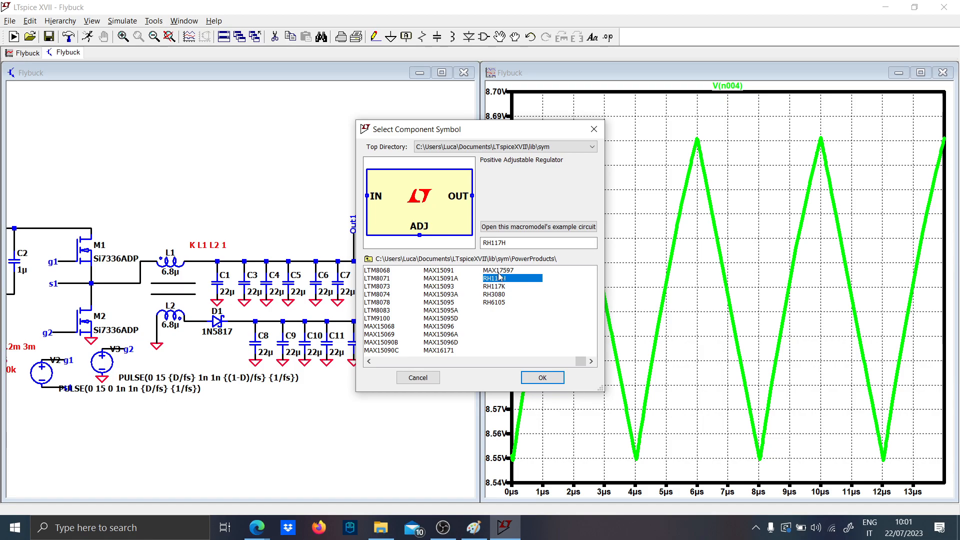
{"action": "left_click", "coordinate": [541, 377]}
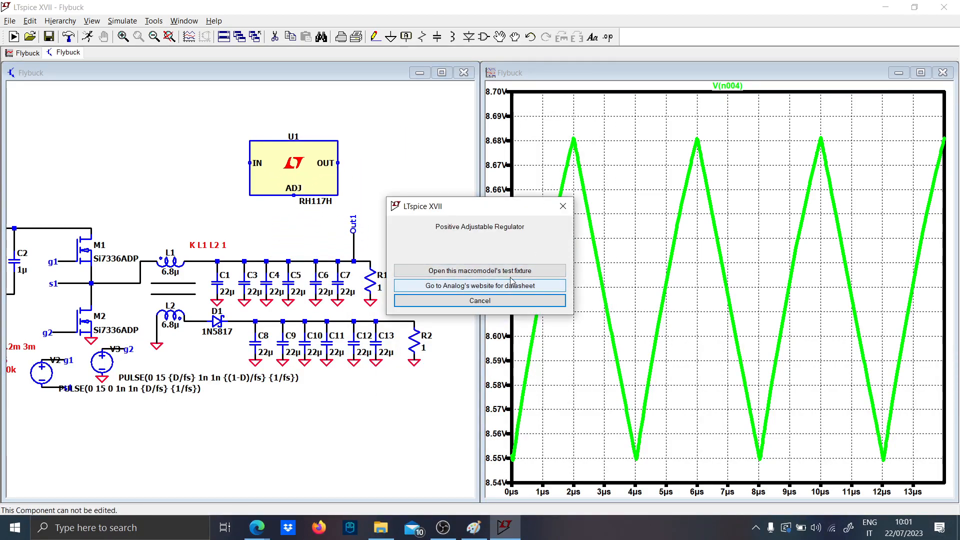
{"action": "left_click", "coordinate": [479, 271]}
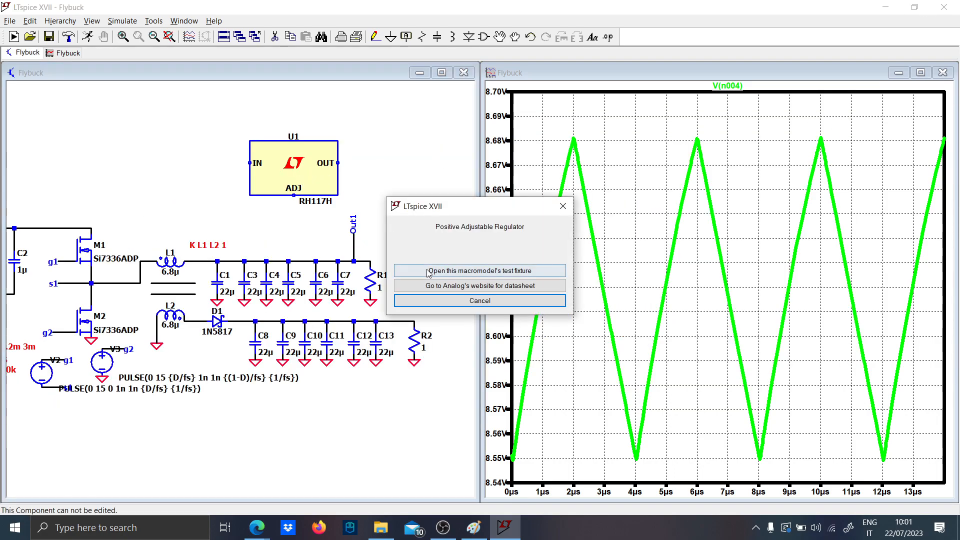
{"action": "left_click", "coordinate": [479, 301]}
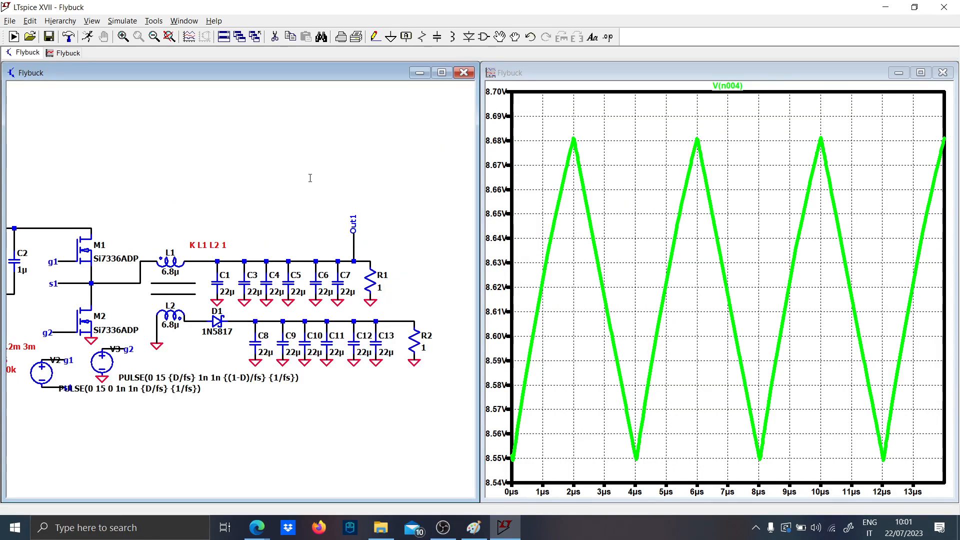
Place the LT1962-1.5 LDO as U1, view its example test fixture and close it
{"action": "left_click", "coordinate": [498, 269]}
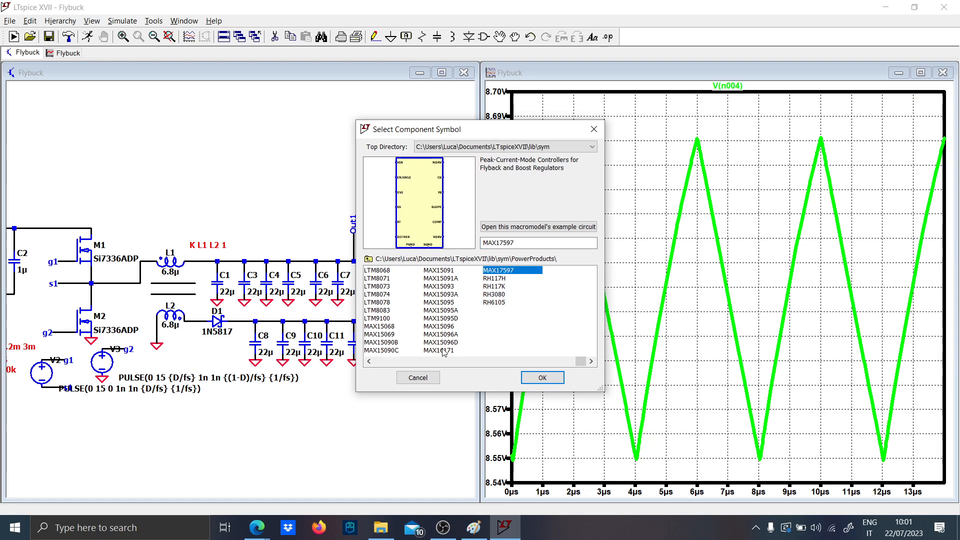
{"action": "left_click", "coordinate": [438, 286]}
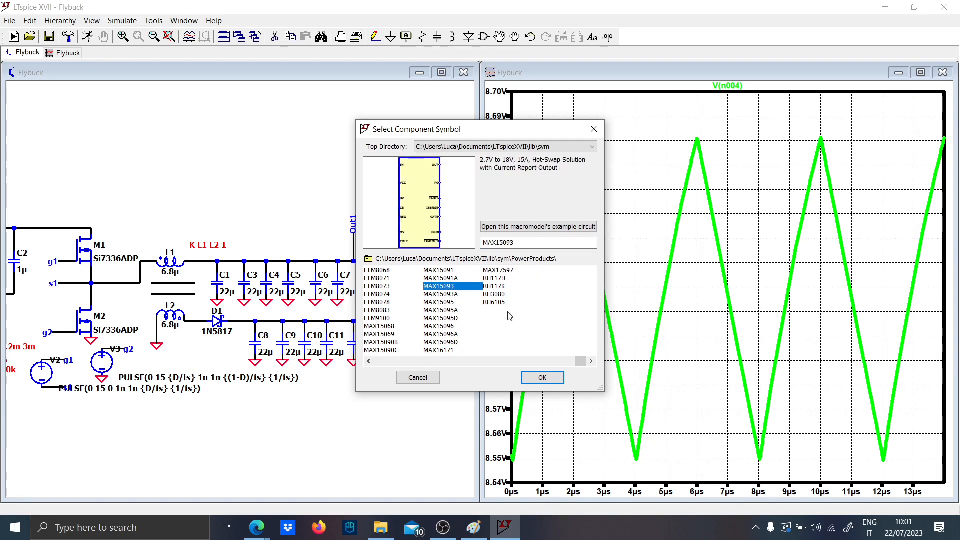
{"action": "left_click", "coordinate": [498, 318]}
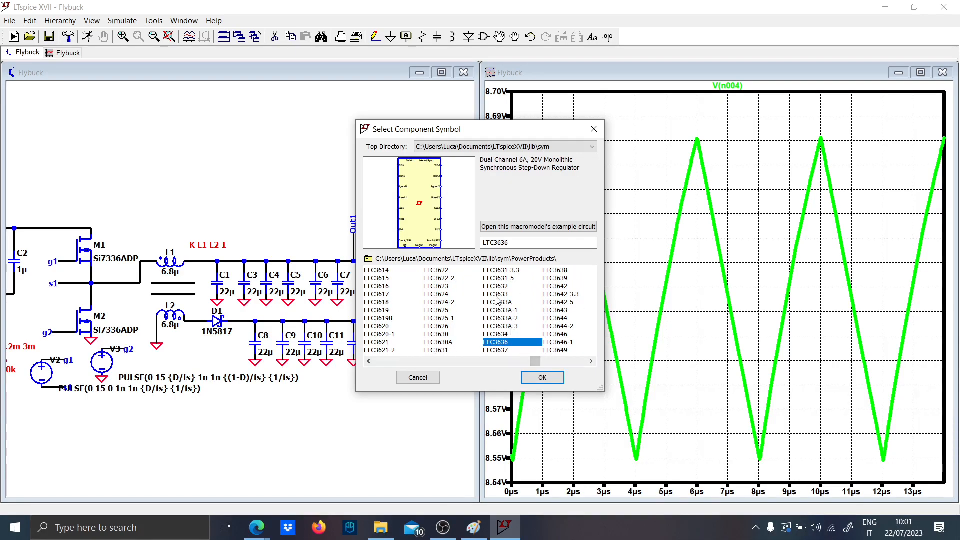
{"action": "left_click", "coordinate": [437, 326]}
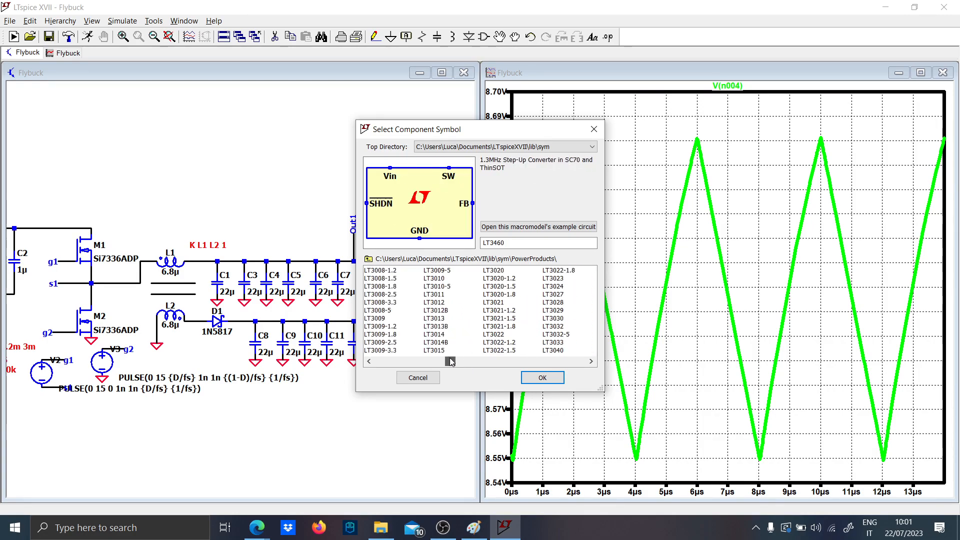
{"action": "left_click", "coordinate": [437, 310]}
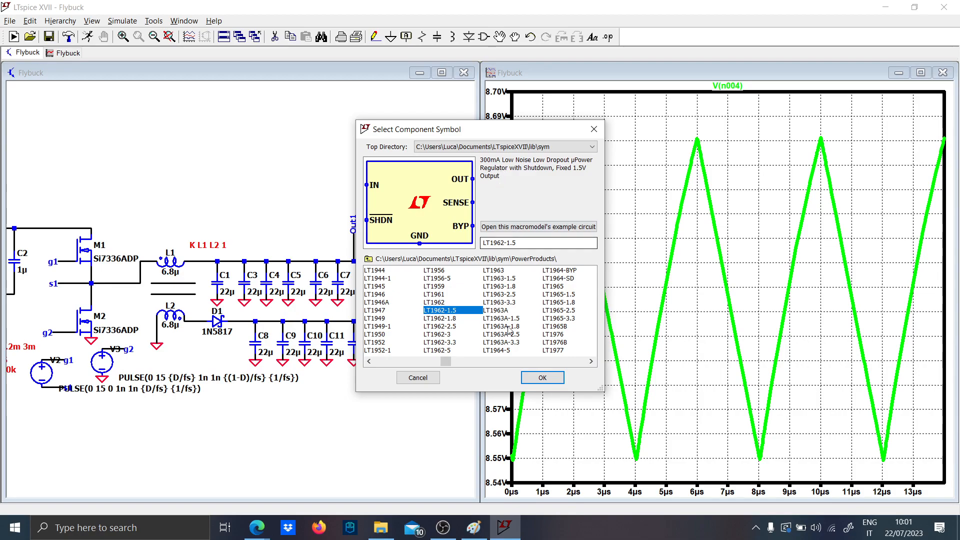
{"action": "left_click", "coordinate": [541, 377]}
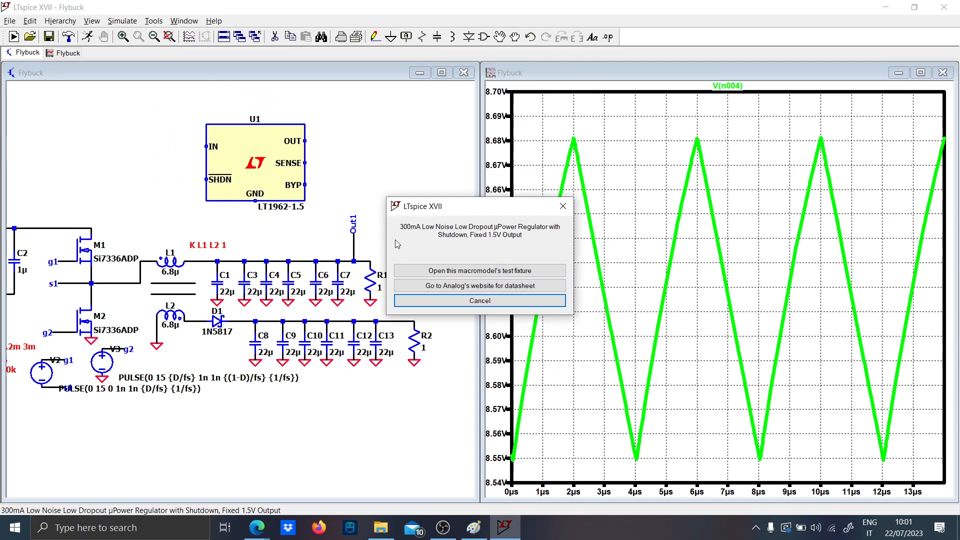
{"action": "left_click", "coordinate": [479, 270]}
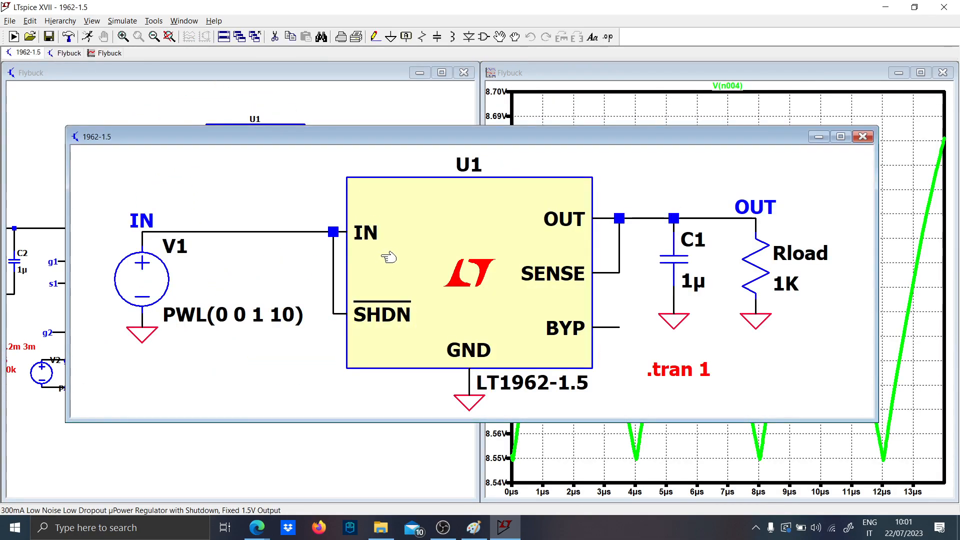
{"action": "mouse_move", "coordinate": [386, 252]}
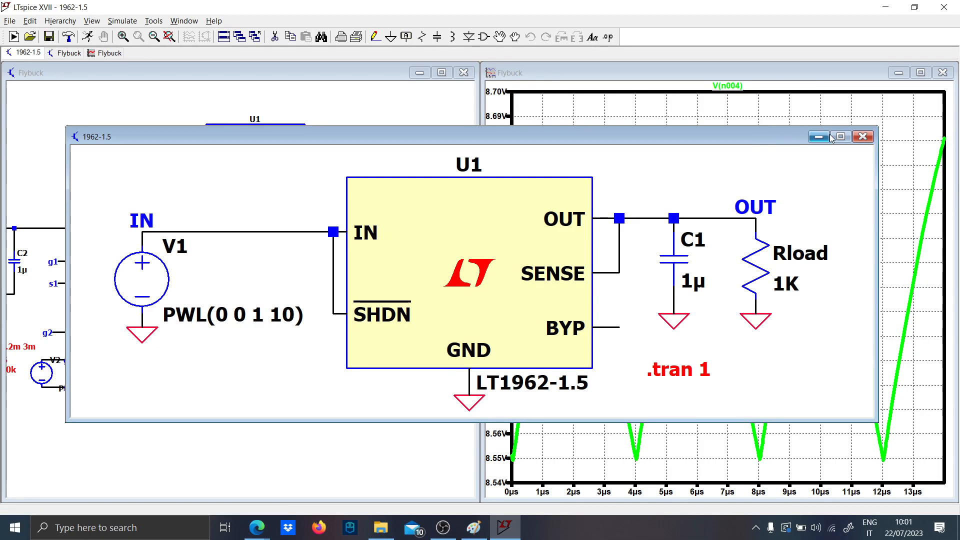
{"action": "left_click", "coordinate": [862, 136]}
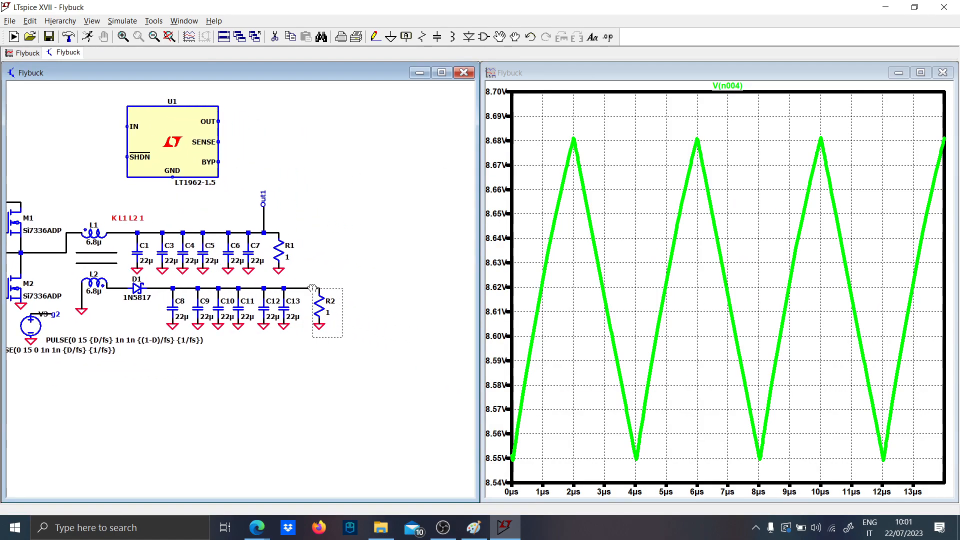
Move R2 further right and drop U1 onto the secondary output line before it
{"action": "left_click_drag", "start_coordinate": [328, 304], "coordinate": [447, 304]}
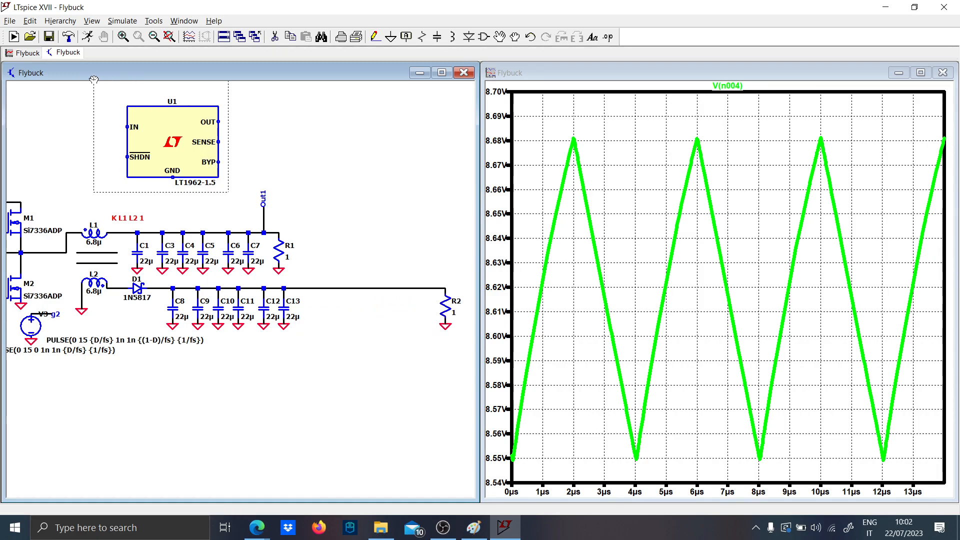
{"action": "left_click_drag", "start_coordinate": [162, 141], "coordinate": [358, 304]}
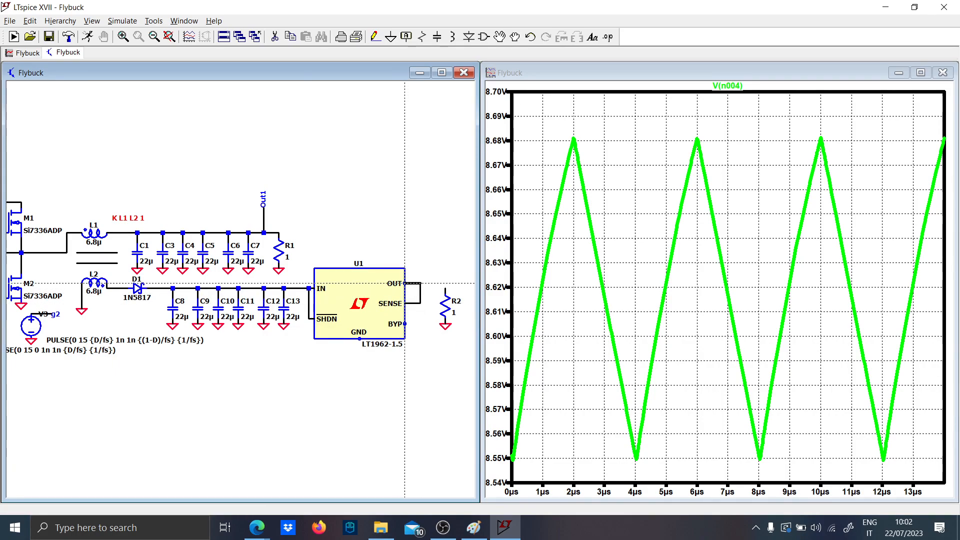
{"action": "mouse_move", "coordinate": [274, 315]}
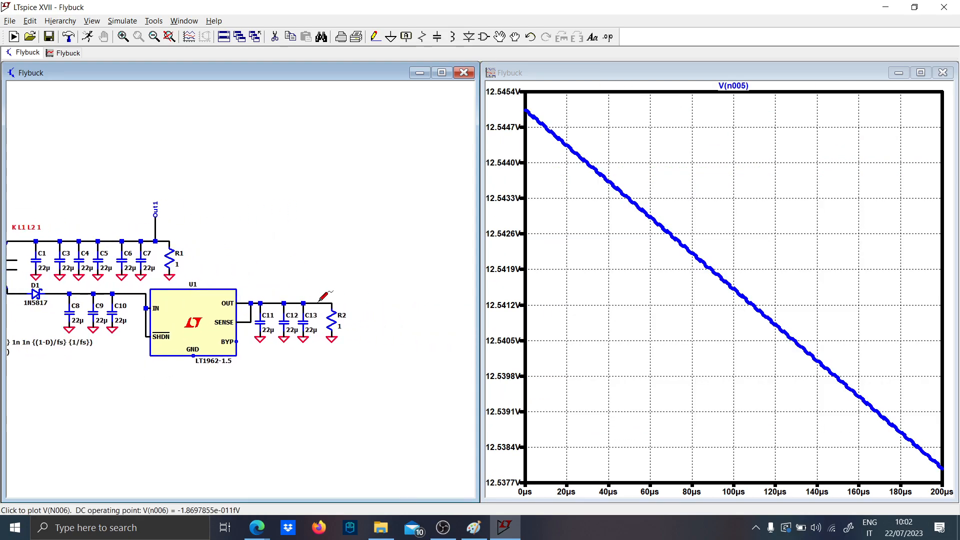
Plot the regulator output voltage V(n006), showing about 946 mV
{"action": "left_click", "coordinate": [297, 300]}
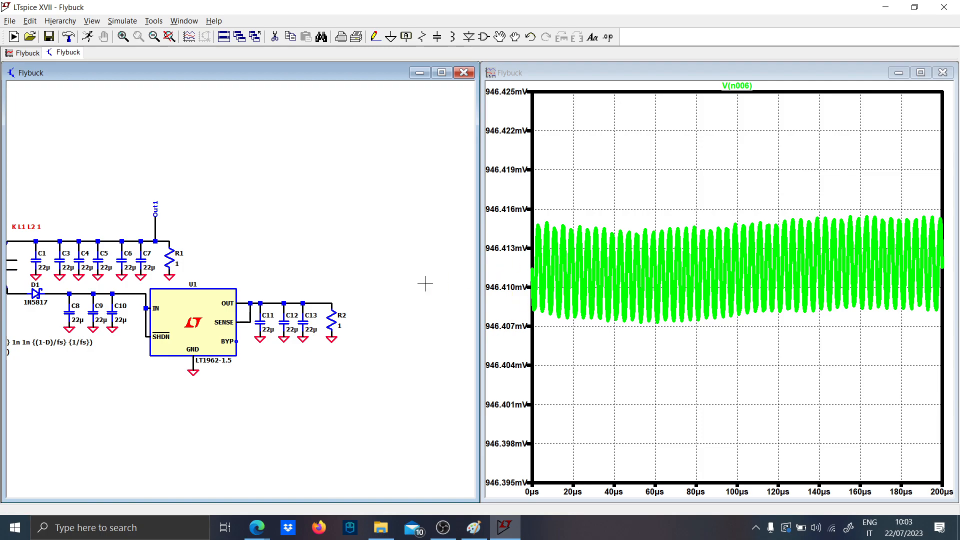
{"action": "mouse_move", "coordinate": [569, 252]}
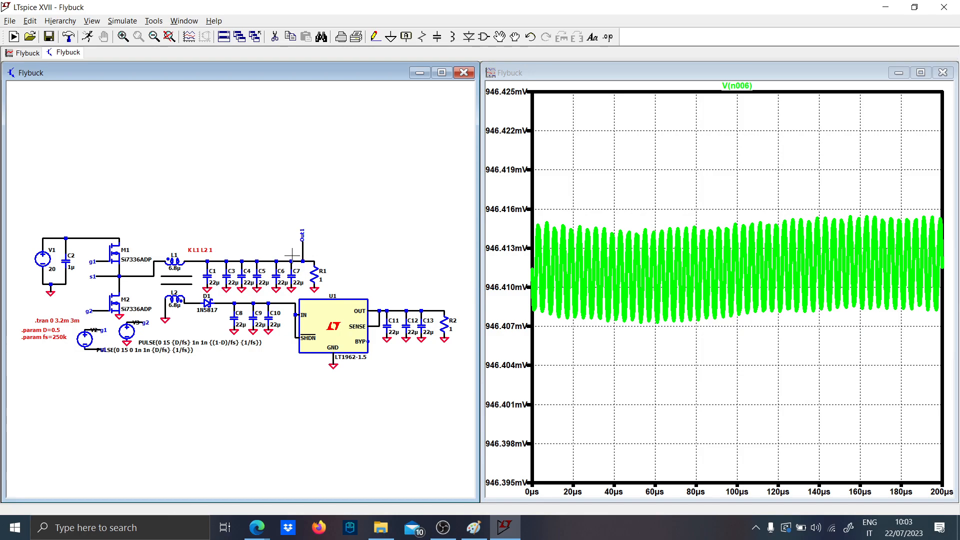
{"action": "mouse_move", "coordinate": [328, 276]}
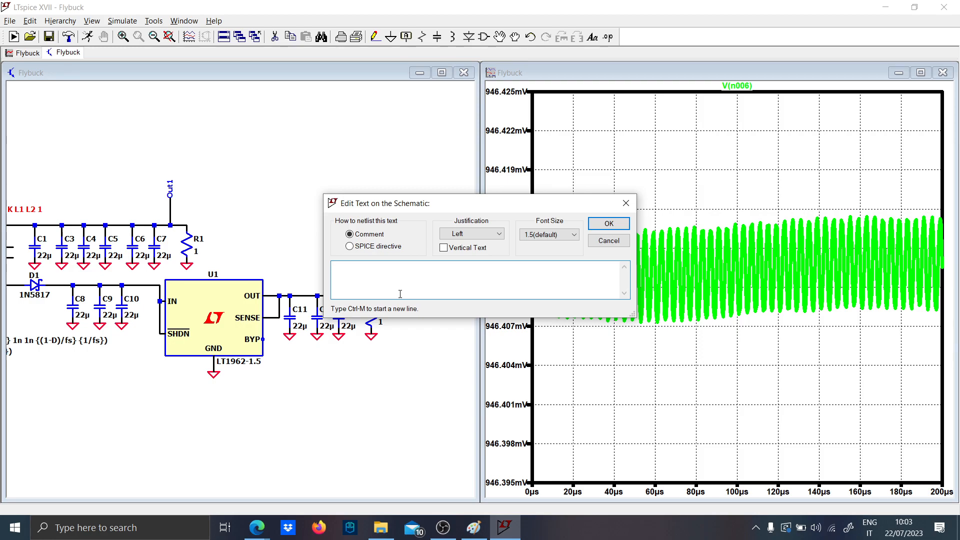
Write the comment "even if out1 changes, out2 =1" and confirm it
{"action": "left_click", "coordinate": [607, 223]}
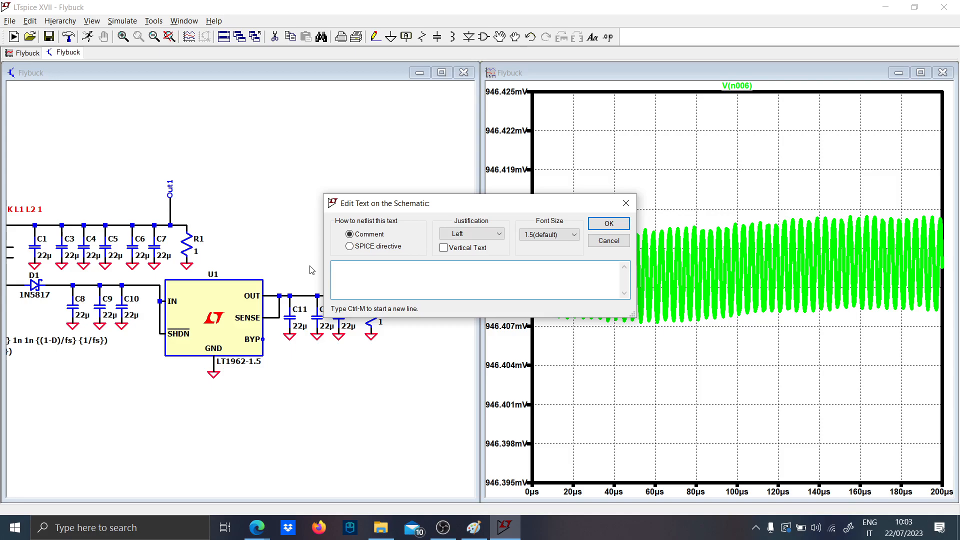
{"action": "type", "text": "even if out1"}
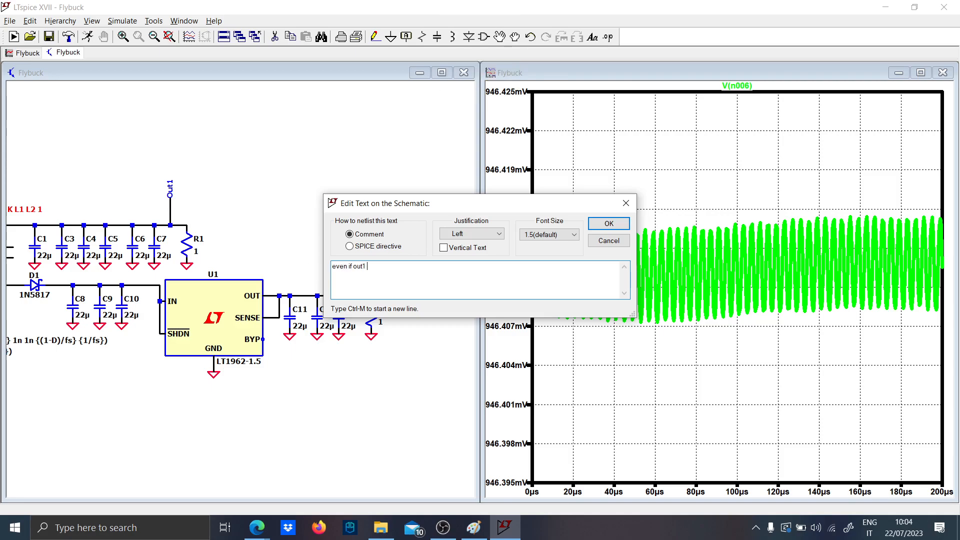
{"action": "type", "text": "chn"}
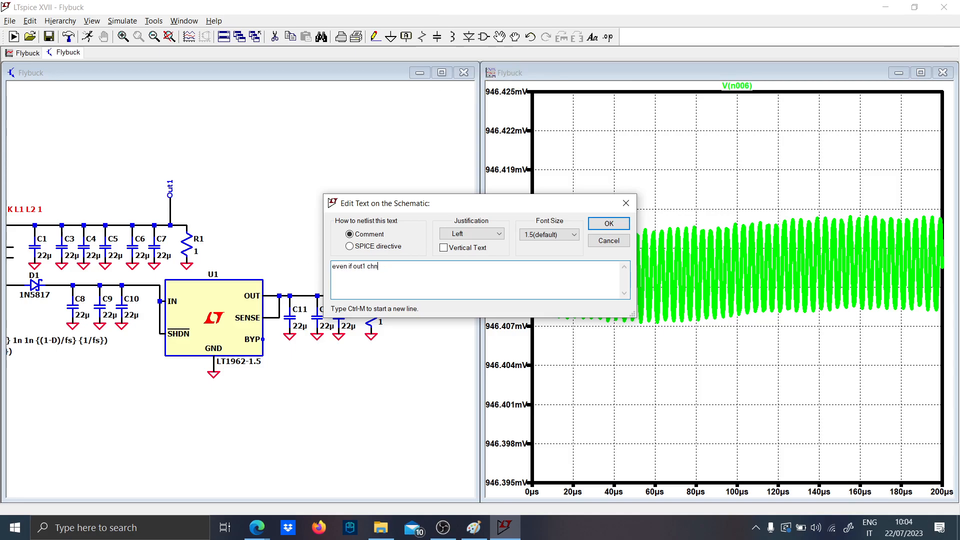
{"action": "type", "text": "anges."}
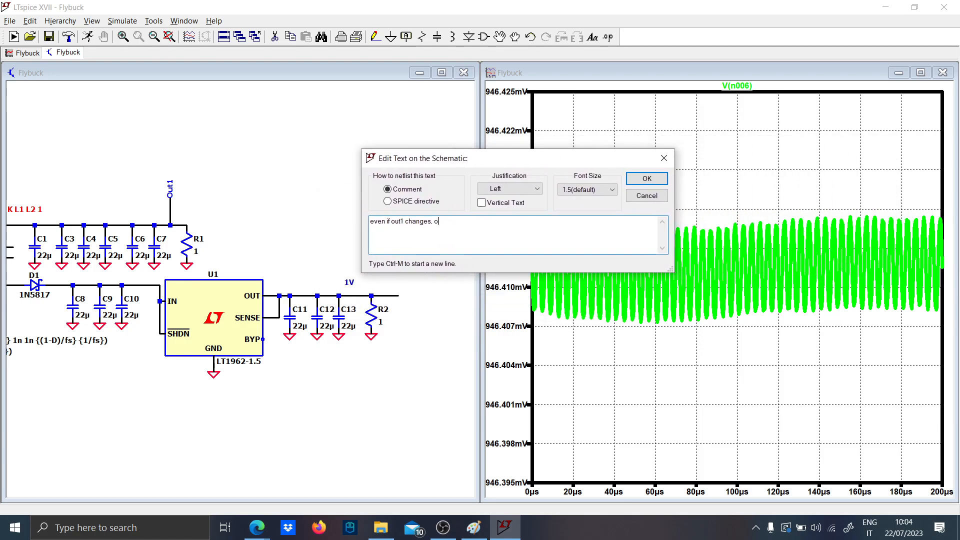
{"action": "type", "text": "ut2 =1"}
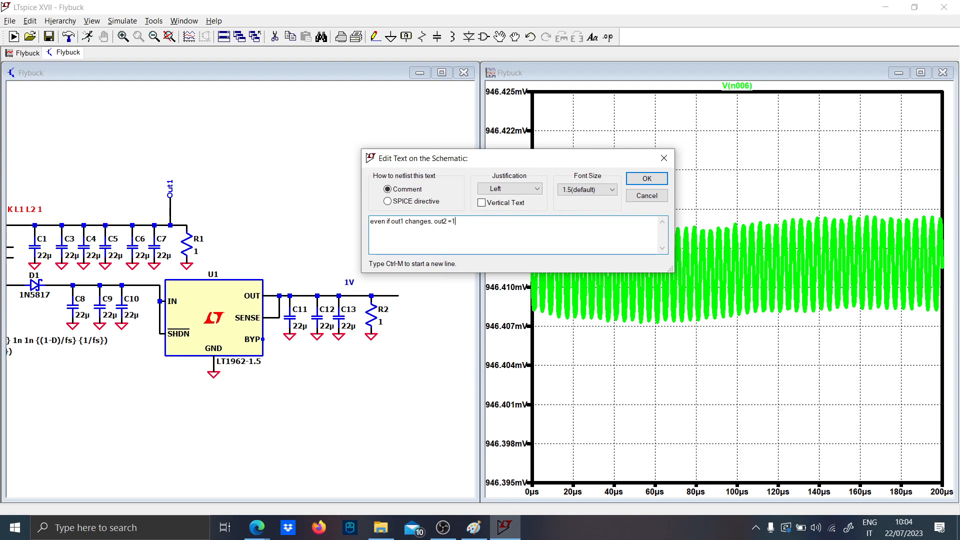
{"action": "left_click", "coordinate": [646, 178]}
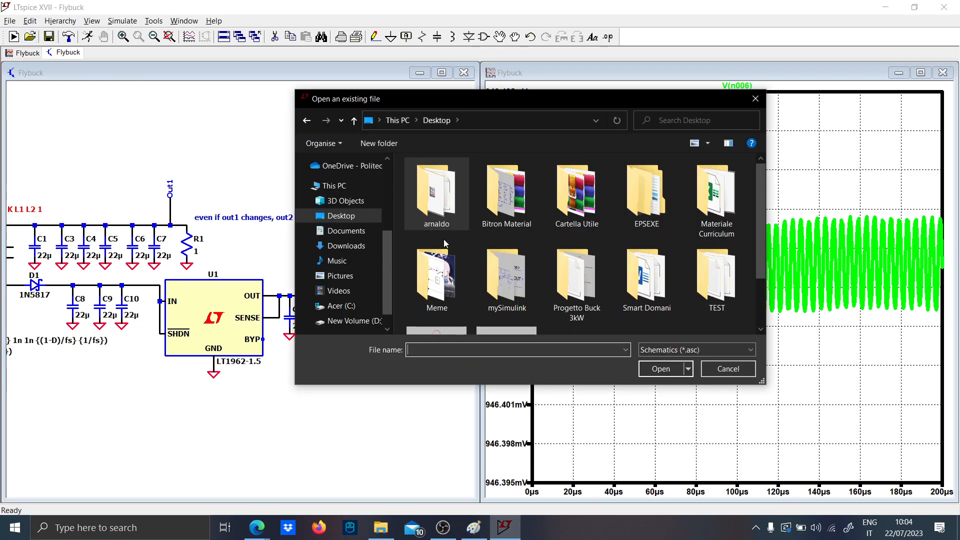
{"action": "mouse_move", "coordinate": [496, 271]}
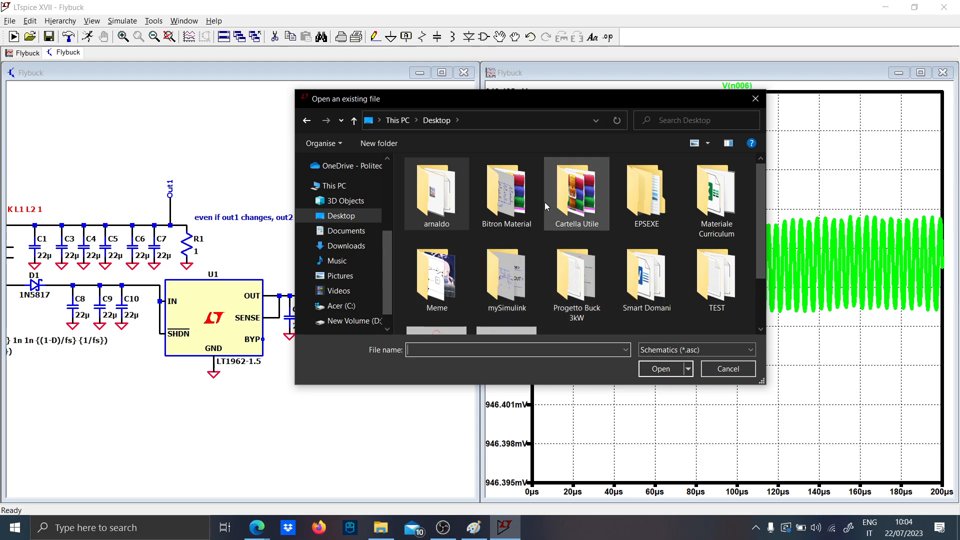
{"action": "mouse_move", "coordinate": [553, 274]}
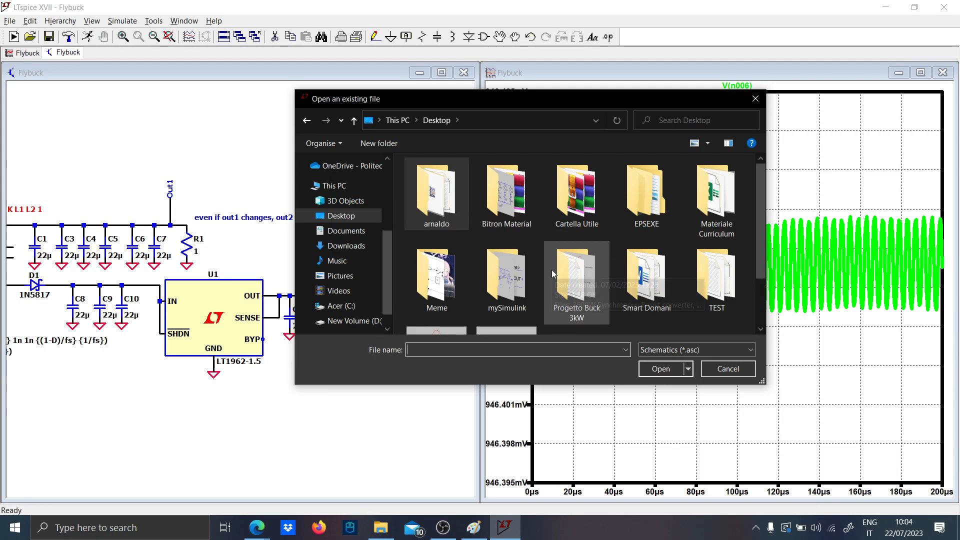
{"action": "mouse_move", "coordinate": [614, 208]}
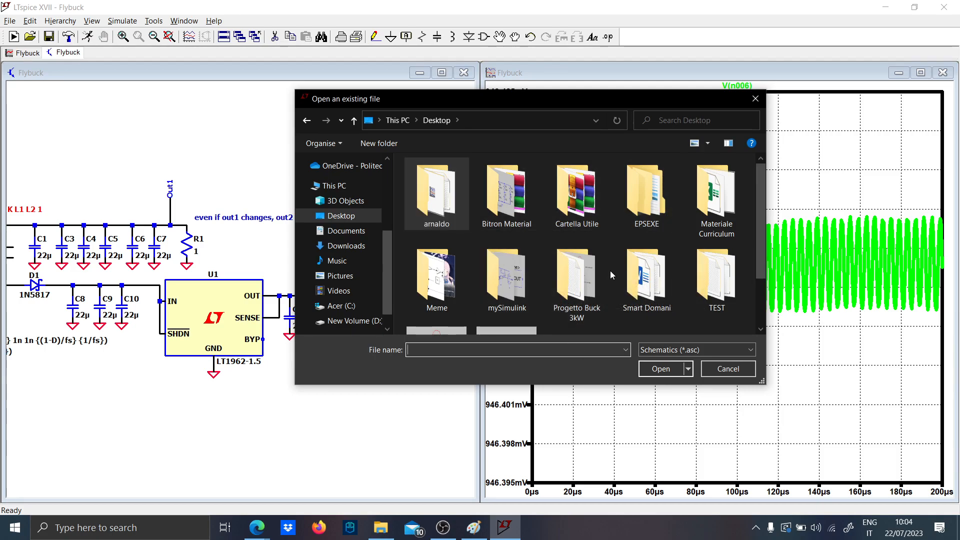
Browse Cartella Utile and its Power Electronics Spice schematics without opening a file
{"action": "double_click", "coordinate": [576, 194]}
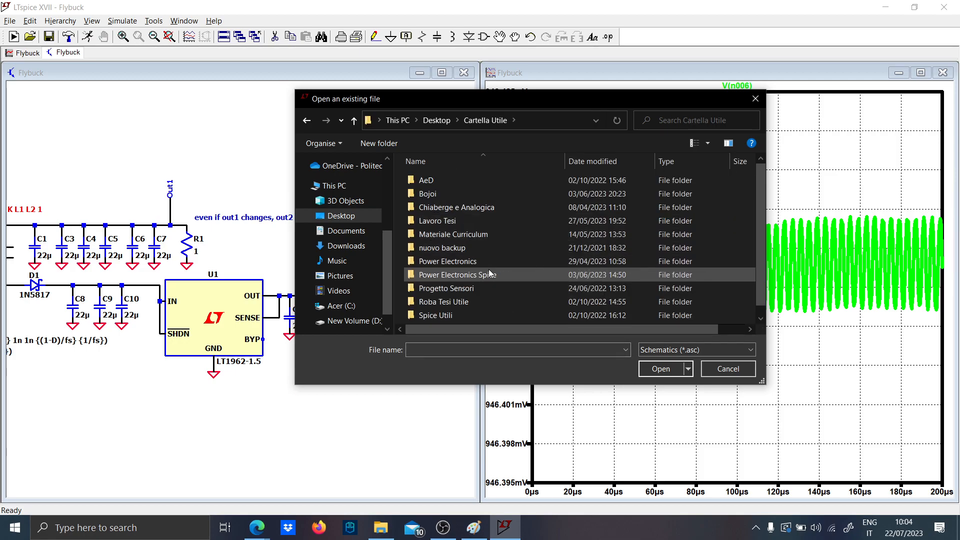
{"action": "double_click", "coordinate": [456, 274]}
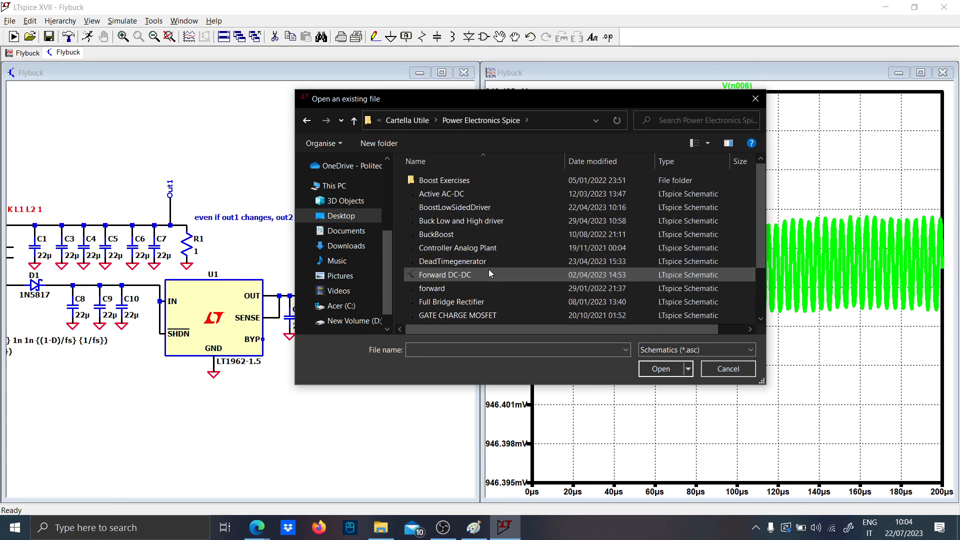
{"action": "scroll", "scroll_direction": "down", "scroll_amount": 3}
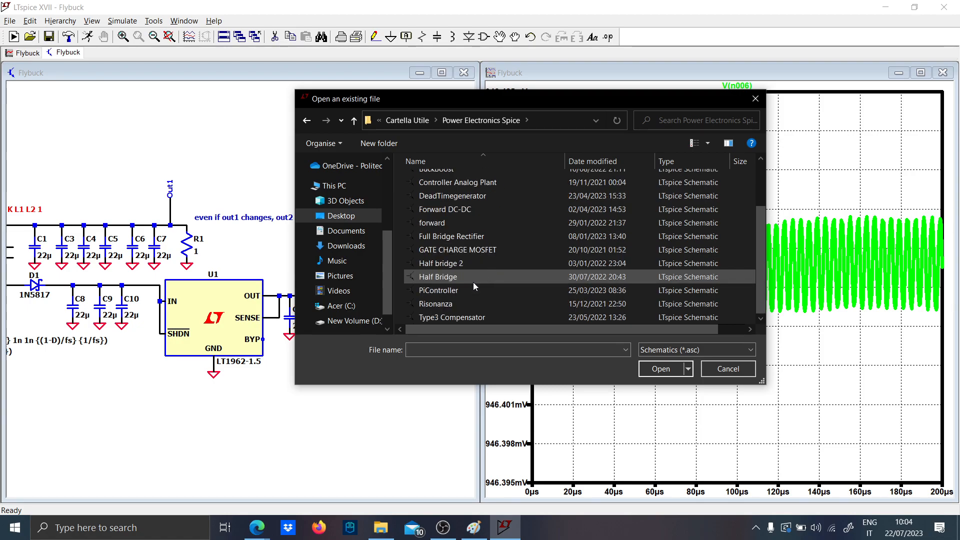
{"action": "double_click", "coordinate": [438, 290]}
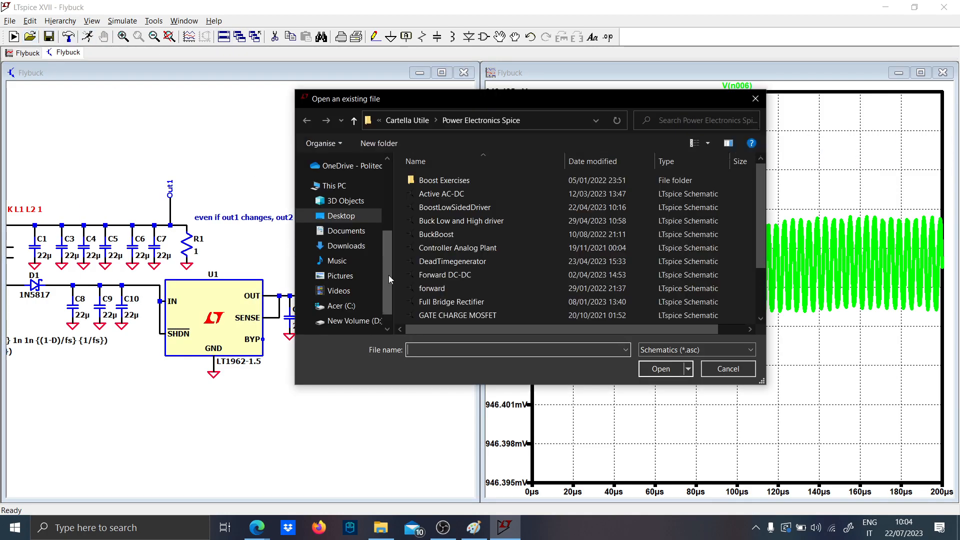
{"action": "left_click", "coordinate": [452, 261]}
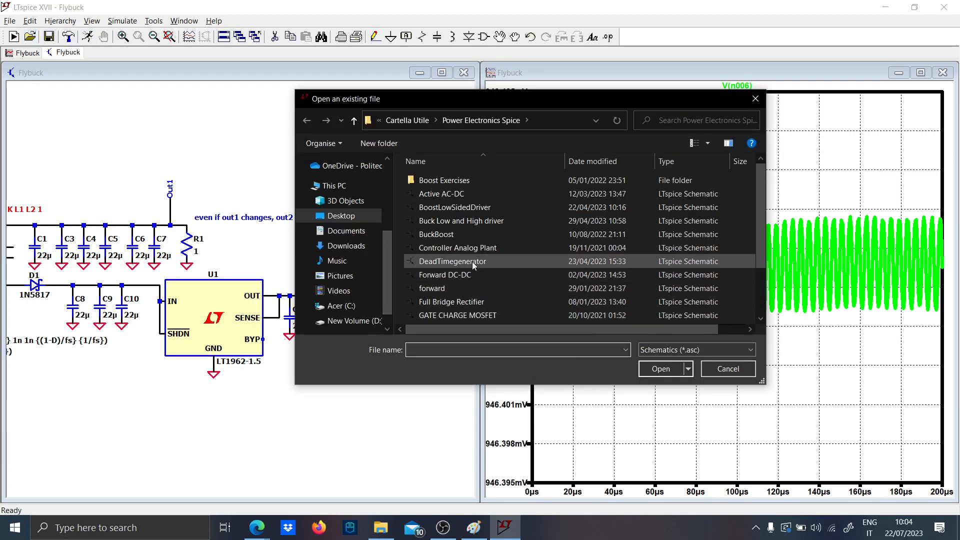
{"action": "mouse_move", "coordinate": [456, 247]}
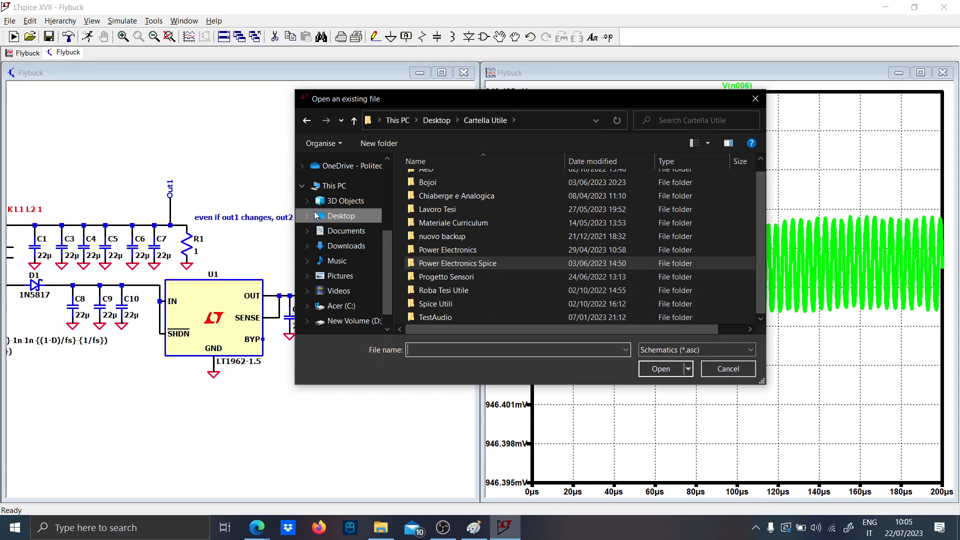
Browse the Formazione Bitron Utile folder in Downloads, scrolling through its schematics
{"action": "left_click", "coordinate": [341, 216]}
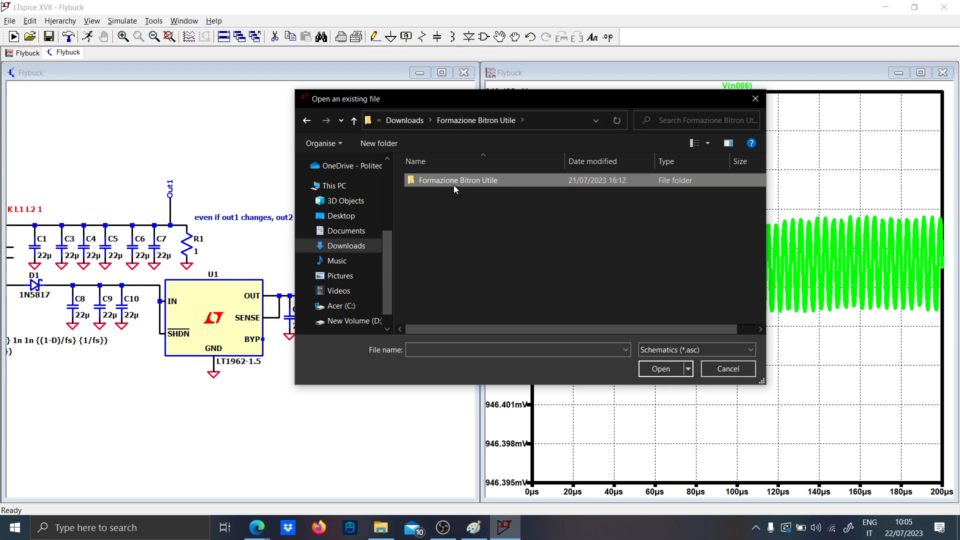
{"action": "double_click", "coordinate": [458, 180]}
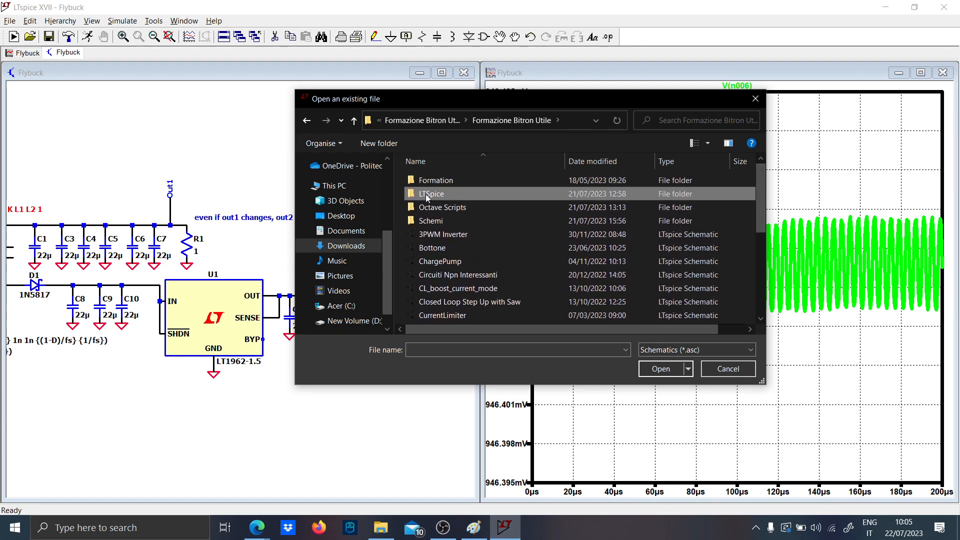
{"action": "double_click", "coordinate": [431, 193]}
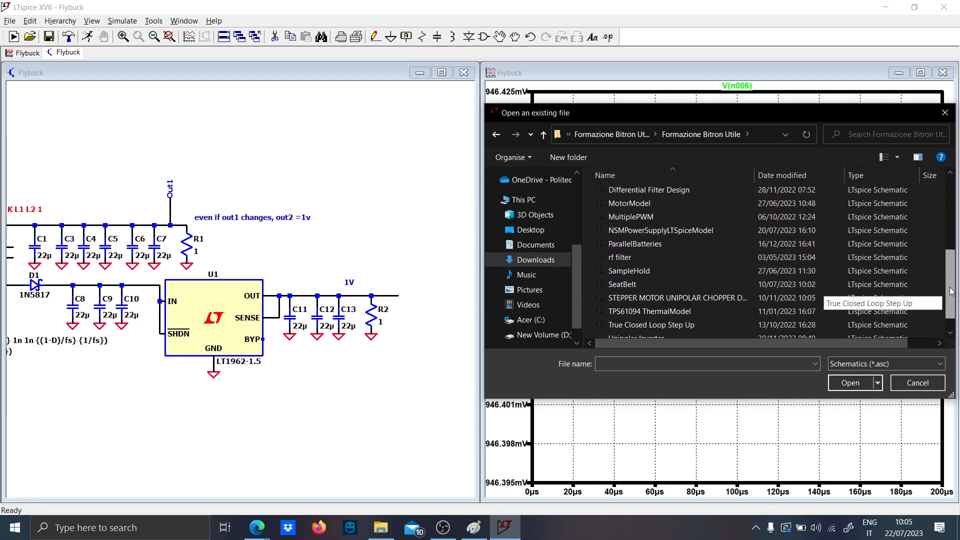
{"action": "scroll", "scroll_direction": "down", "scroll_amount": 3}
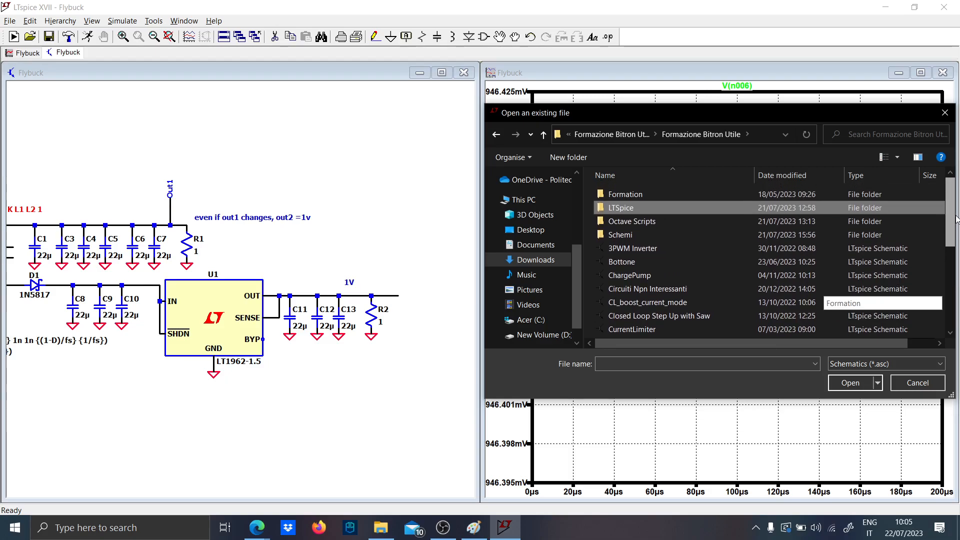
{"action": "scroll", "scroll_direction": "down", "scroll_amount": 3}
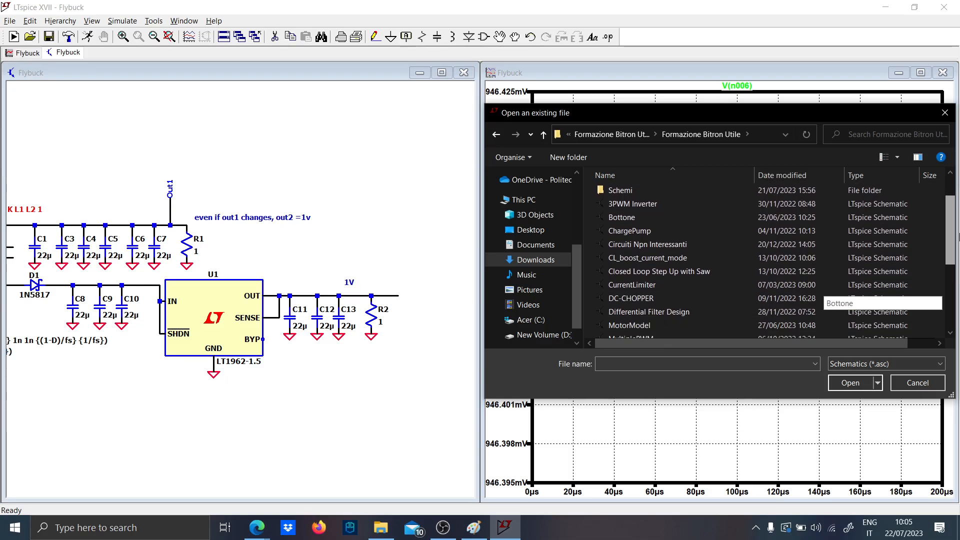
{"action": "scroll", "scroll_direction": "down", "scroll_amount": 3}
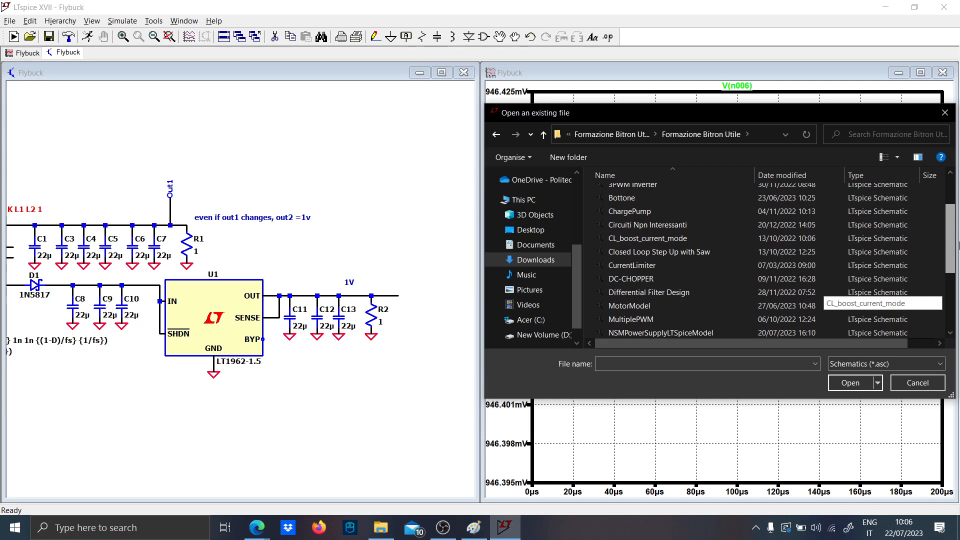
{"action": "scroll", "scroll_direction": "down", "scroll_amount": 3}
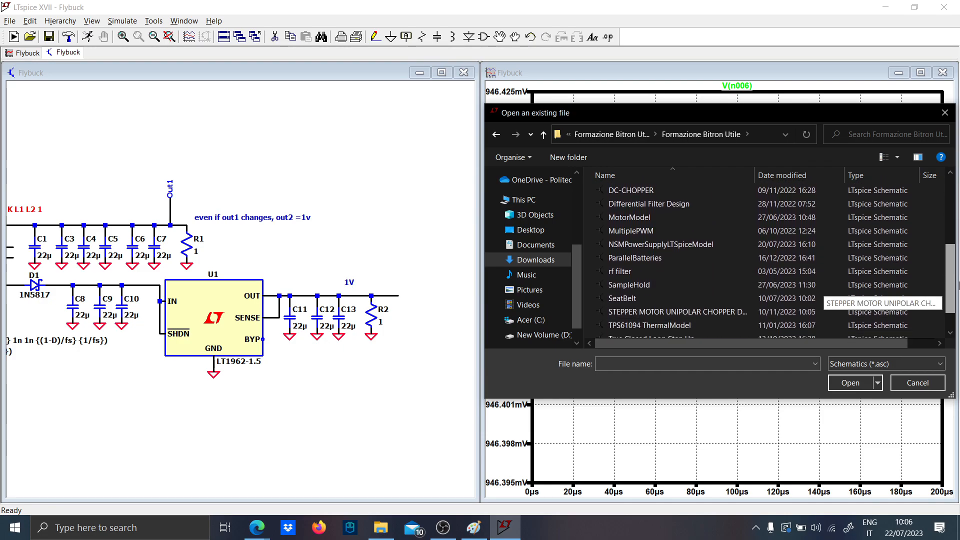
{"action": "scroll", "scroll_direction": "down", "scroll_amount": 3}
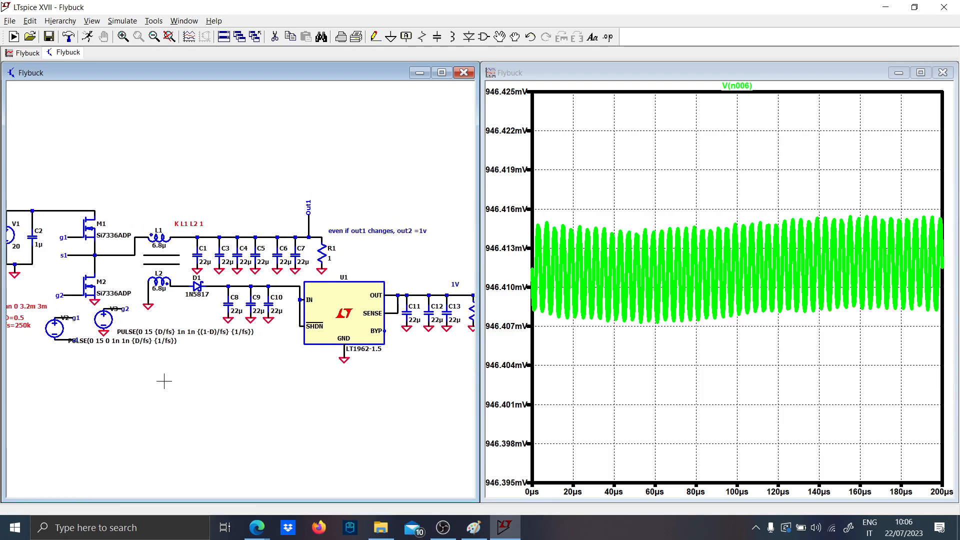
{"action": "mouse_move", "coordinate": [369, 268]}
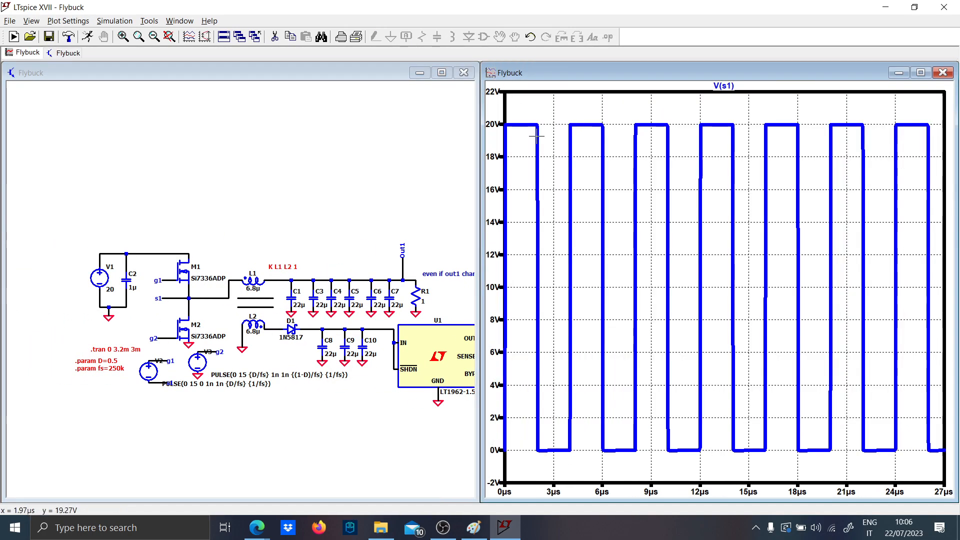
Plot the L1 and L2 inductor currents, then the V(out1) waveform near 9.98 V
{"action": "left_click", "coordinate": [251, 279]}
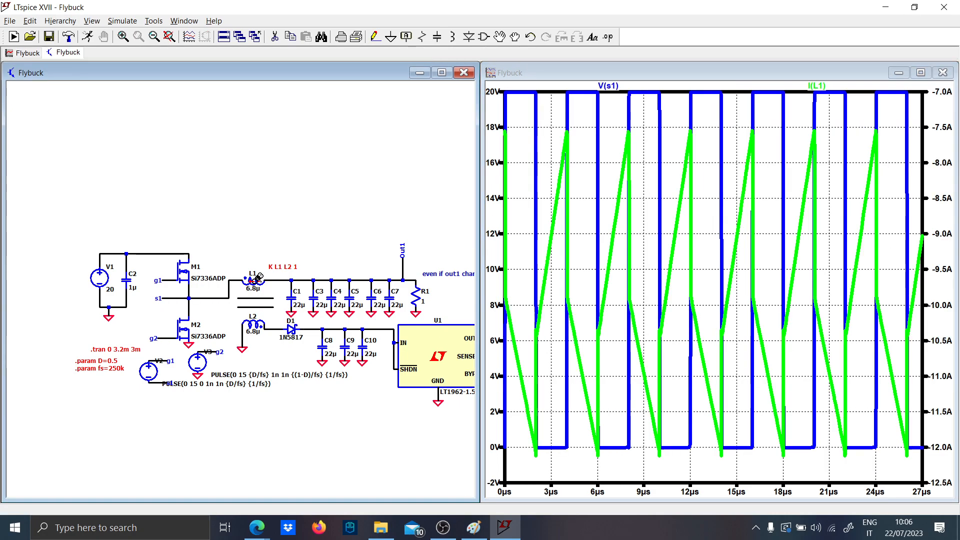
{"action": "mouse_move", "coordinate": [722, 441]}
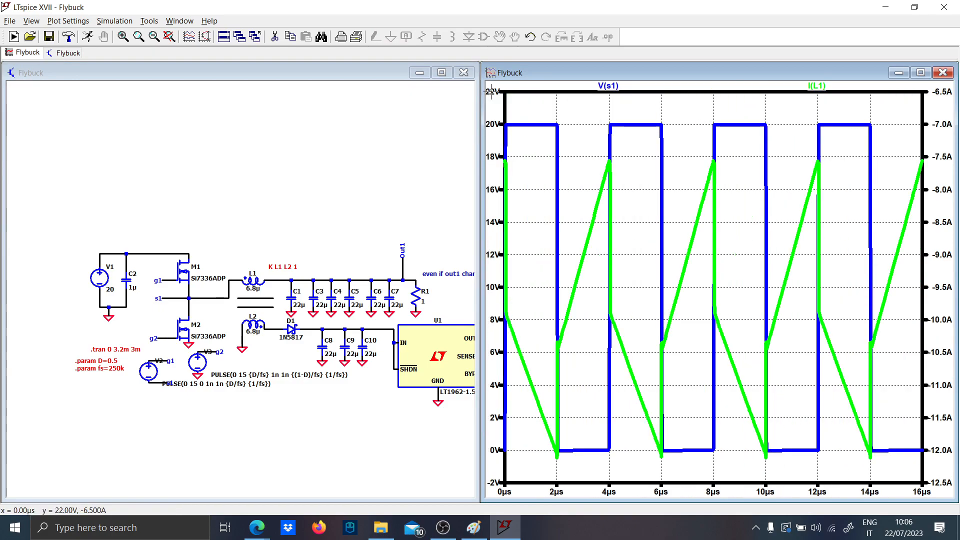
{"action": "mouse_move", "coordinate": [678, 405]}
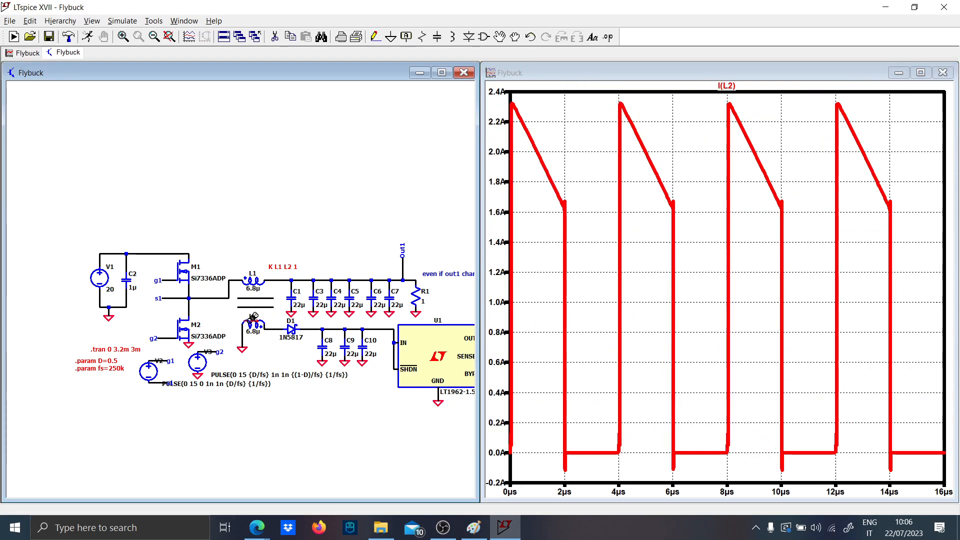
{"action": "mouse_move", "coordinate": [252, 323]}
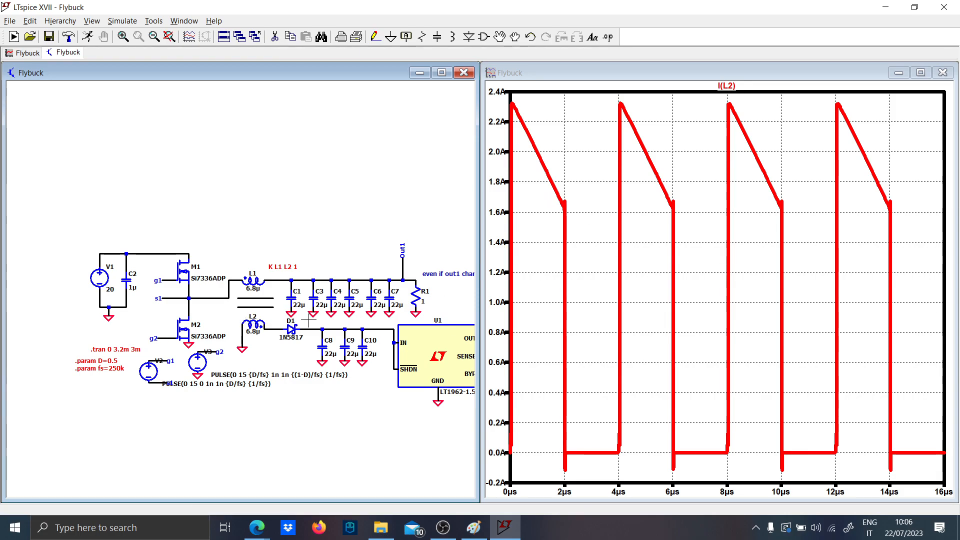
{"action": "left_click", "coordinate": [251, 279]}
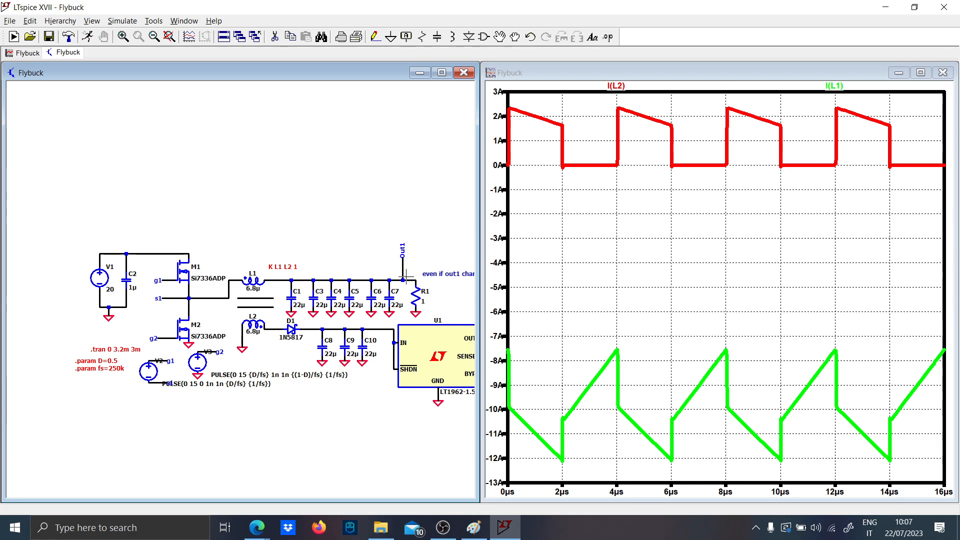
{"action": "left_click", "coordinate": [403, 283]}
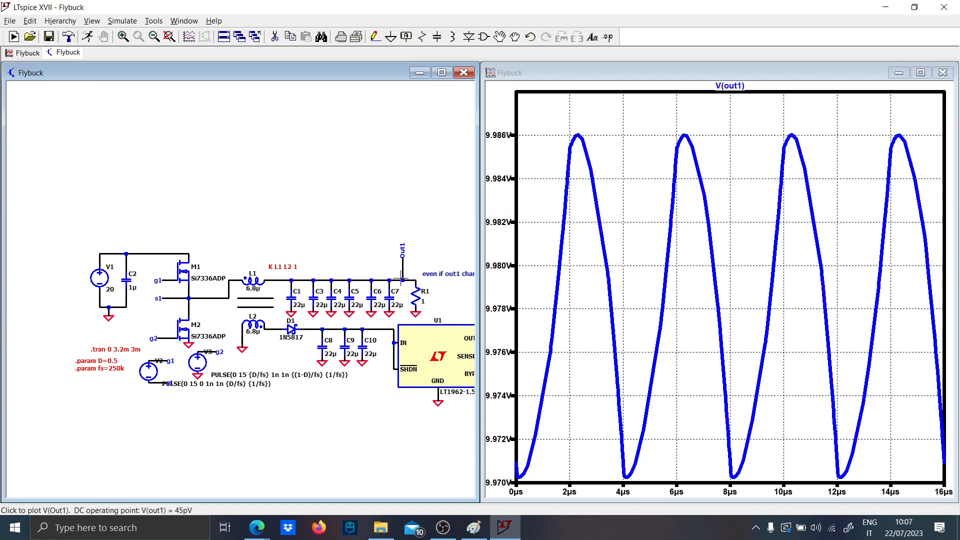
{"action": "mouse_move", "coordinate": [294, 321]}
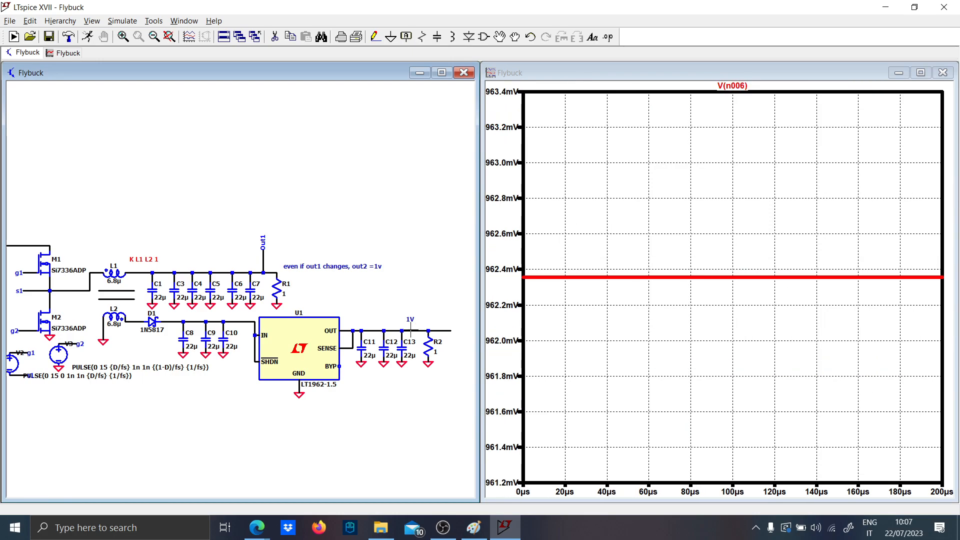
{"action": "mouse_move", "coordinate": [435, 314]}
{"action": "type", "text": "I CHAGE"}
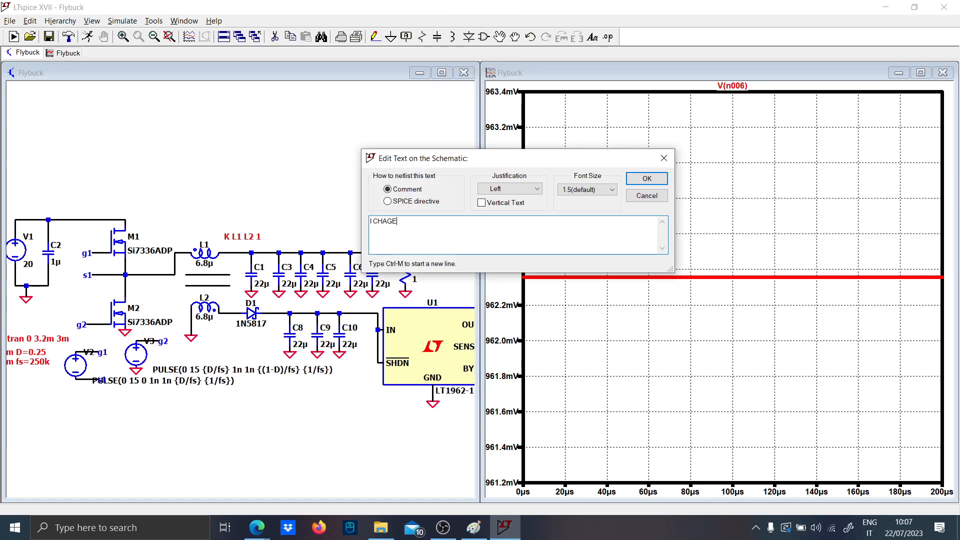
Write the comment "I CHANGED DUTY CYCLE, BUT 1V CONST" and confirm it
{"action": "type", "text": "NED"}
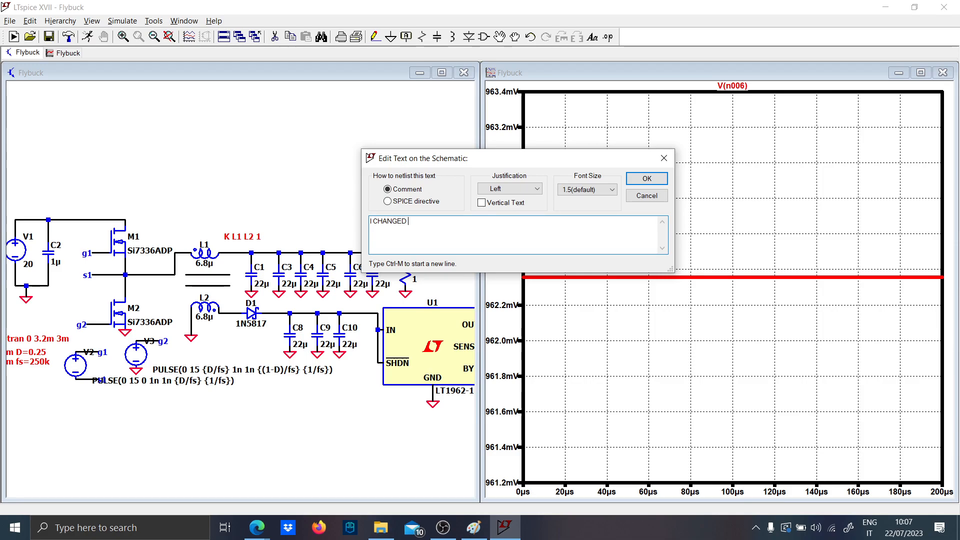
{"action": "type", "text": "DUTY CYCLE, BUT"}
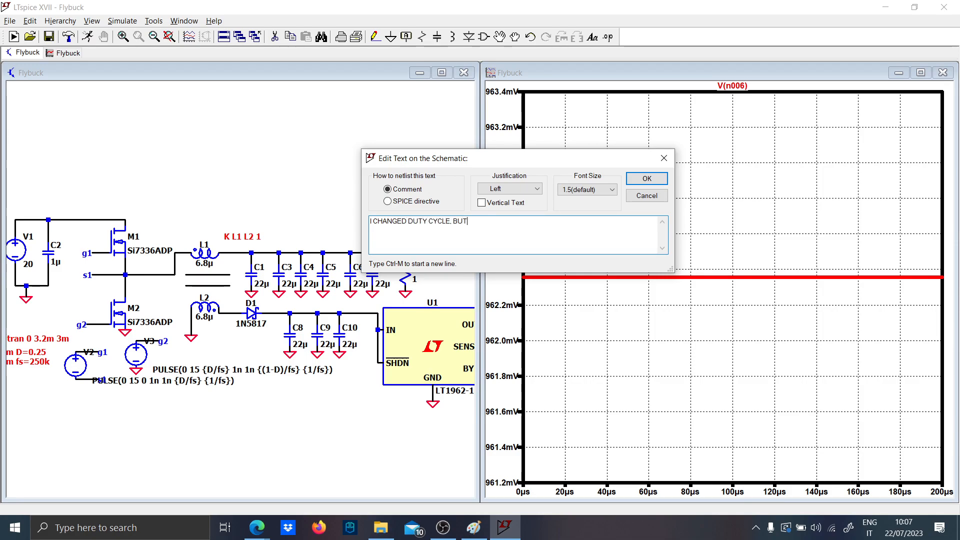
{"action": "type", "text": "1V COS"}
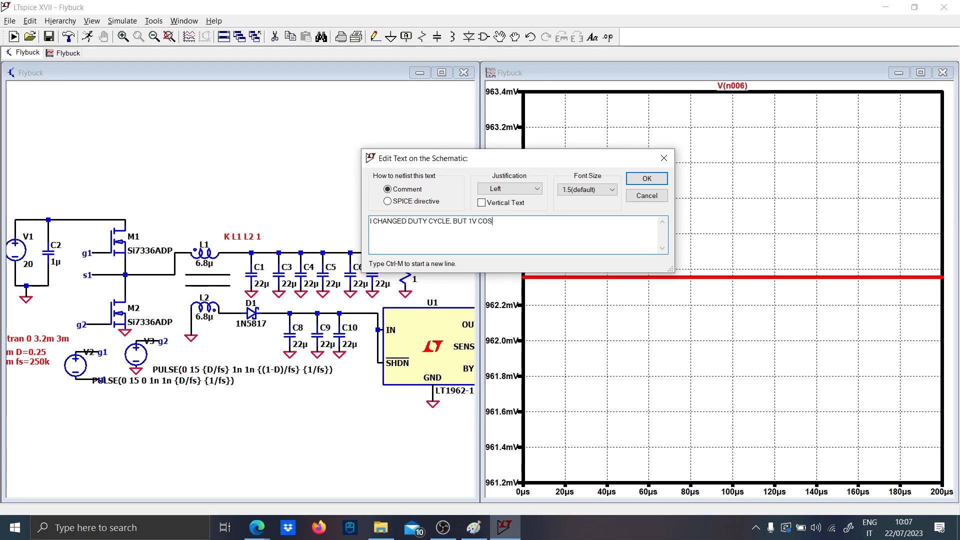
{"action": "left_click", "coordinate": [645, 178]}
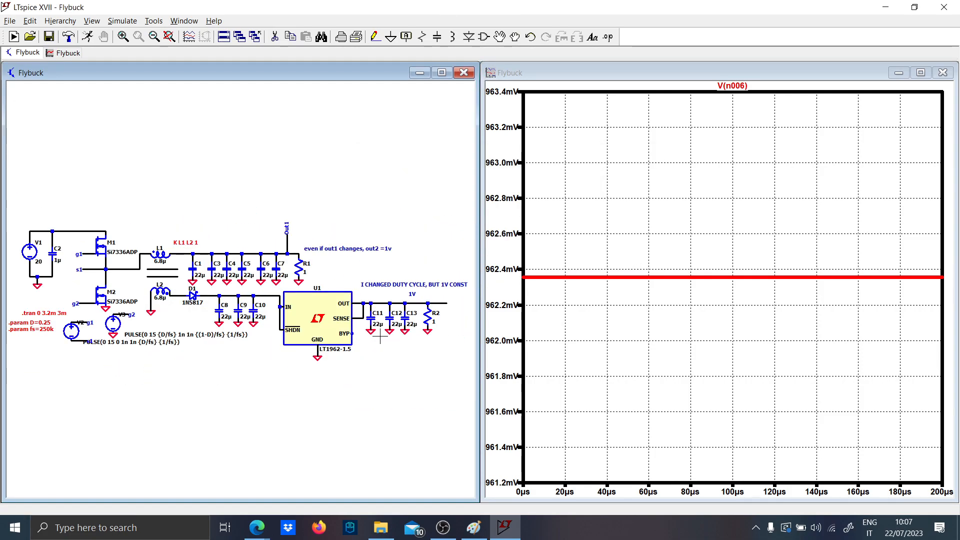
{"action": "mouse_move", "coordinate": [395, 381]}
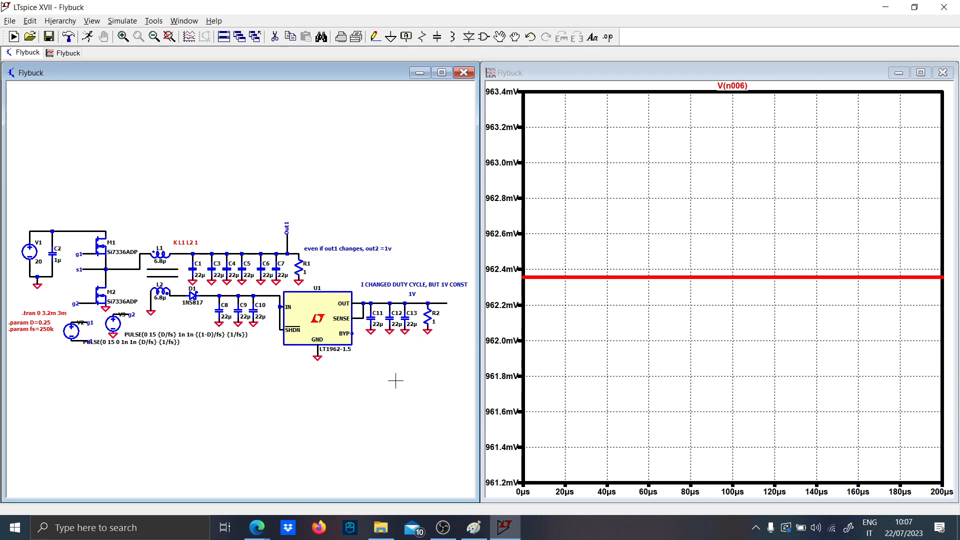